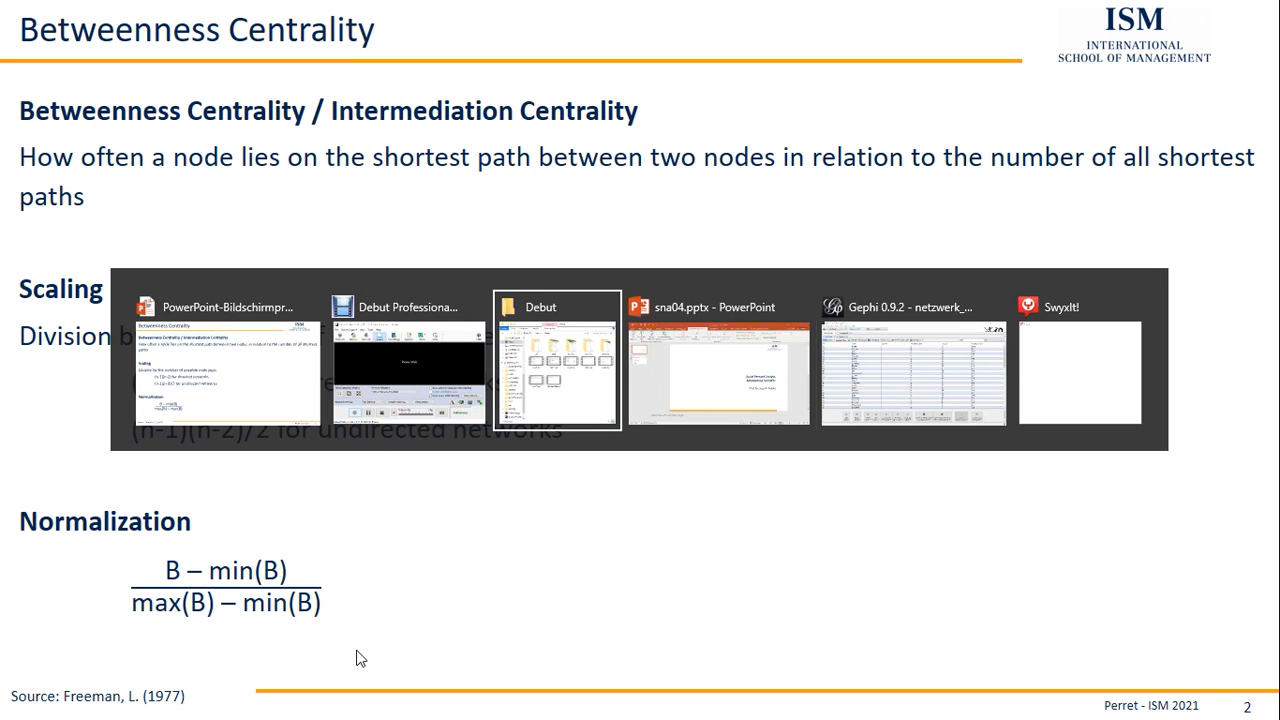
- Bring Gephi forward and show the edge table of the small directed network's workspace
click(912, 360)
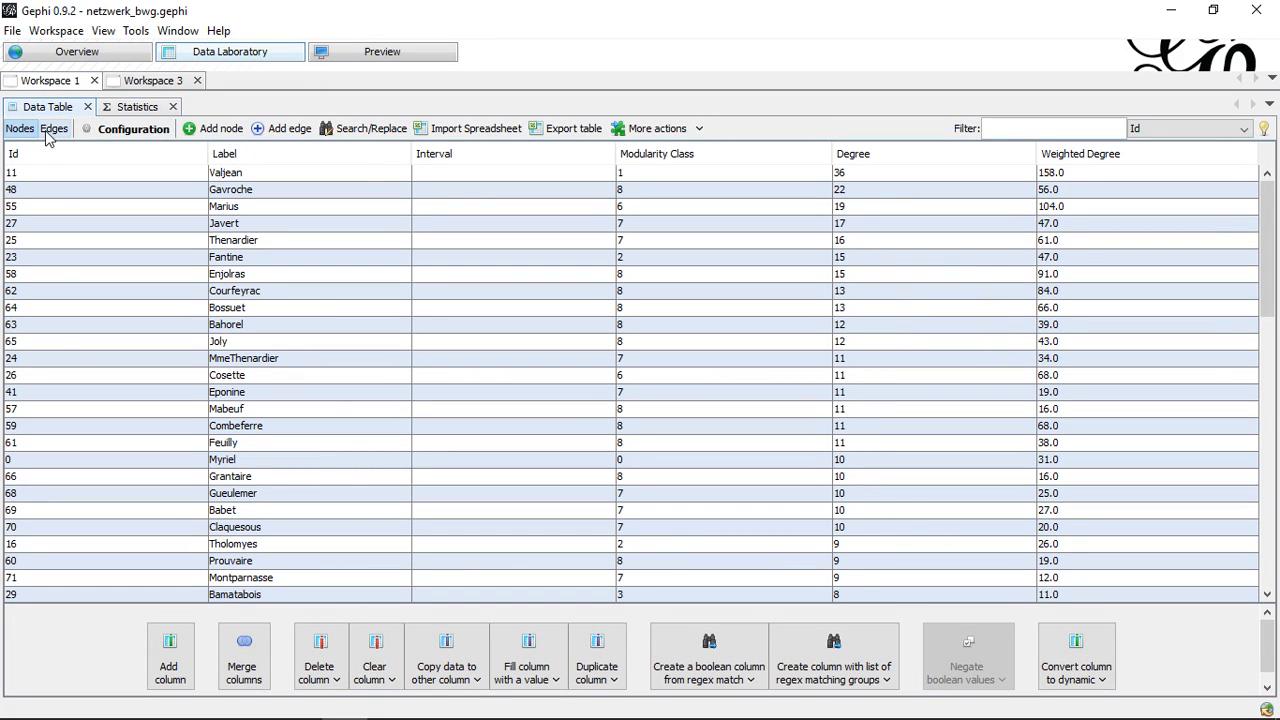
click(54, 128)
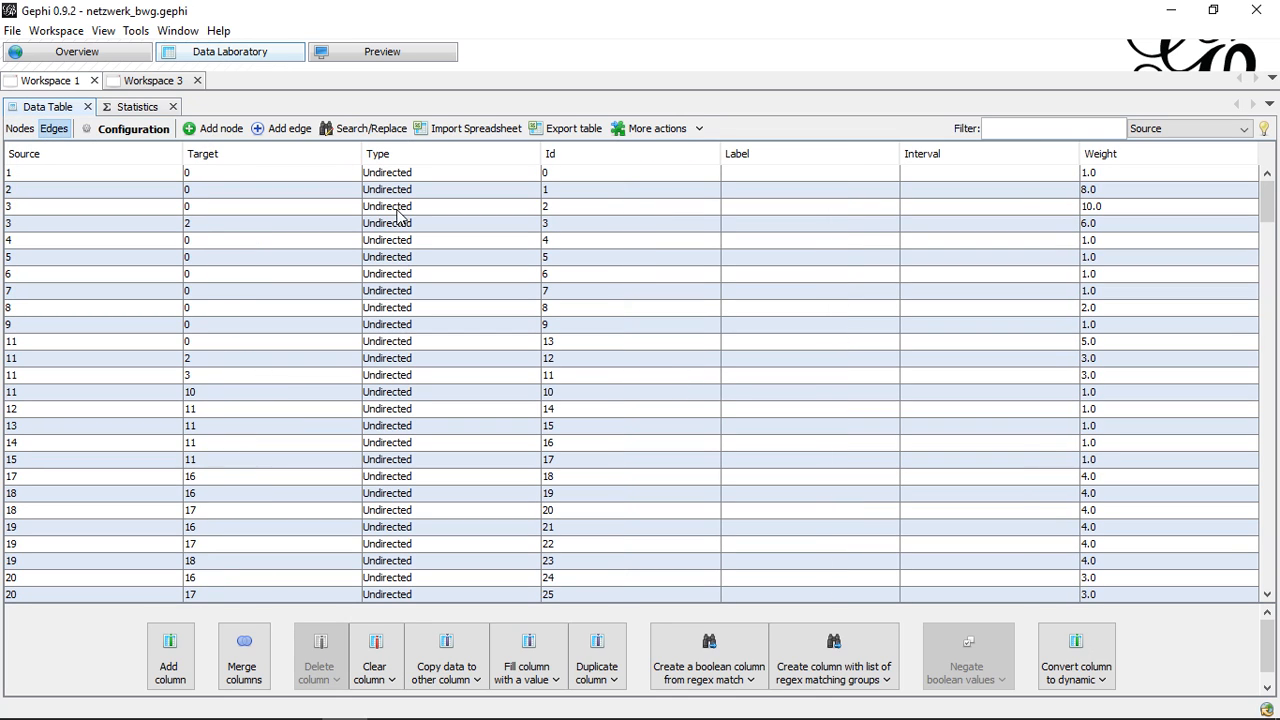
click(152, 80)
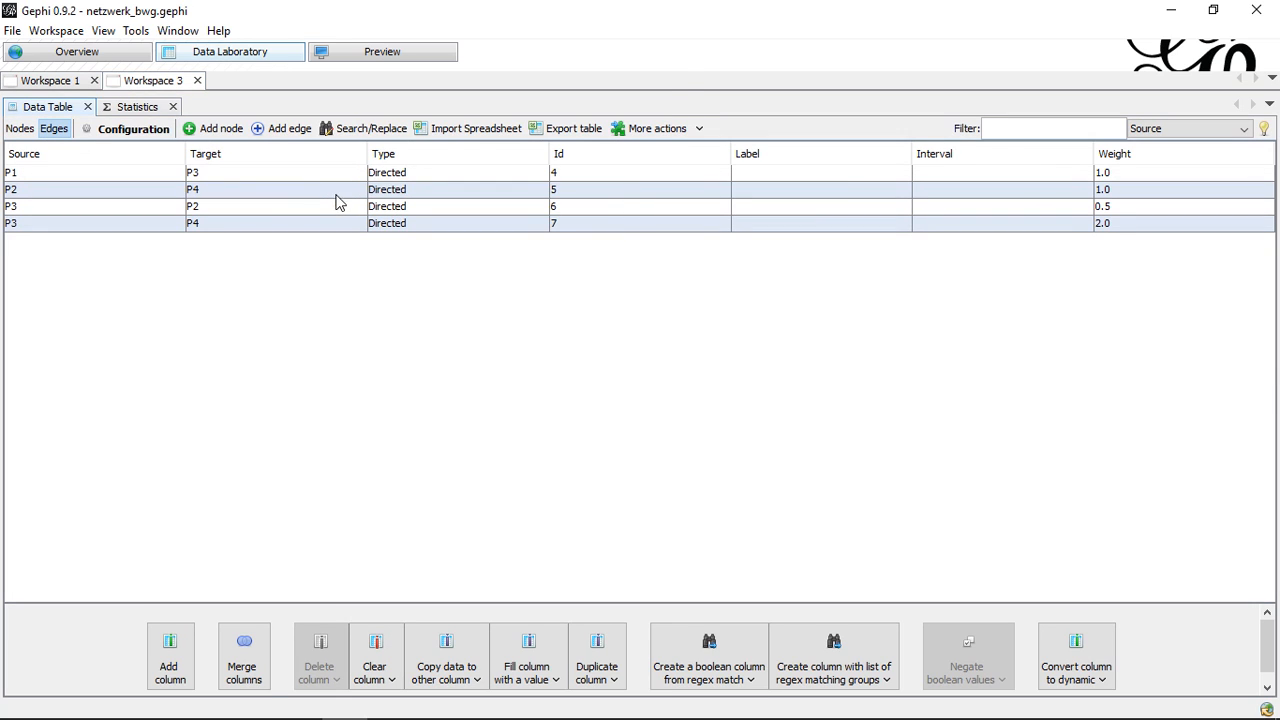
mouse_move(376, 204)
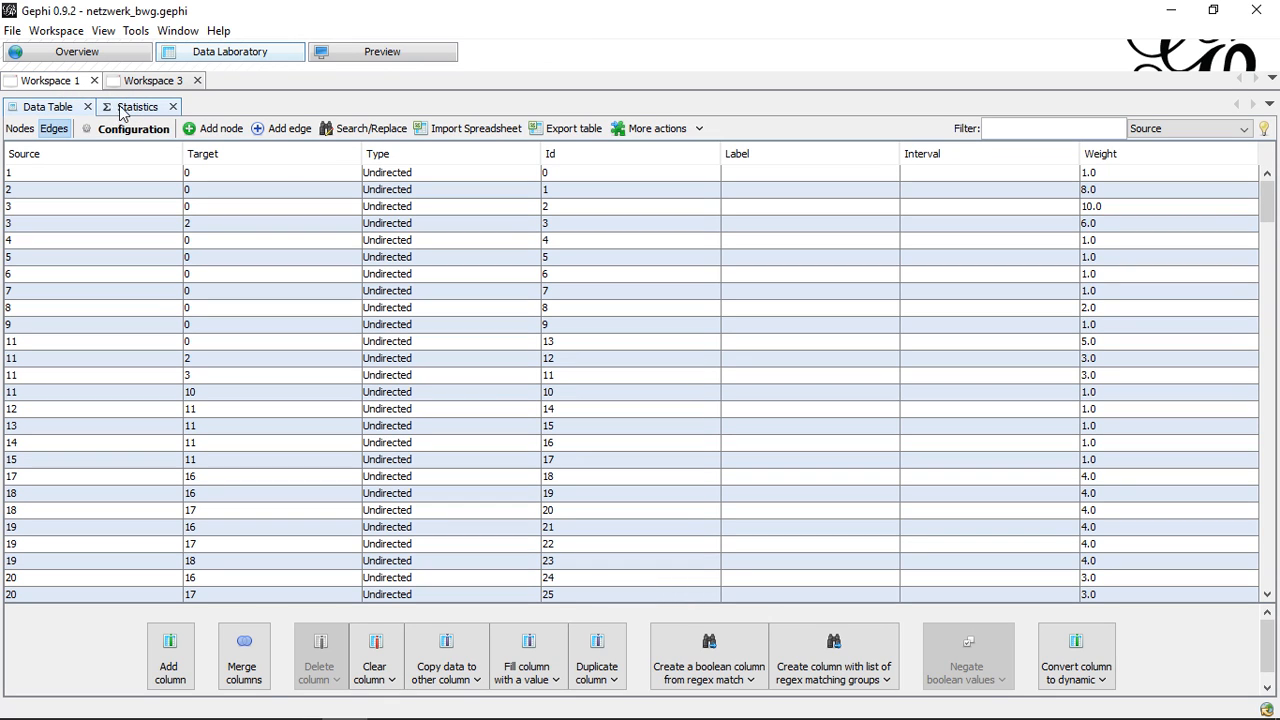
- Run Network Diameter on the undirected network with centralities normalized to [0,1]
click(172, 32)
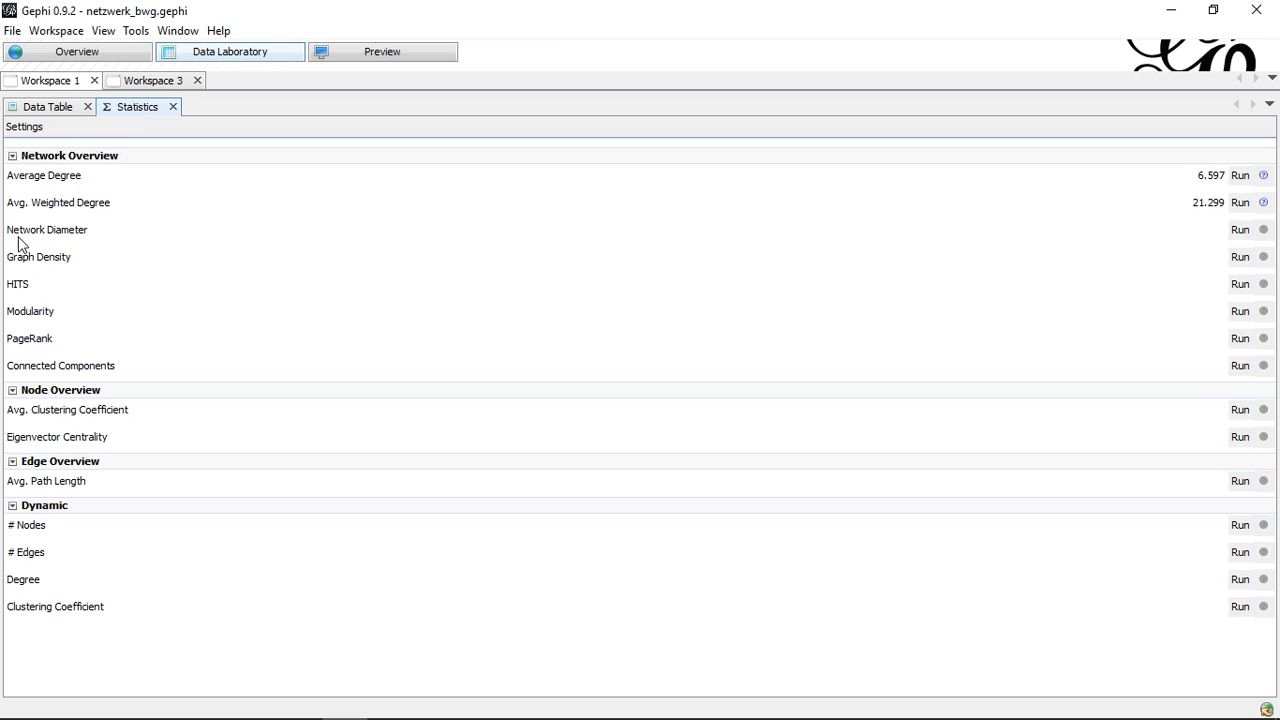
mouse_move(44, 236)
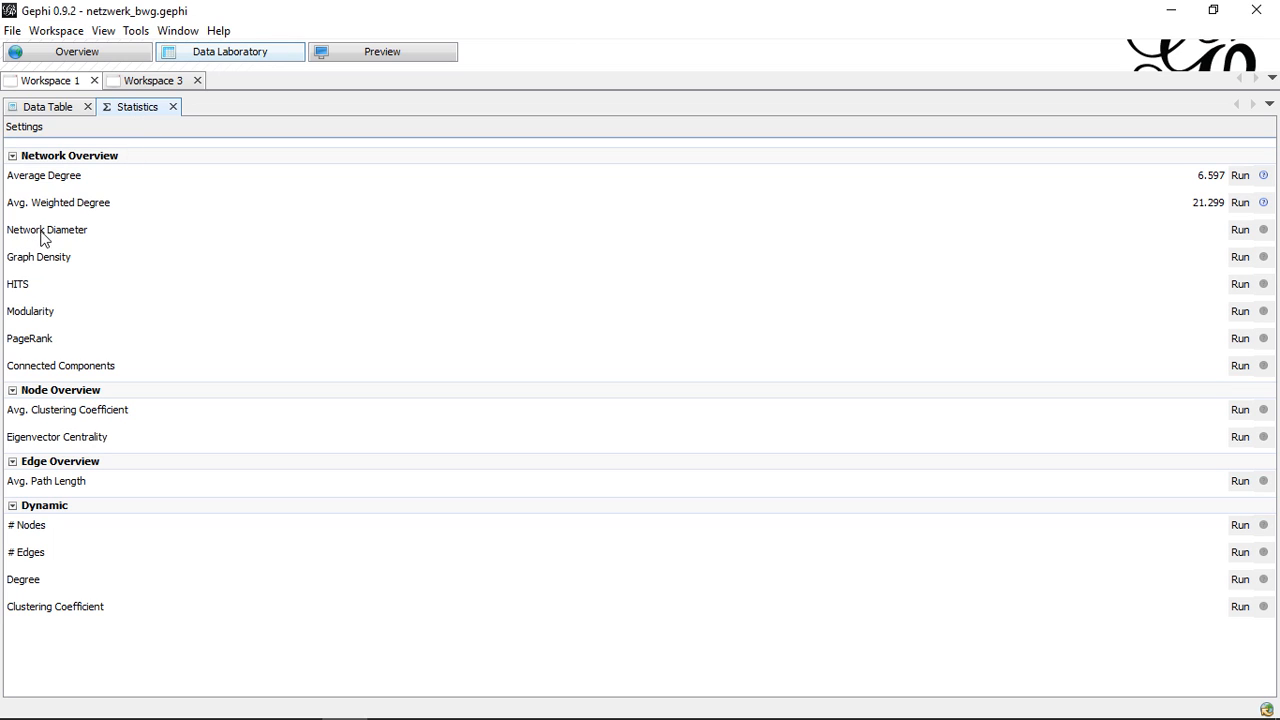
mouse_move(1252, 258)
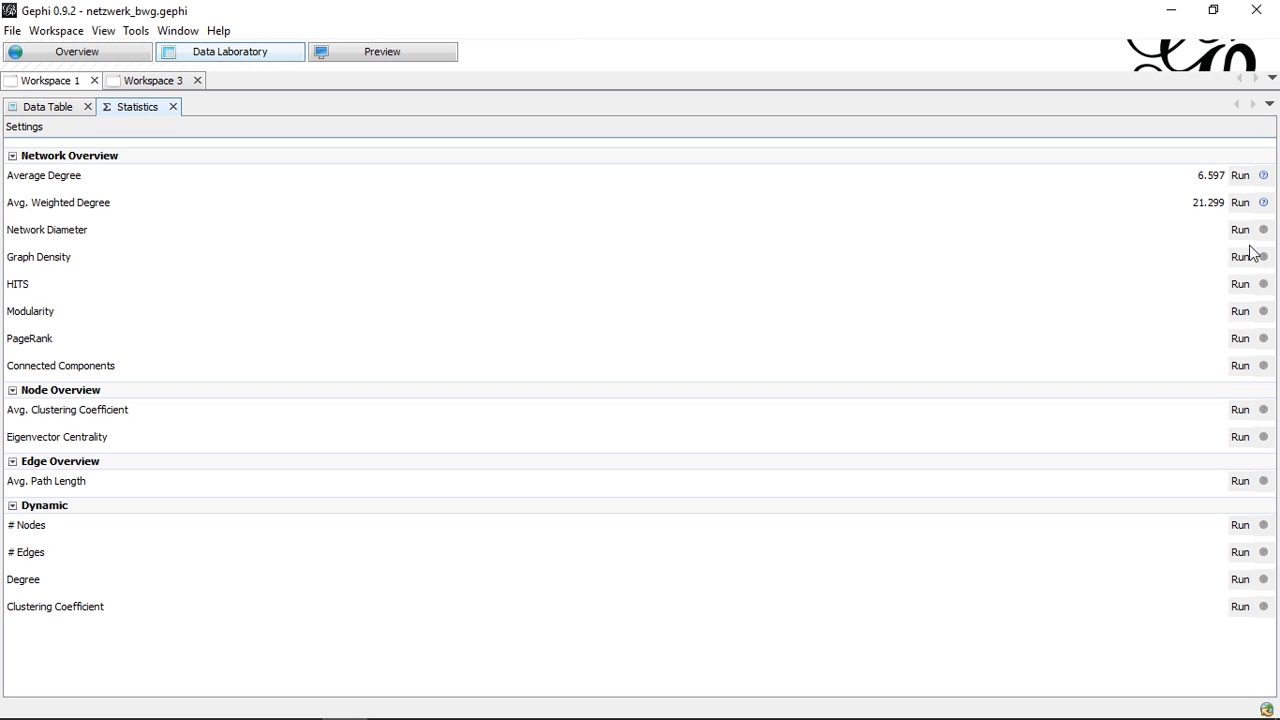
click(1240, 228)
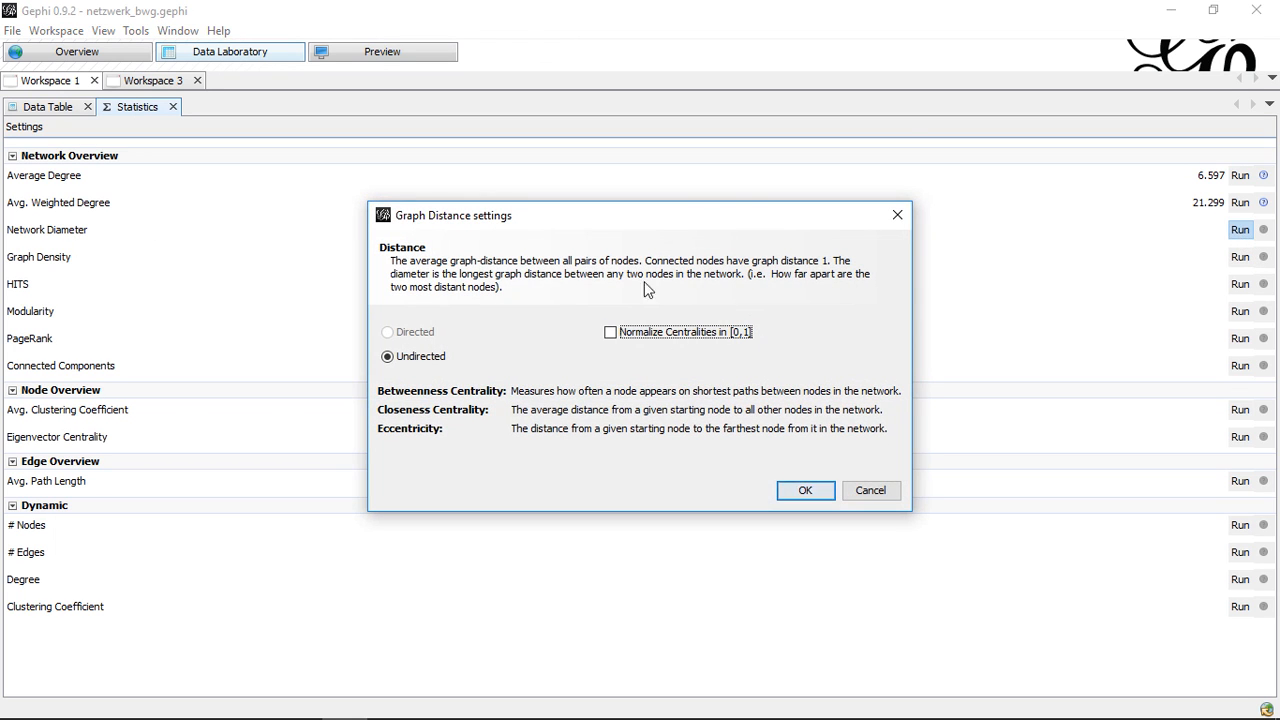
mouse_move(548, 334)
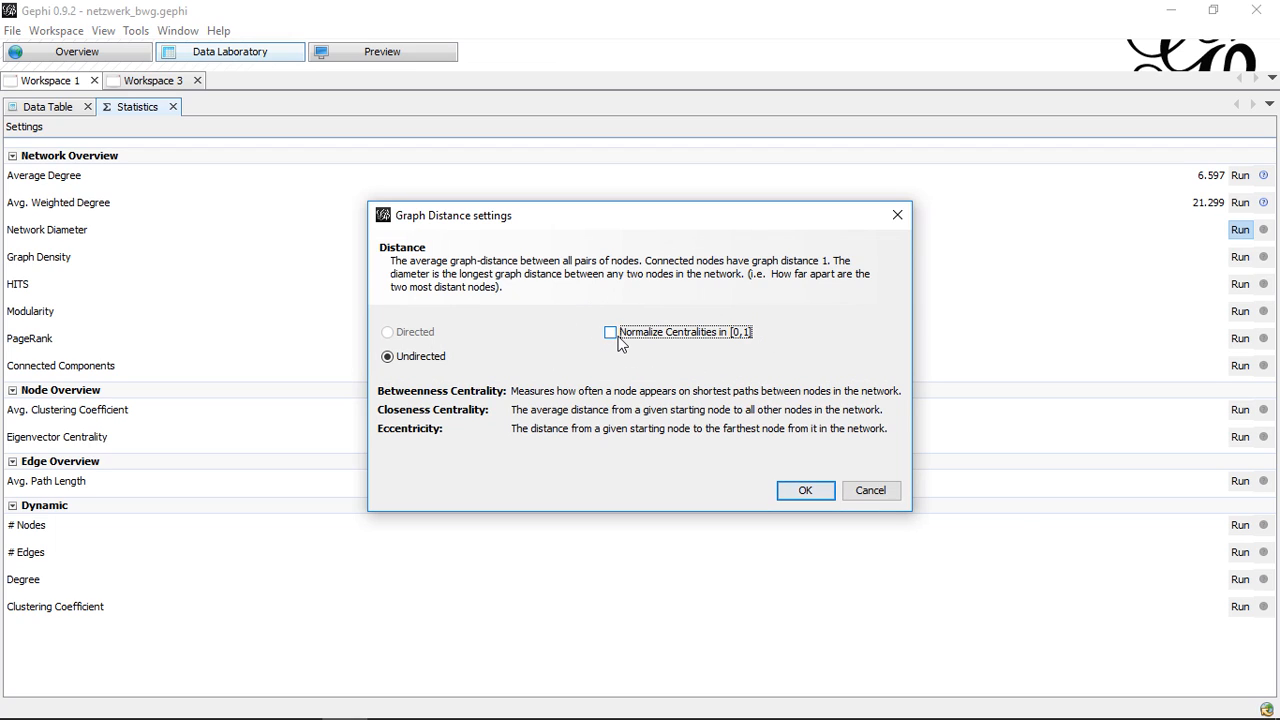
click(612, 332)
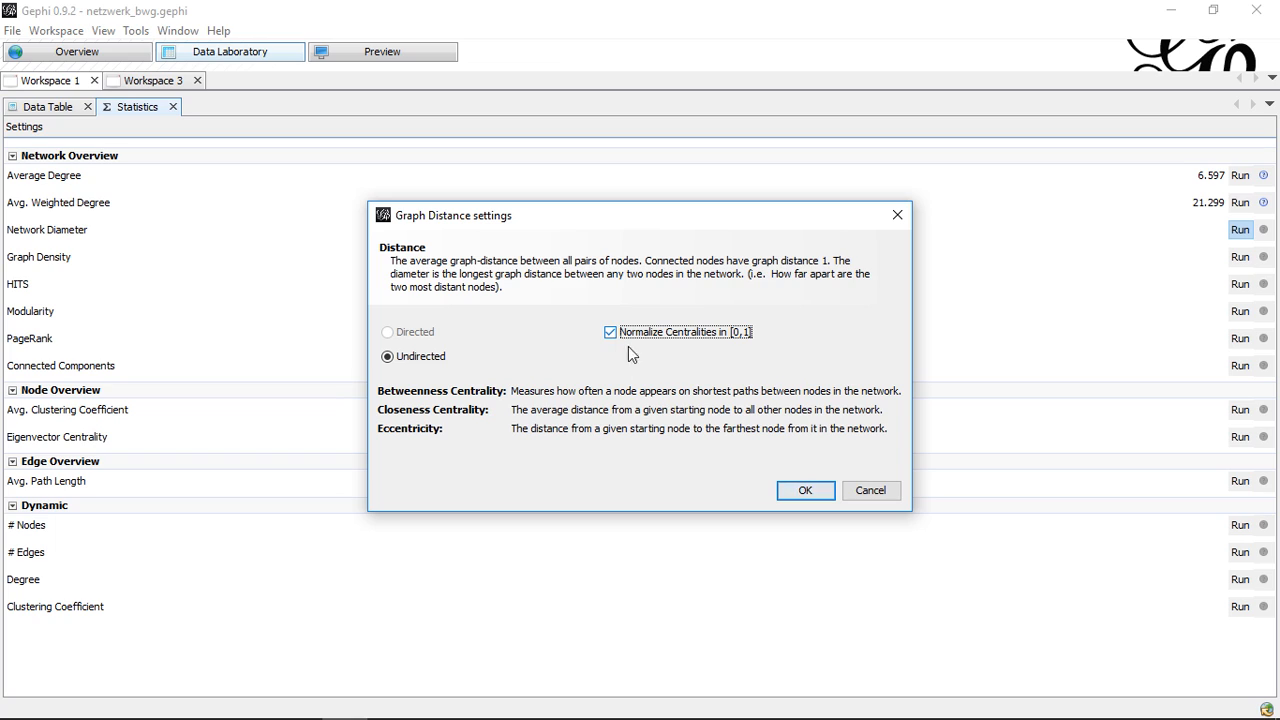
mouse_move(704, 350)
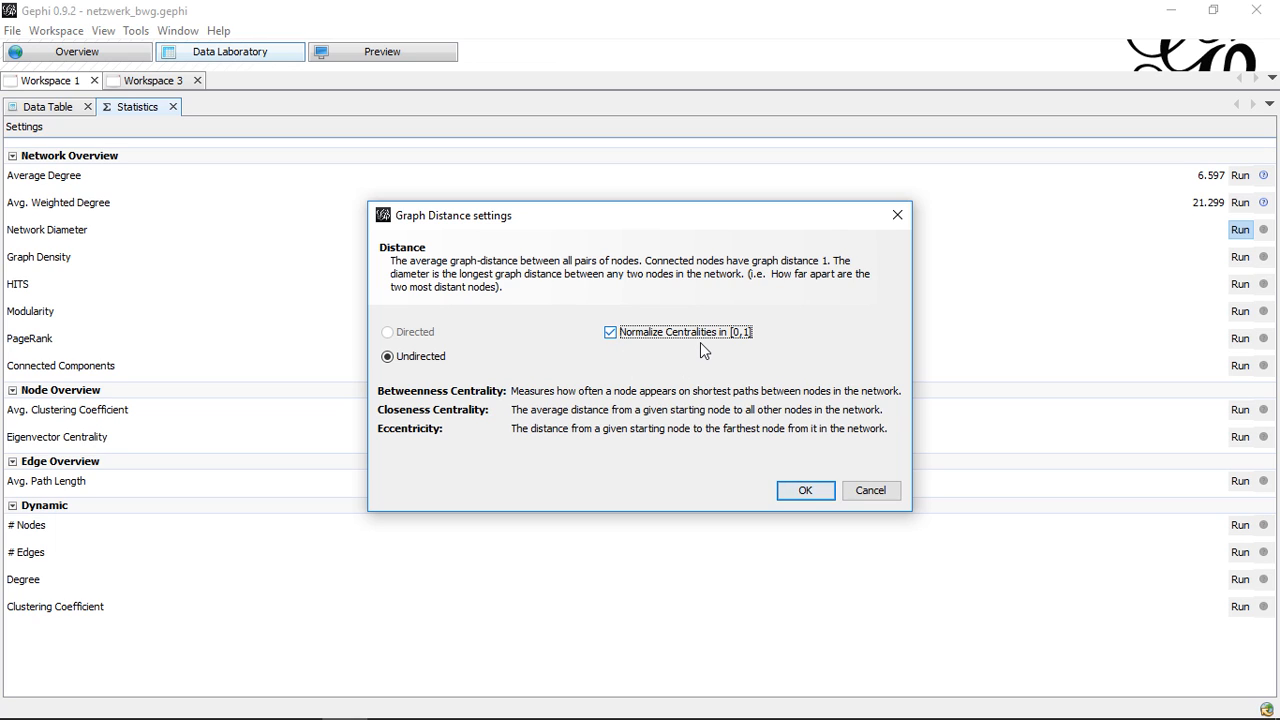
click(804, 490)
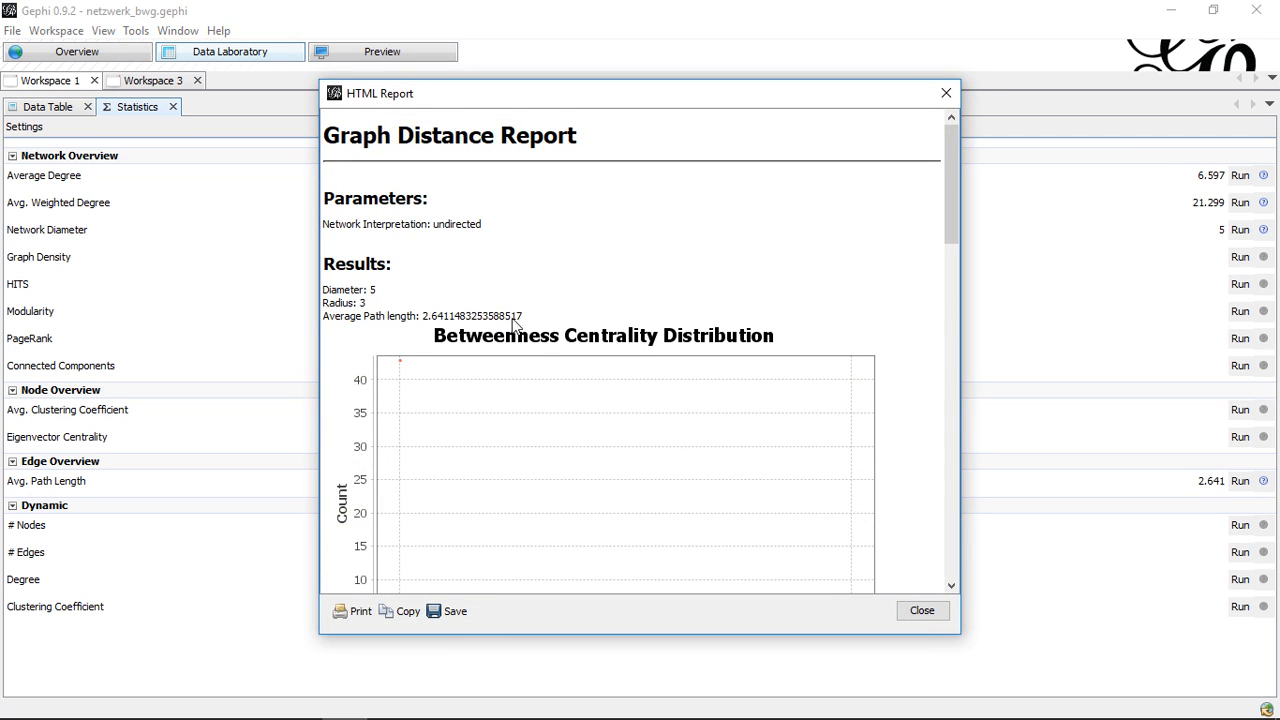
scroll(down, 3)
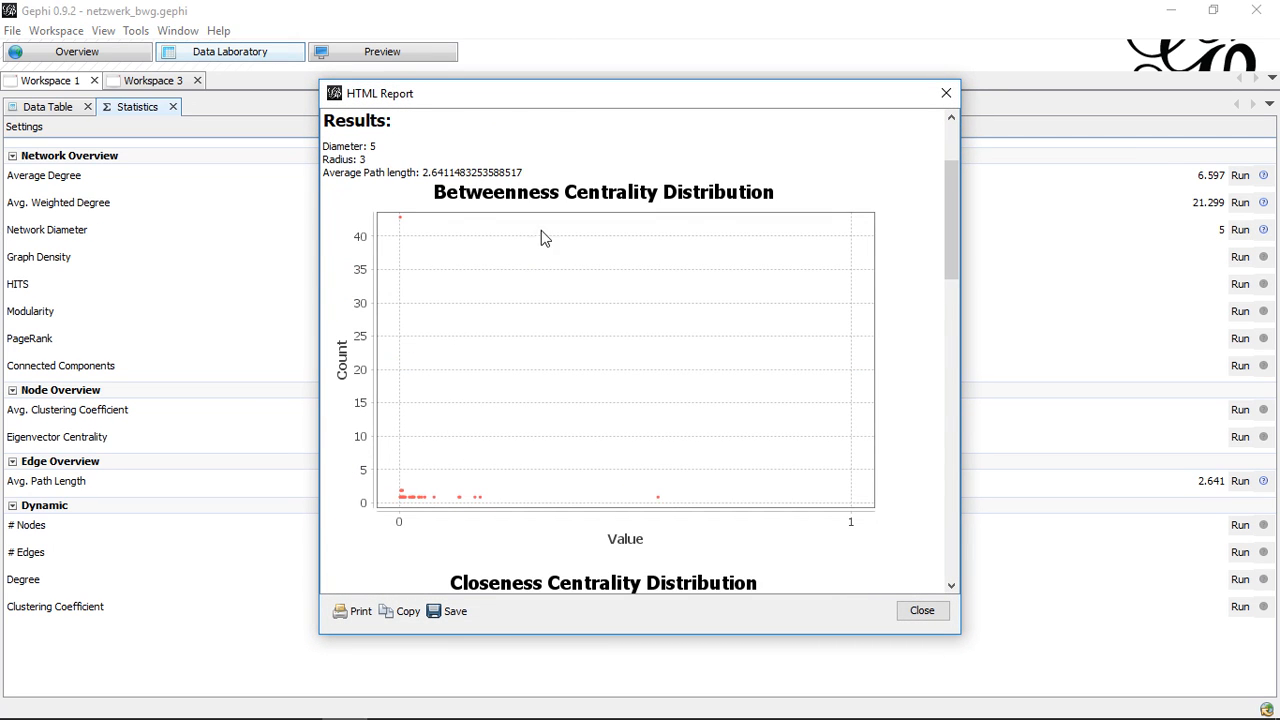
mouse_move(564, 212)
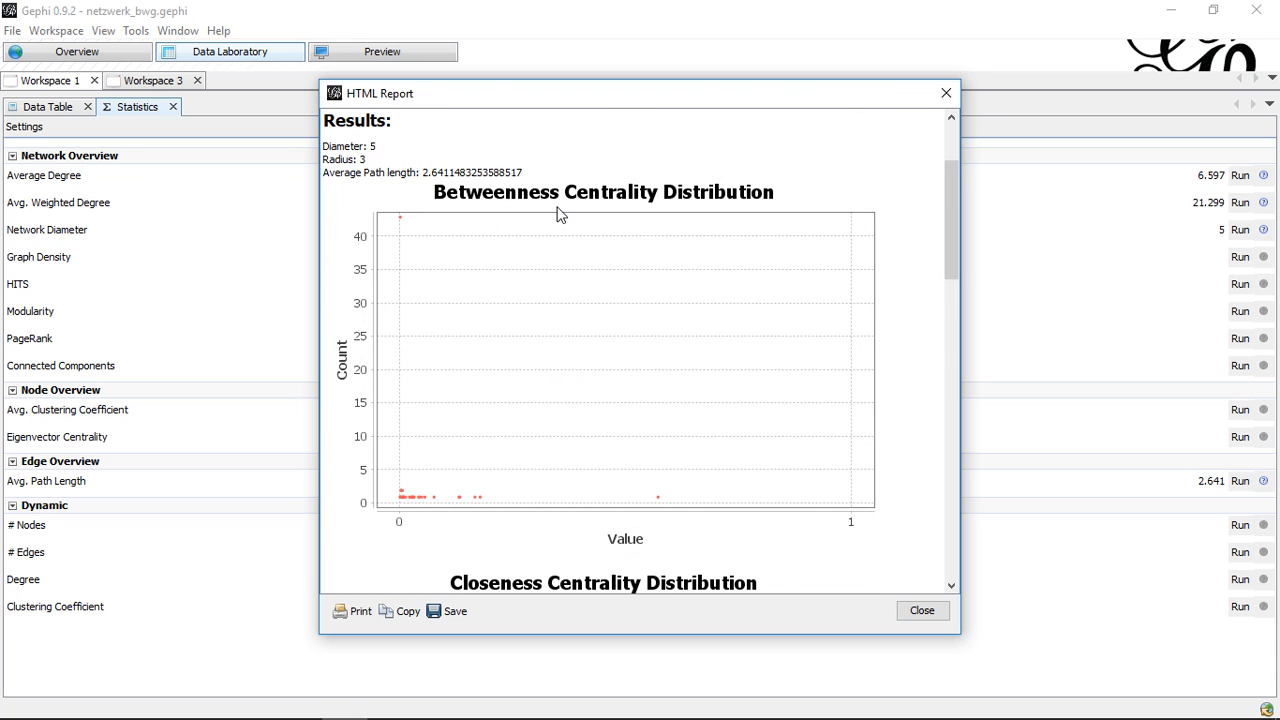
scroll(down, 3)
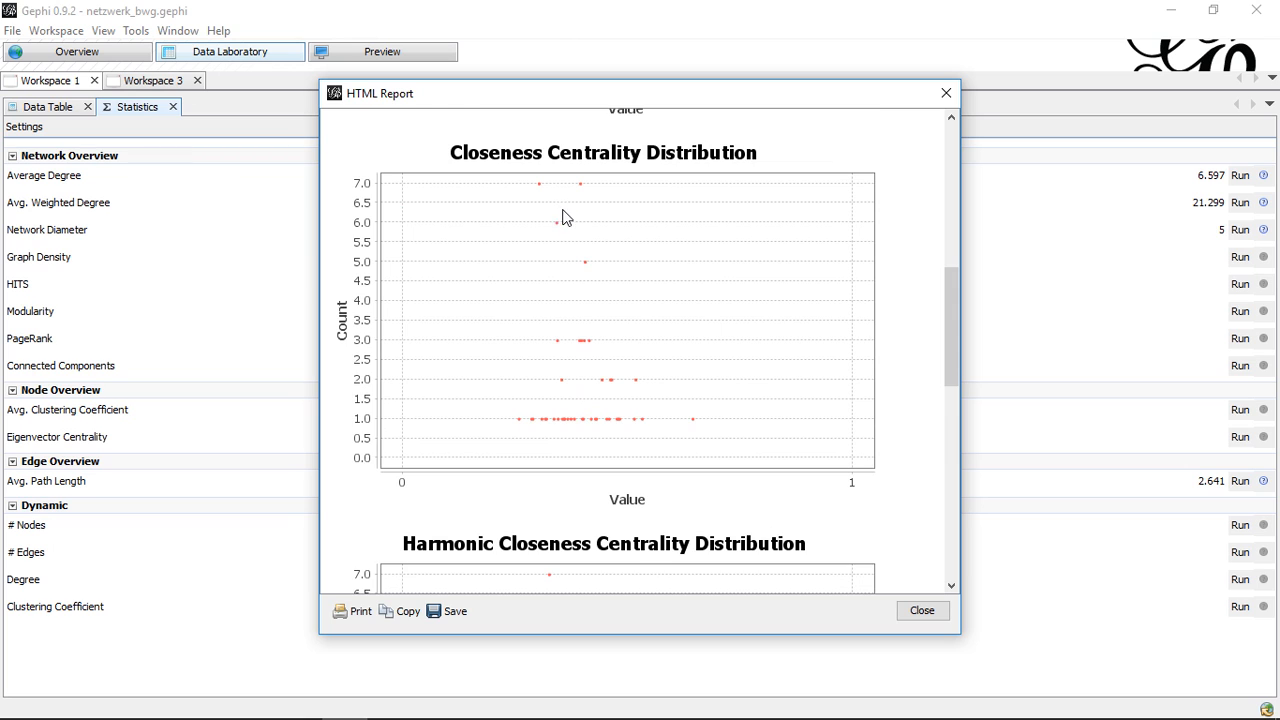
scroll(down, 3)
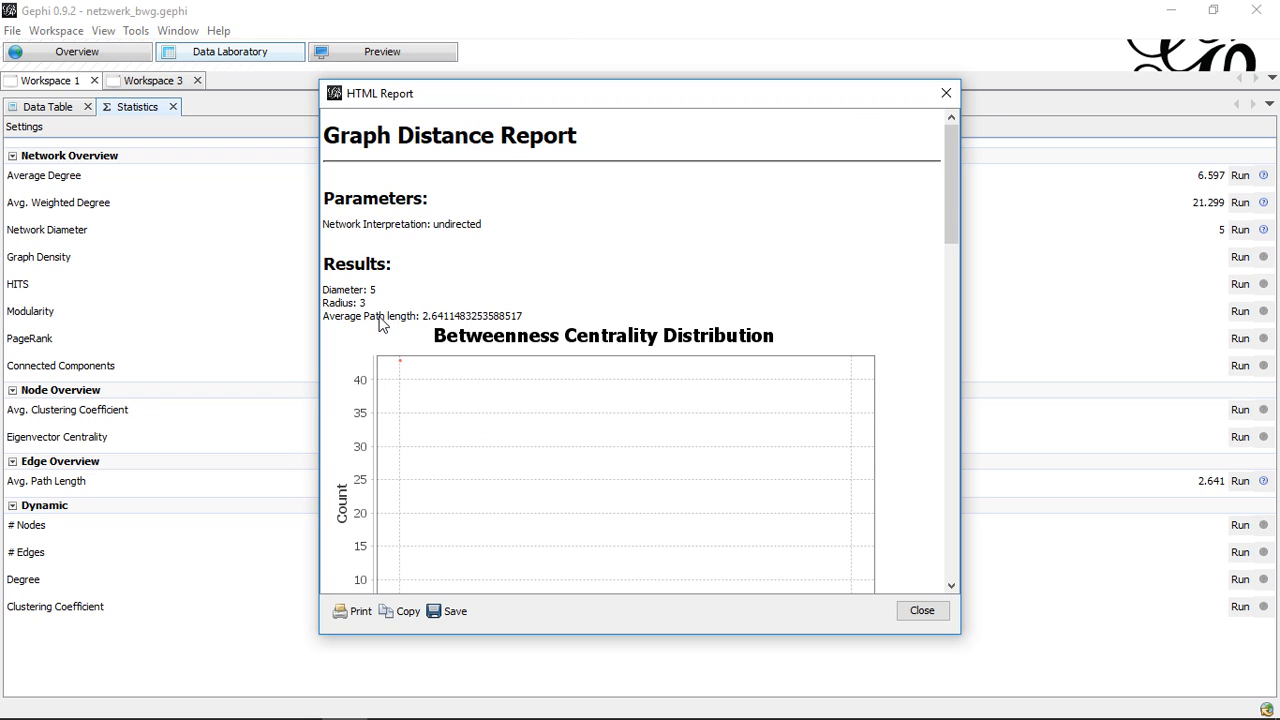
mouse_move(510, 340)
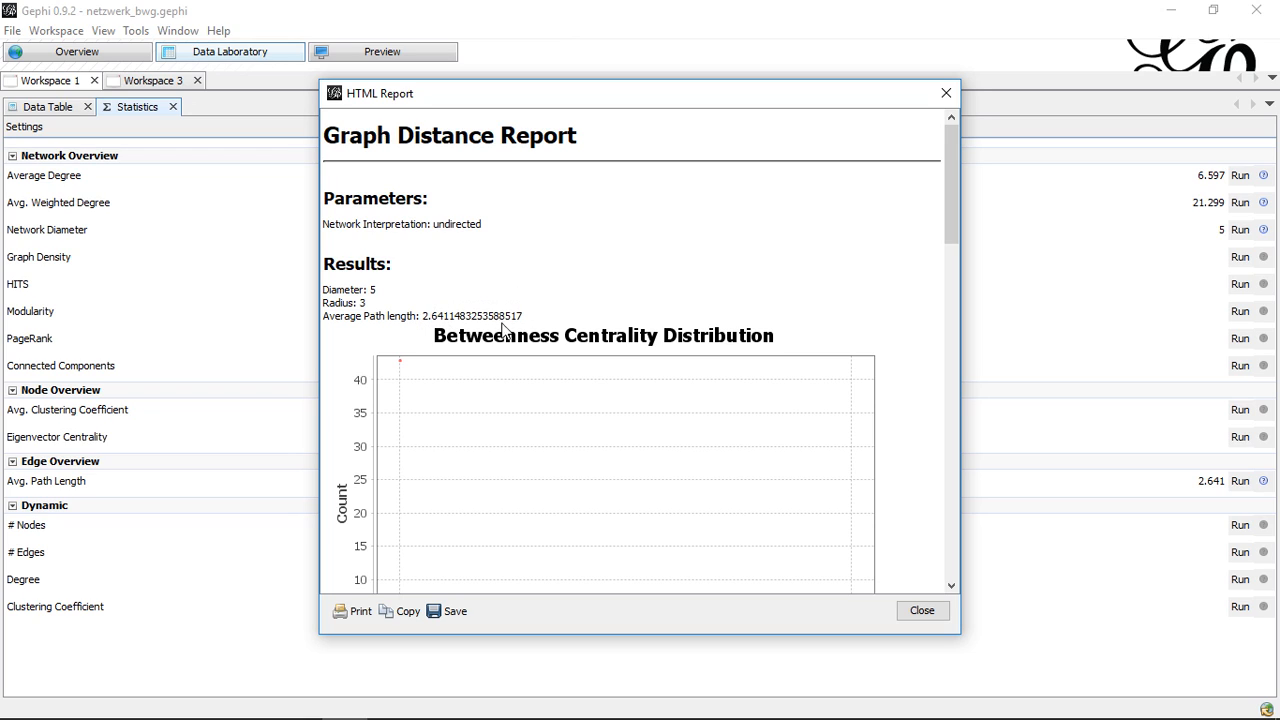
mouse_move(448, 322)
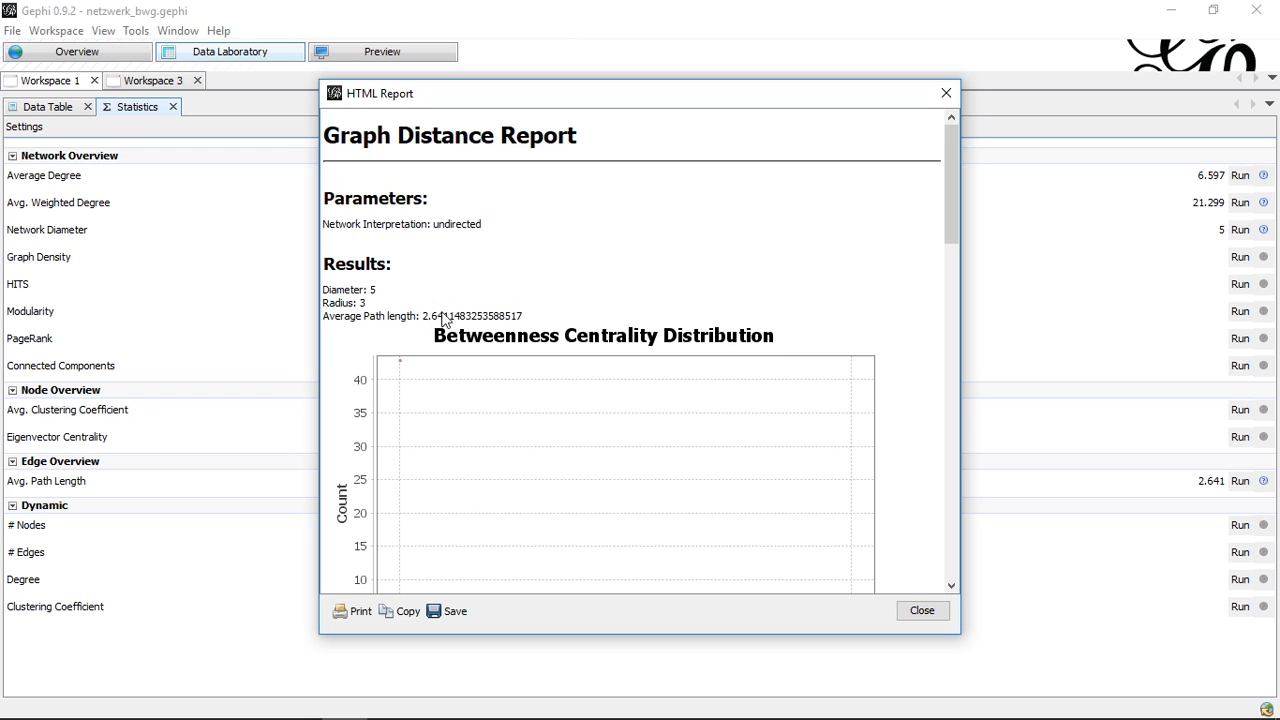
mouse_move(358, 304)
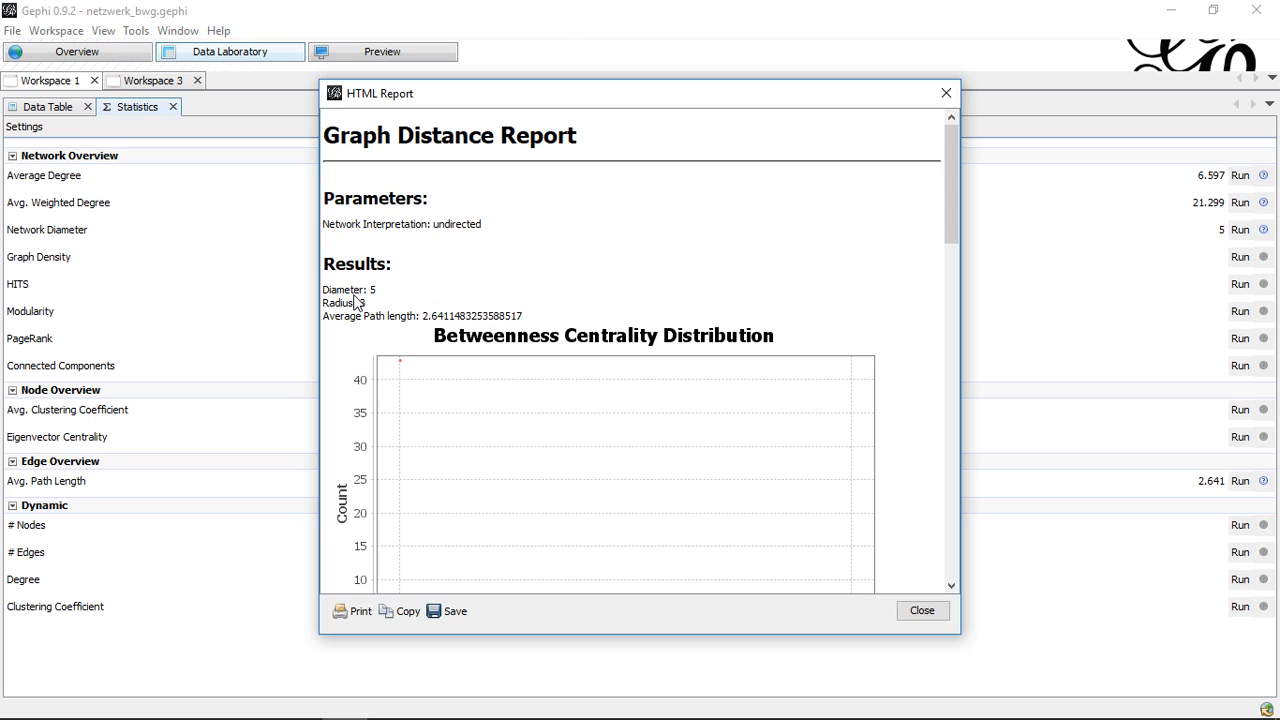
mouse_move(370, 300)
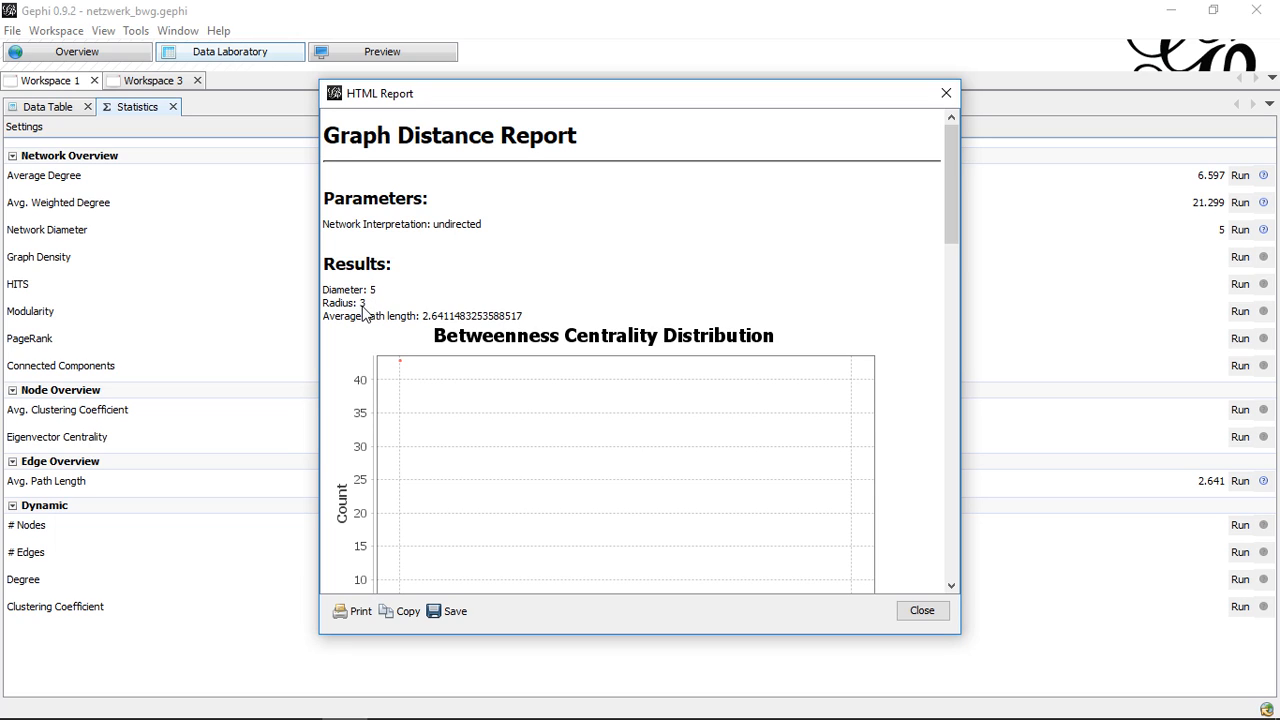
mouse_move(364, 312)
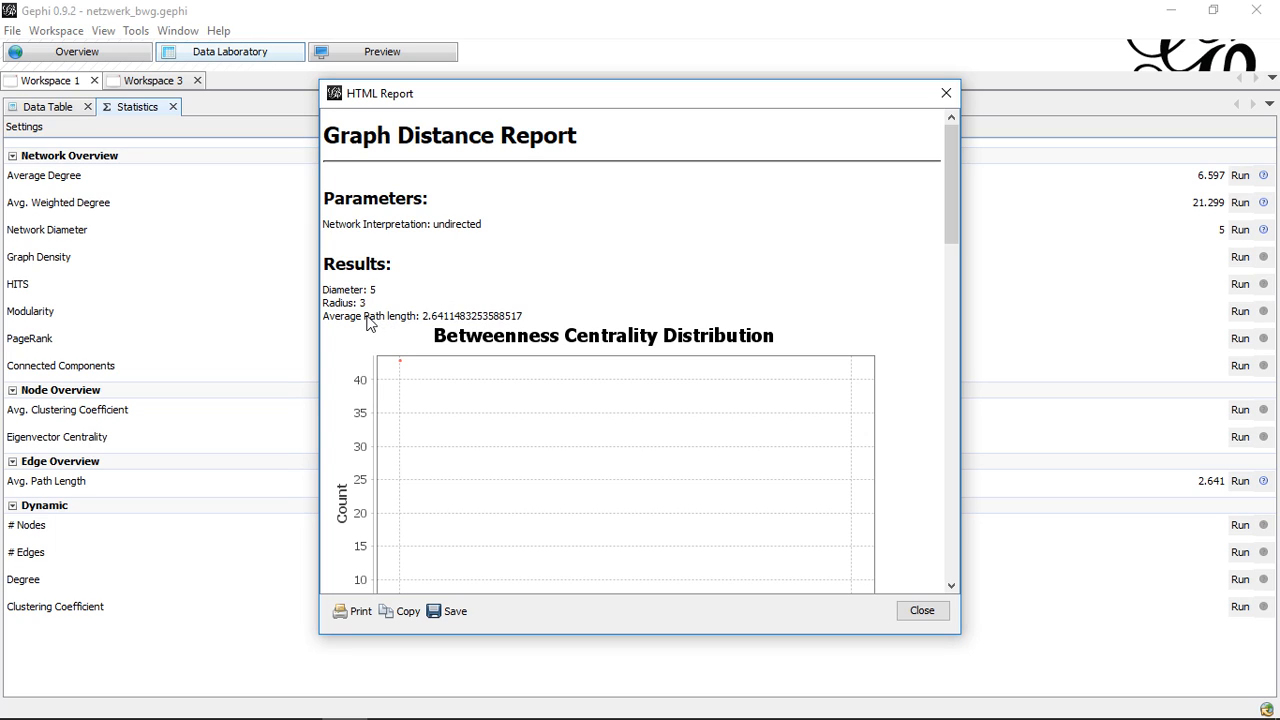
mouse_move(602, 308)
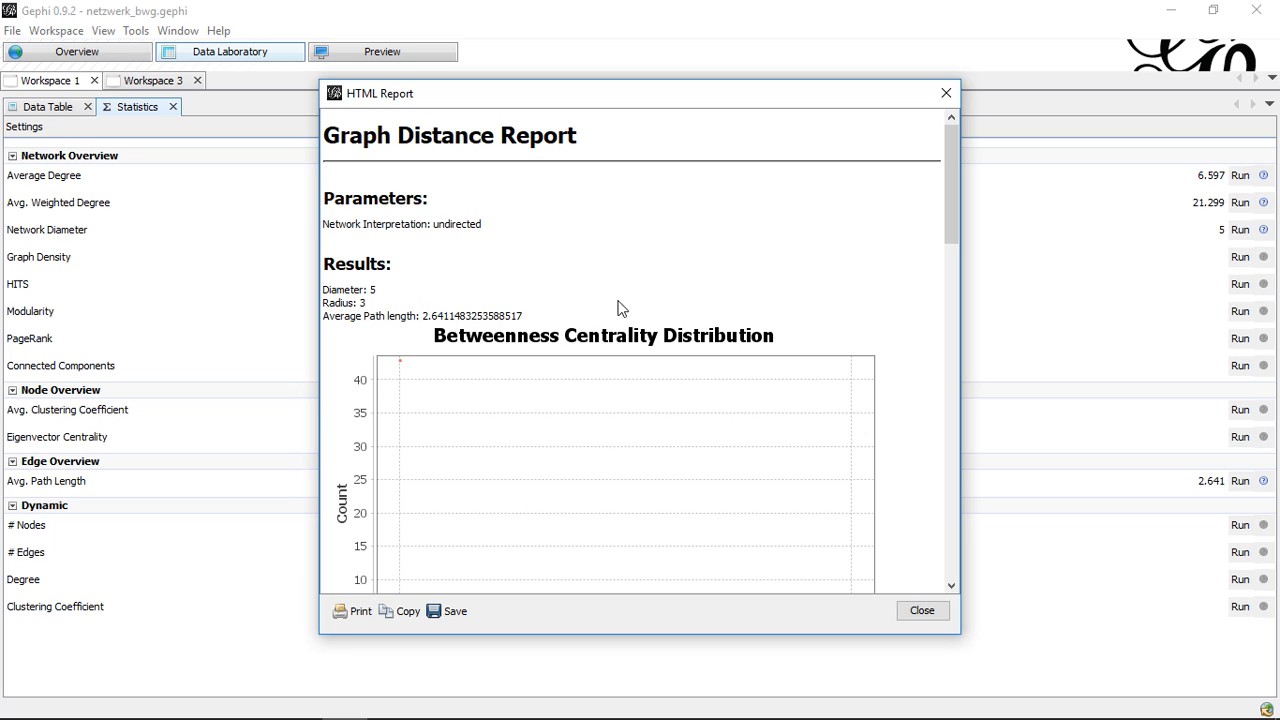
mouse_move(512, 268)
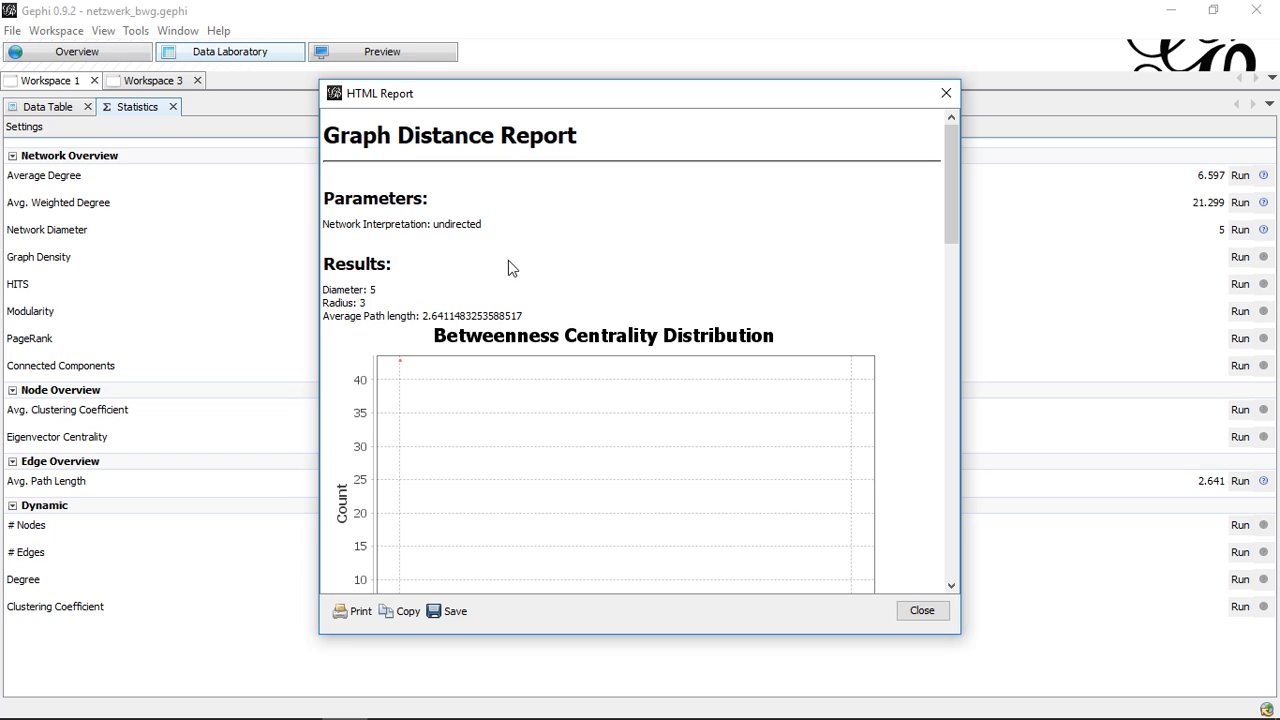
mouse_move(400, 322)
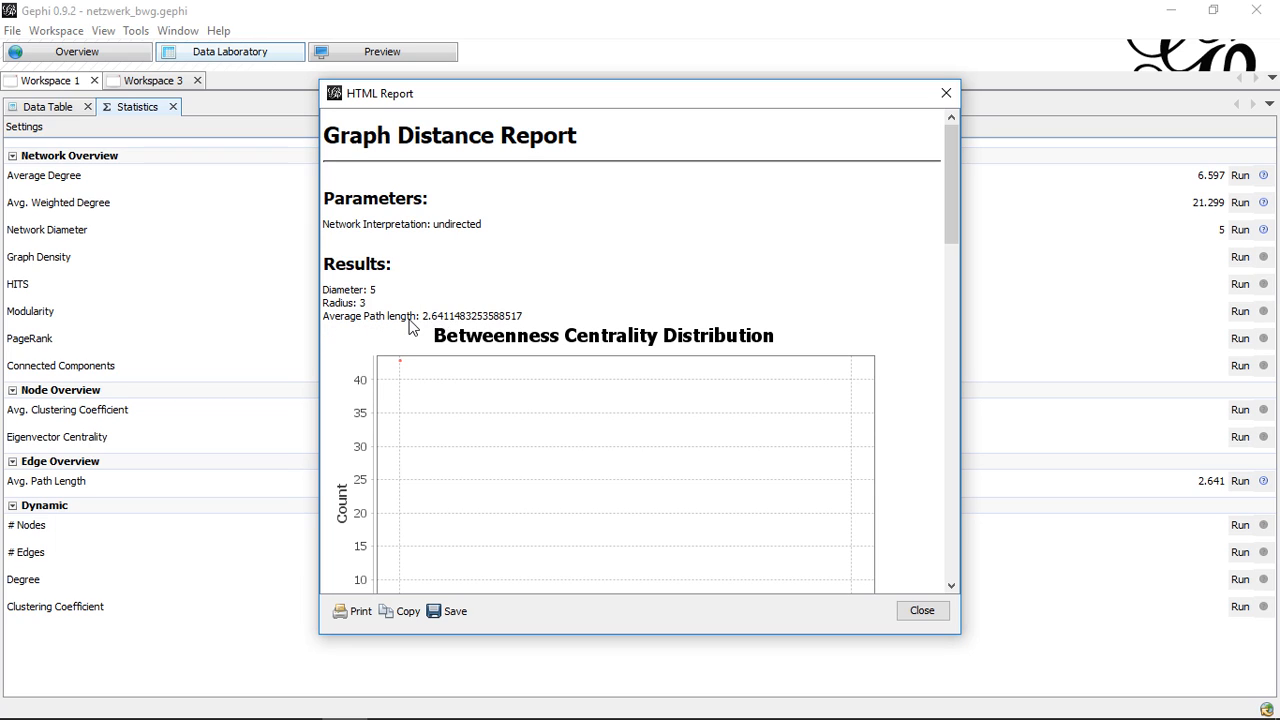
mouse_move(424, 330)
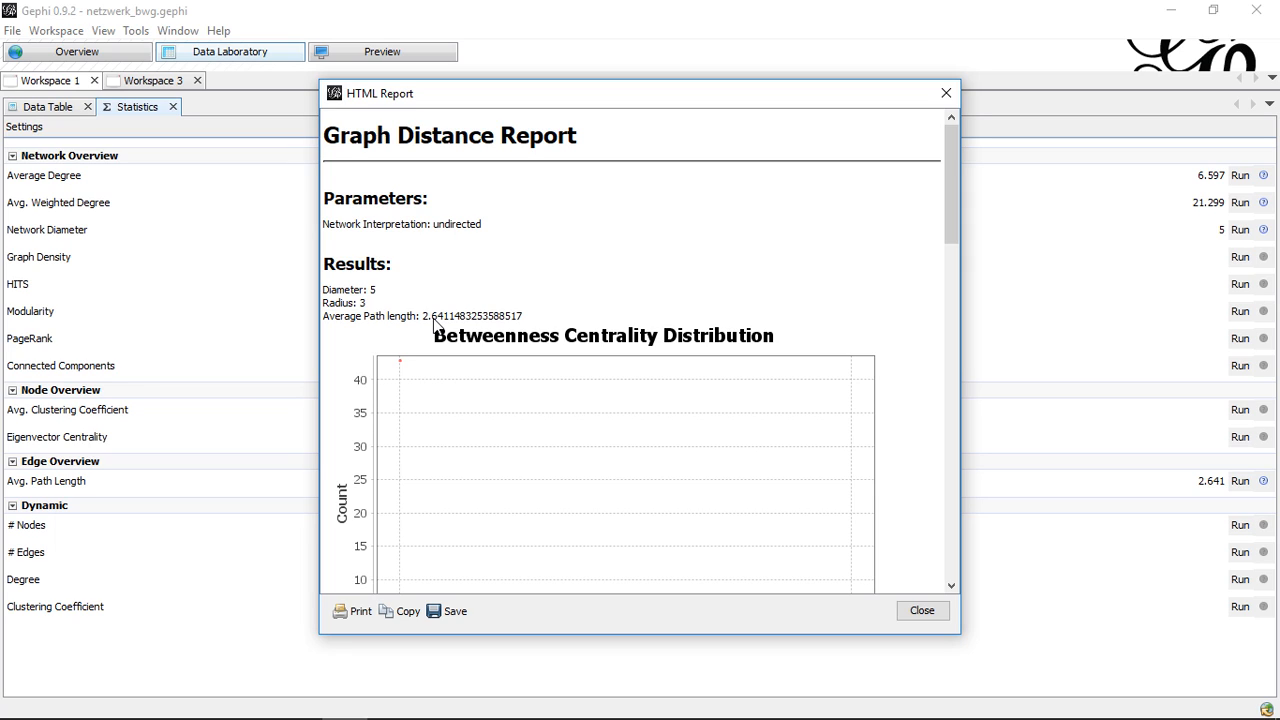
mouse_move(436, 326)
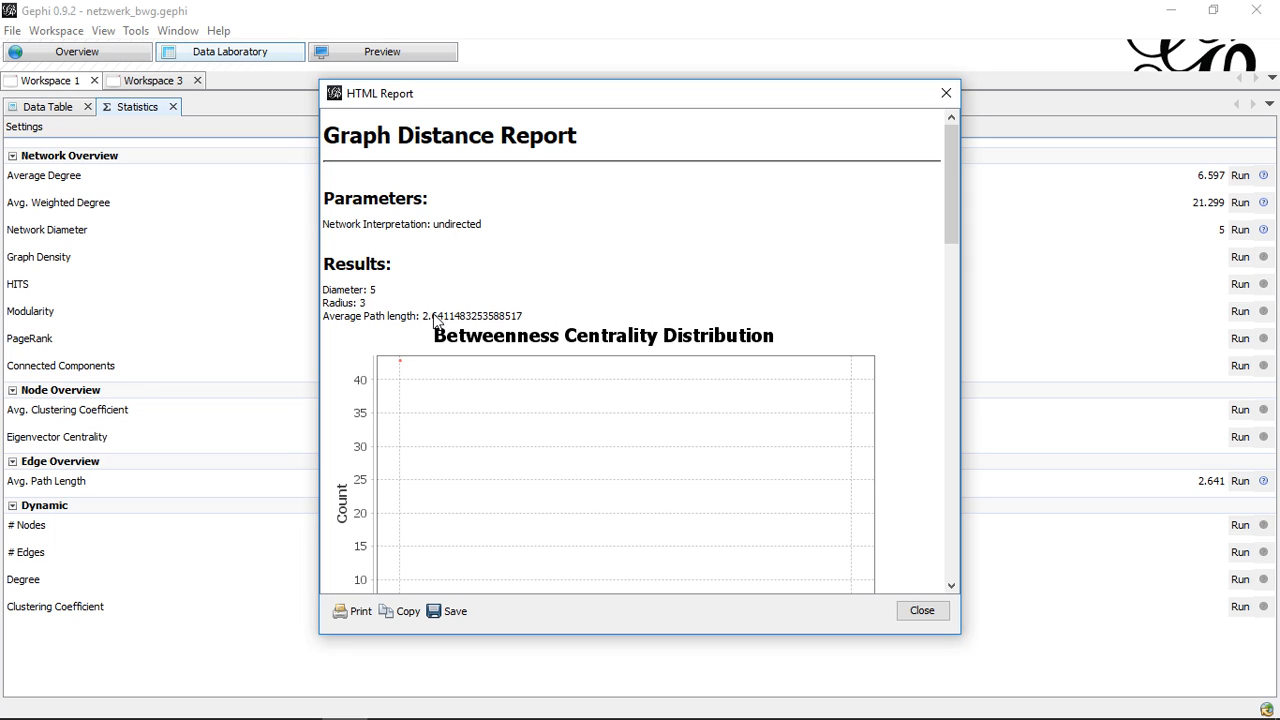
mouse_move(460, 332)
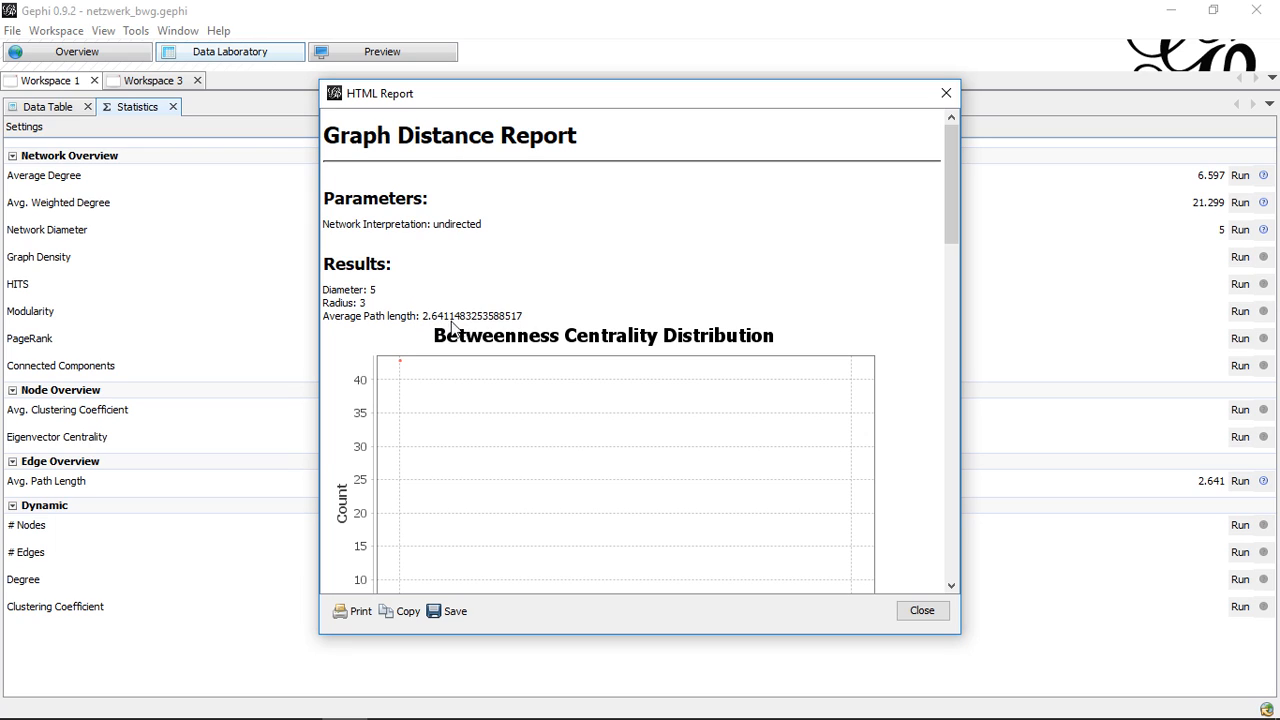
mouse_move(408, 300)
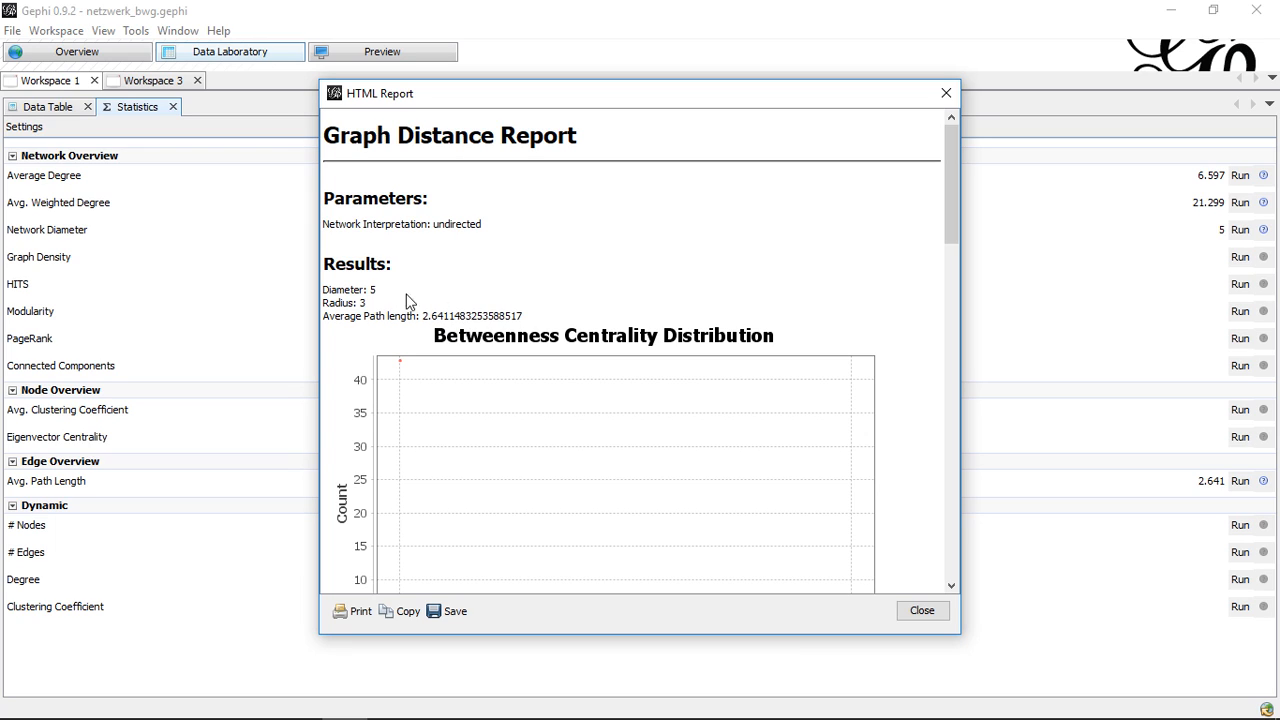
mouse_move(418, 296)
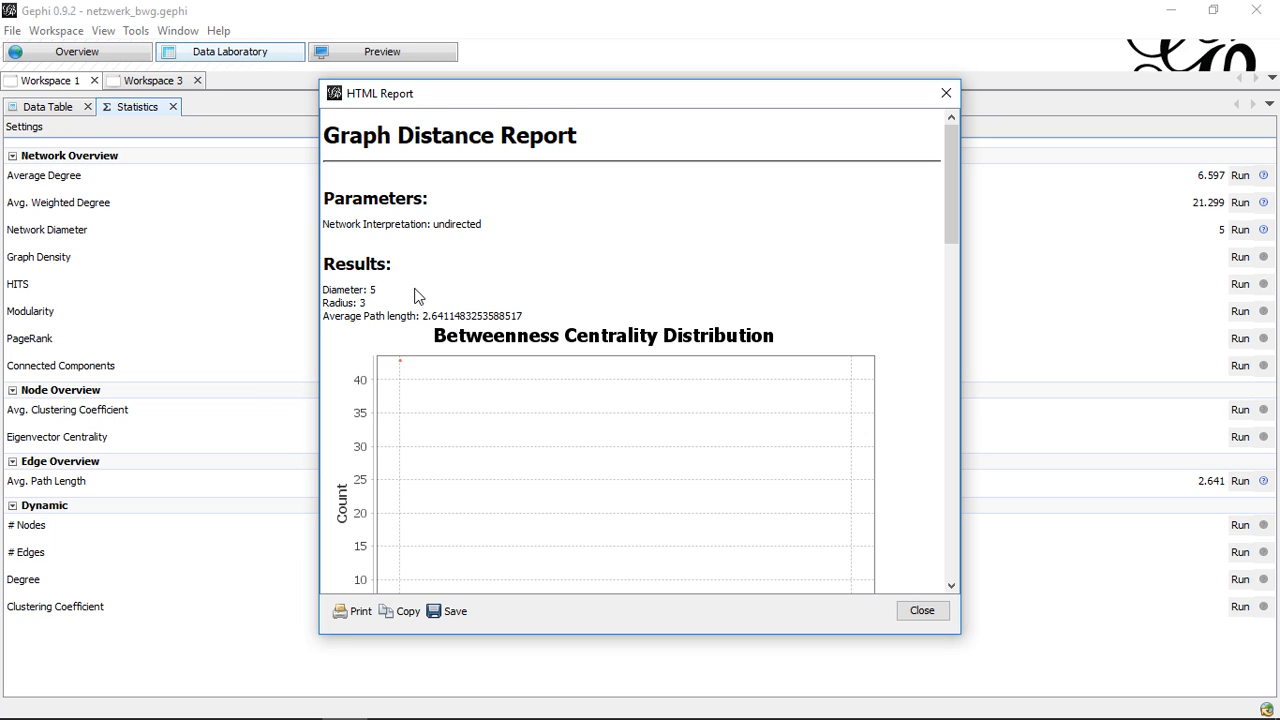
mouse_move(468, 292)
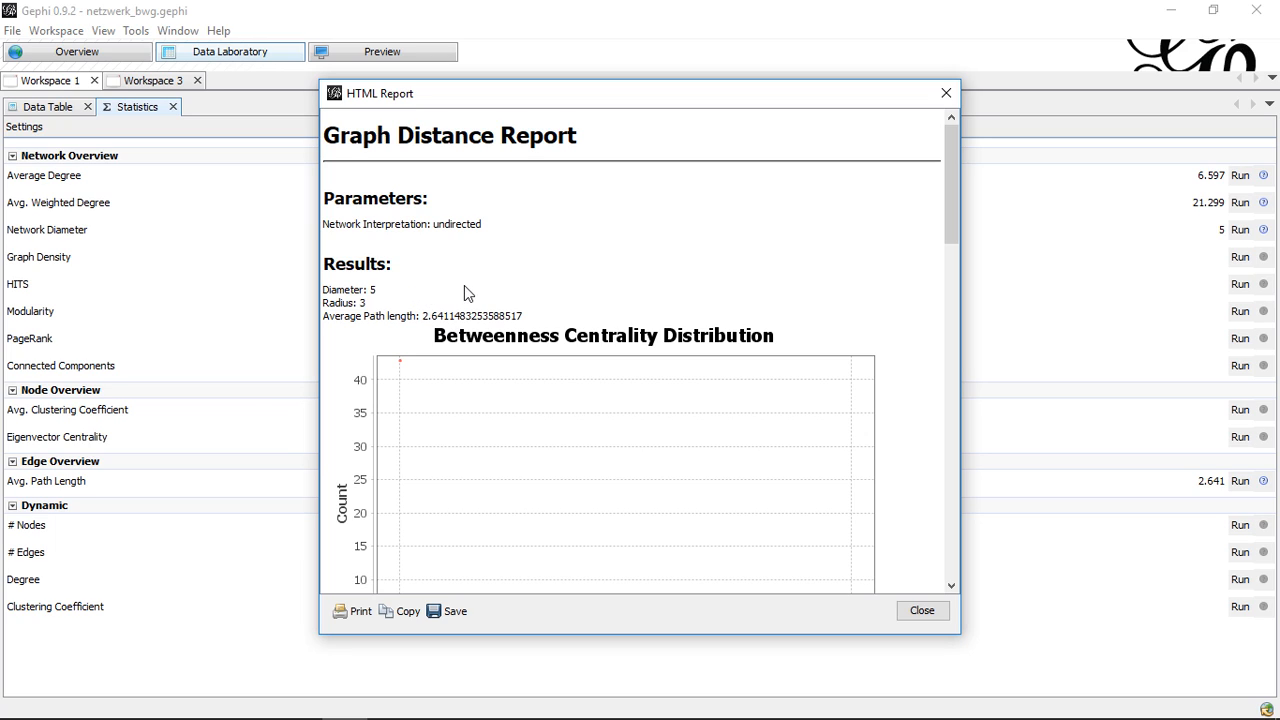
mouse_move(944, 94)
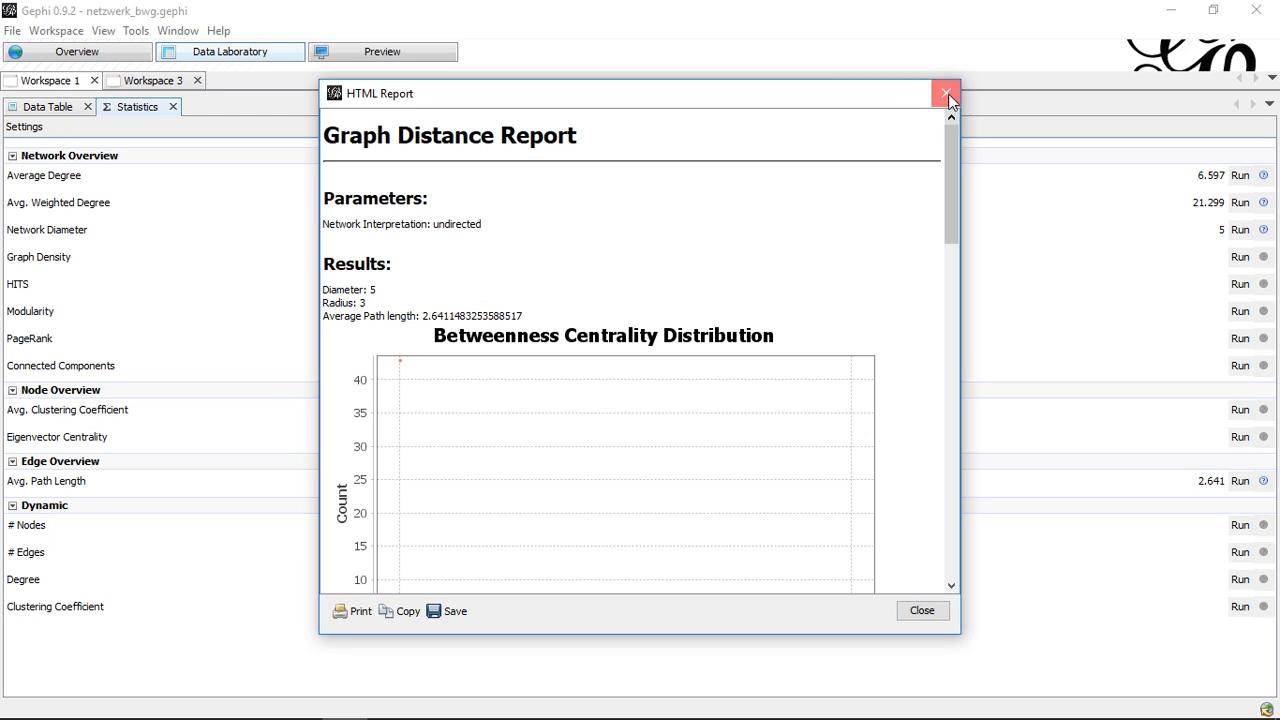
- Sort the node table by Betweenness Centrality descending, putting Valjean (0.57) at the top
click(940, 94)
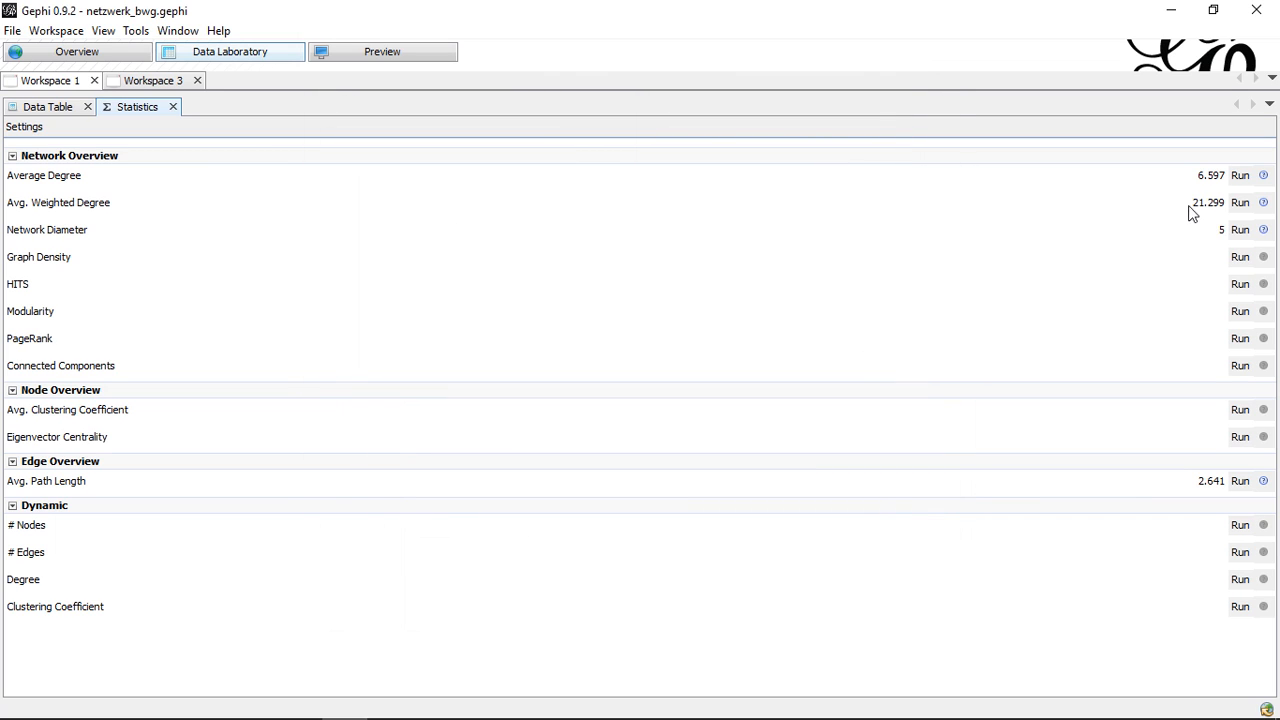
mouse_move(84, 176)
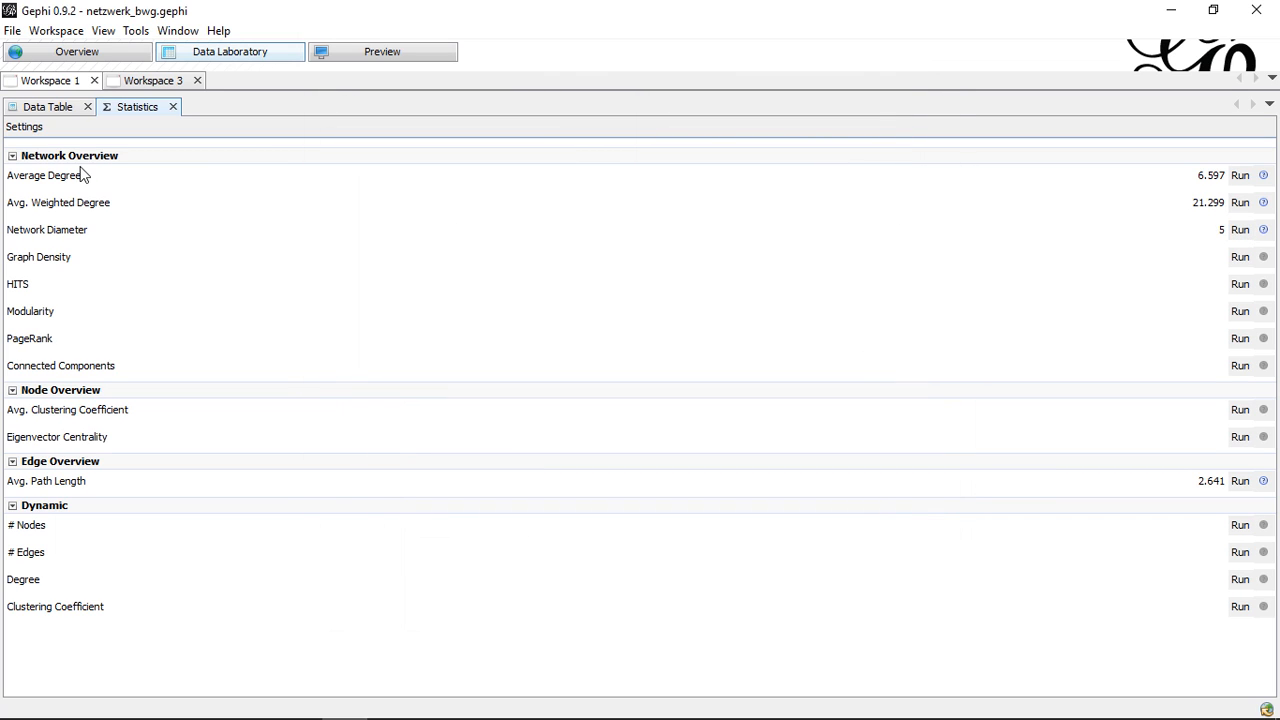
click(48, 106)
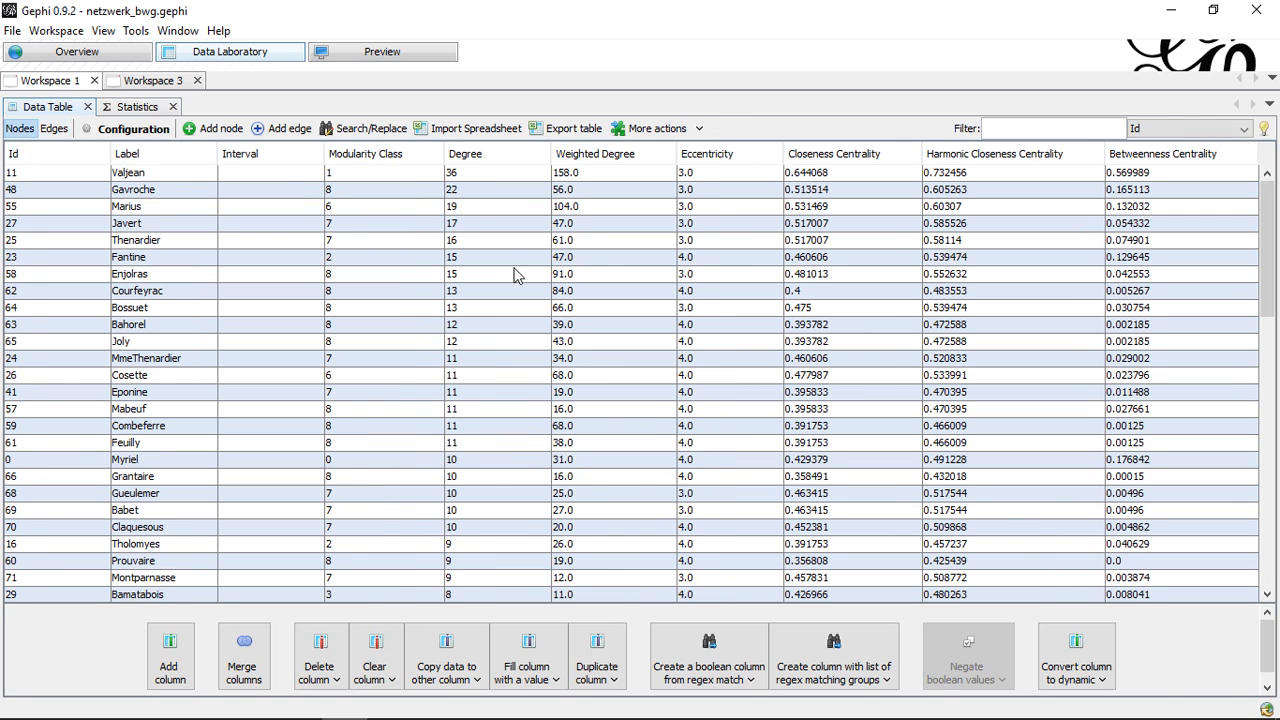
mouse_move(710, 140)
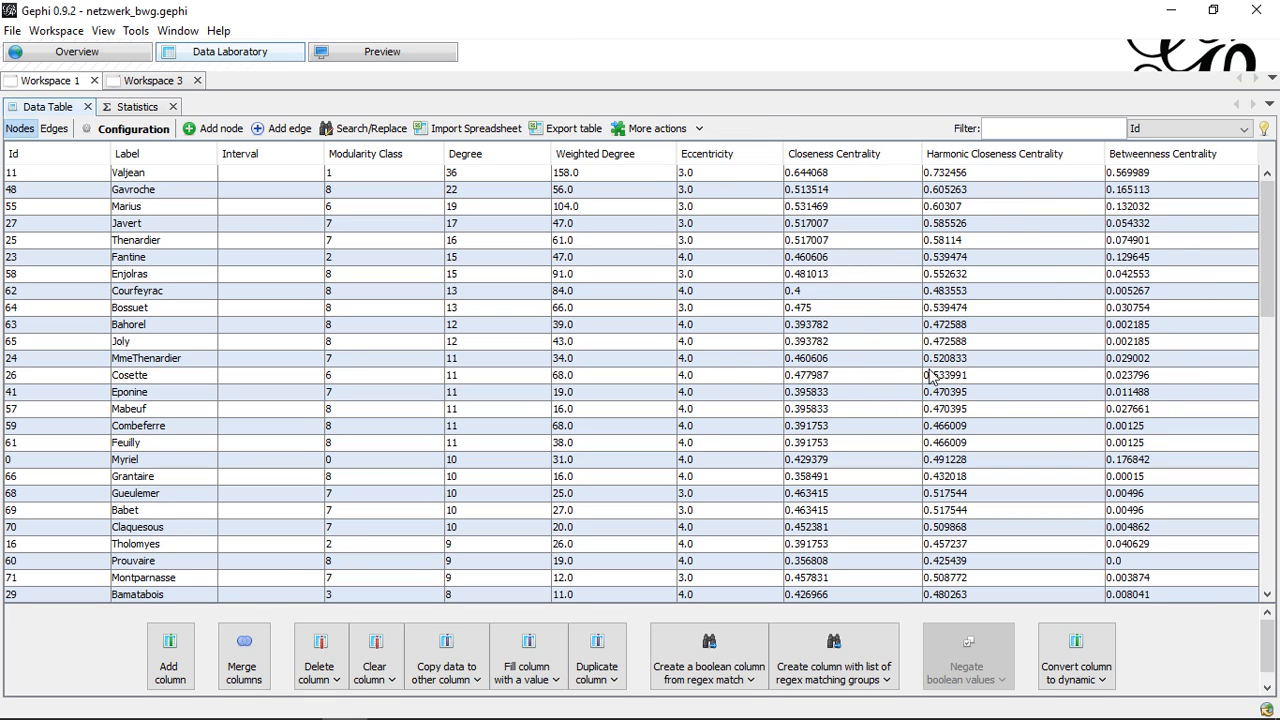
mouse_move(1134, 260)
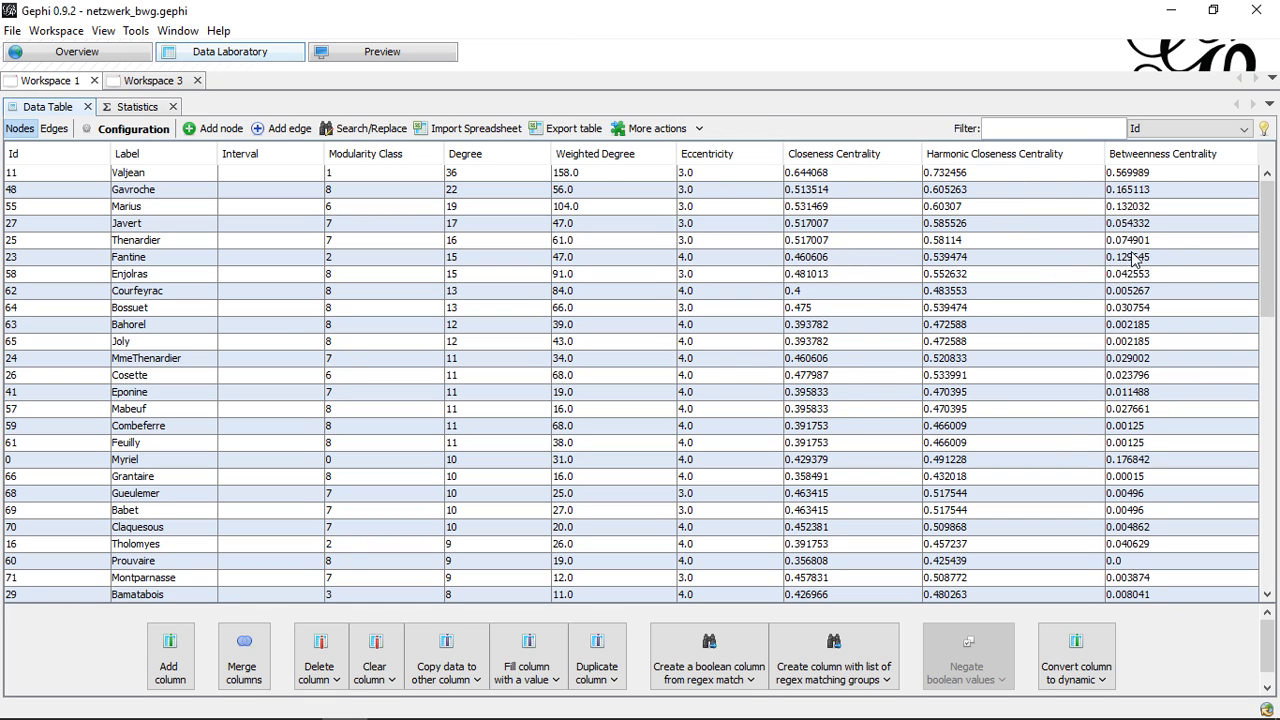
mouse_move(1124, 258)
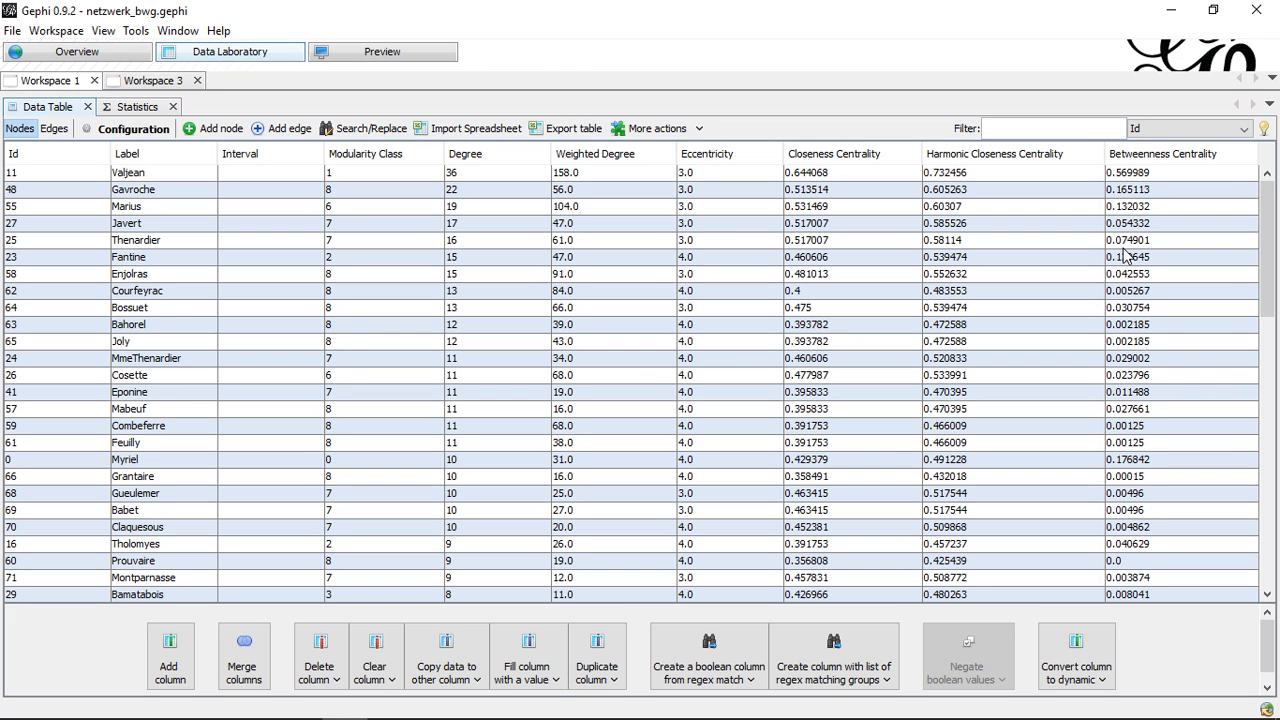
mouse_move(1136, 260)
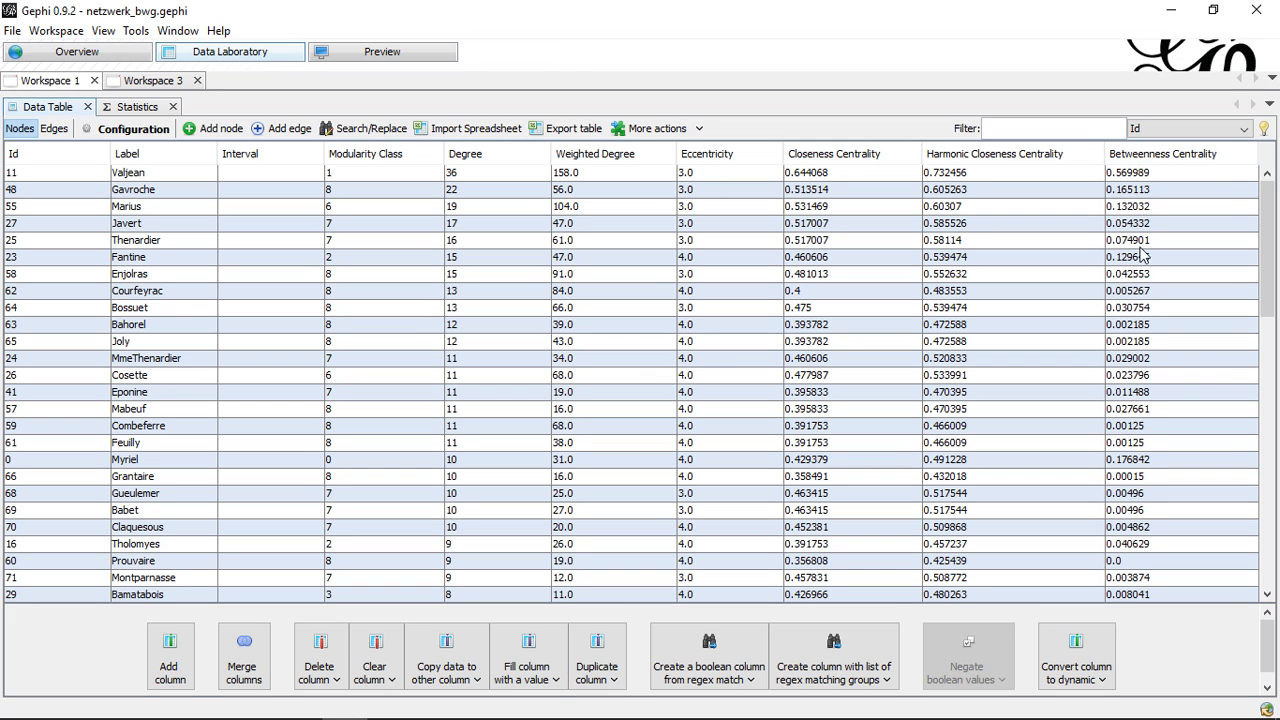
scroll(down, 3)
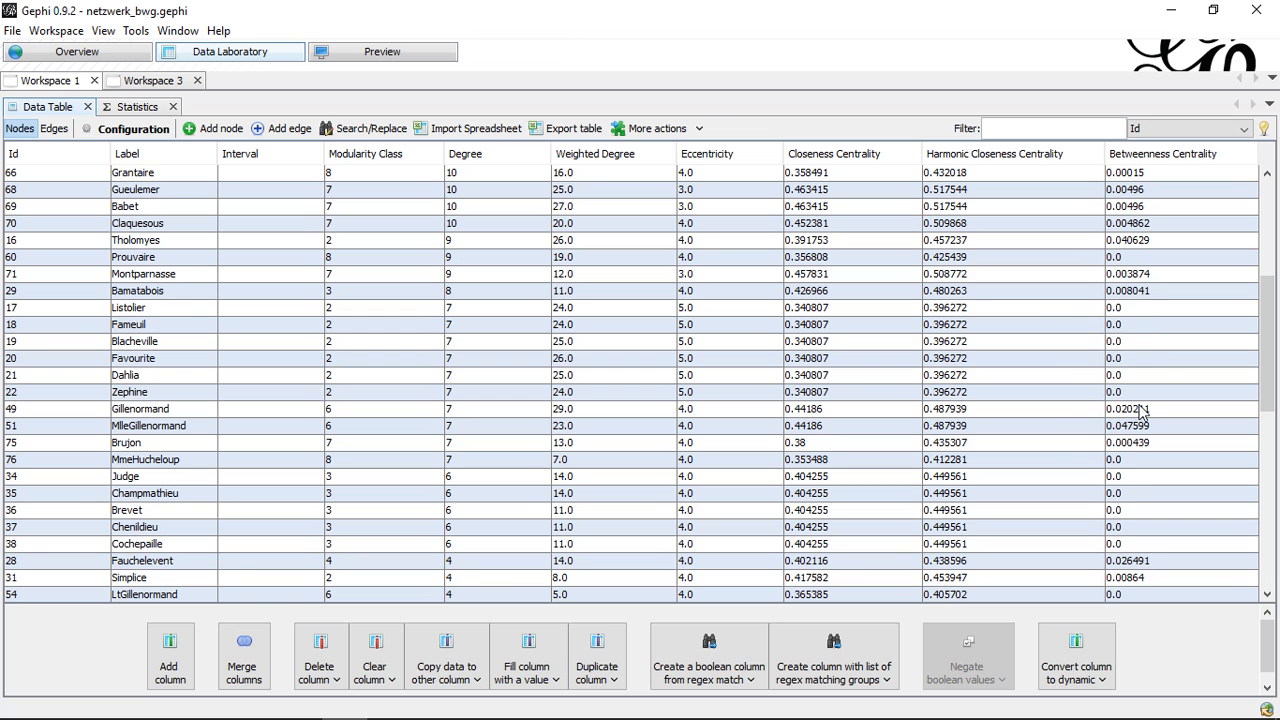
click(1174, 152)
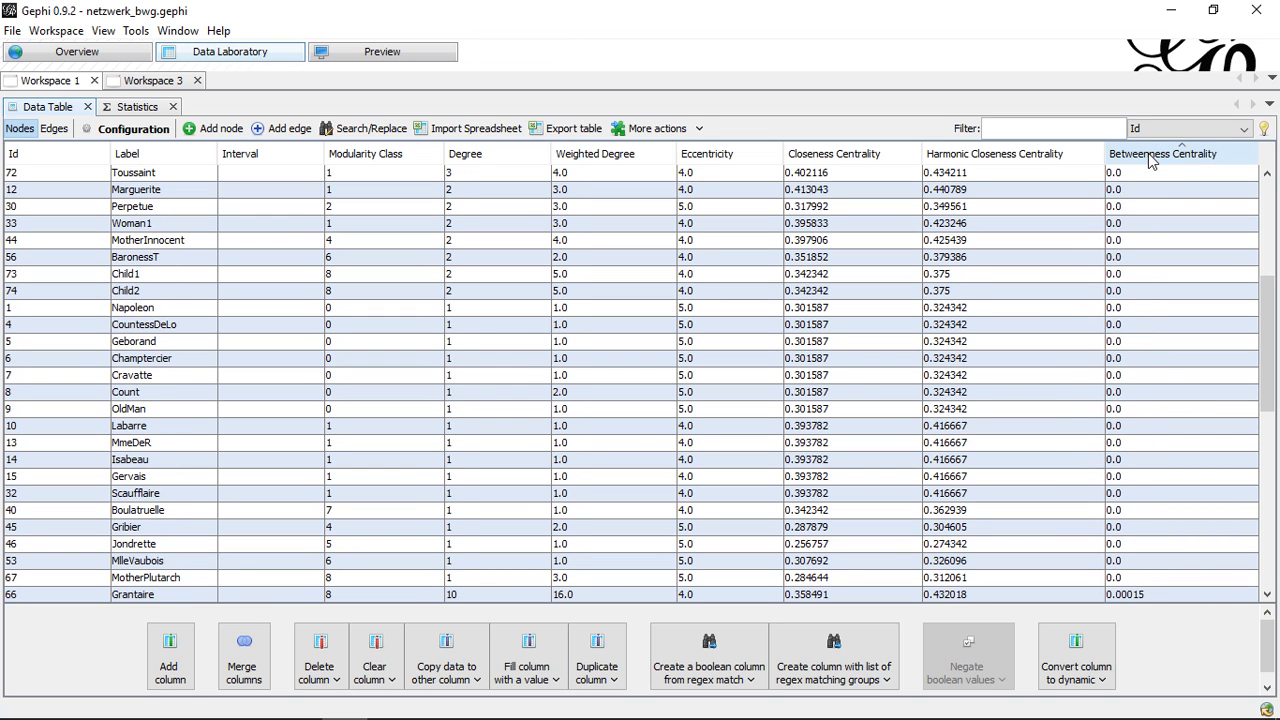
click(1176, 152)
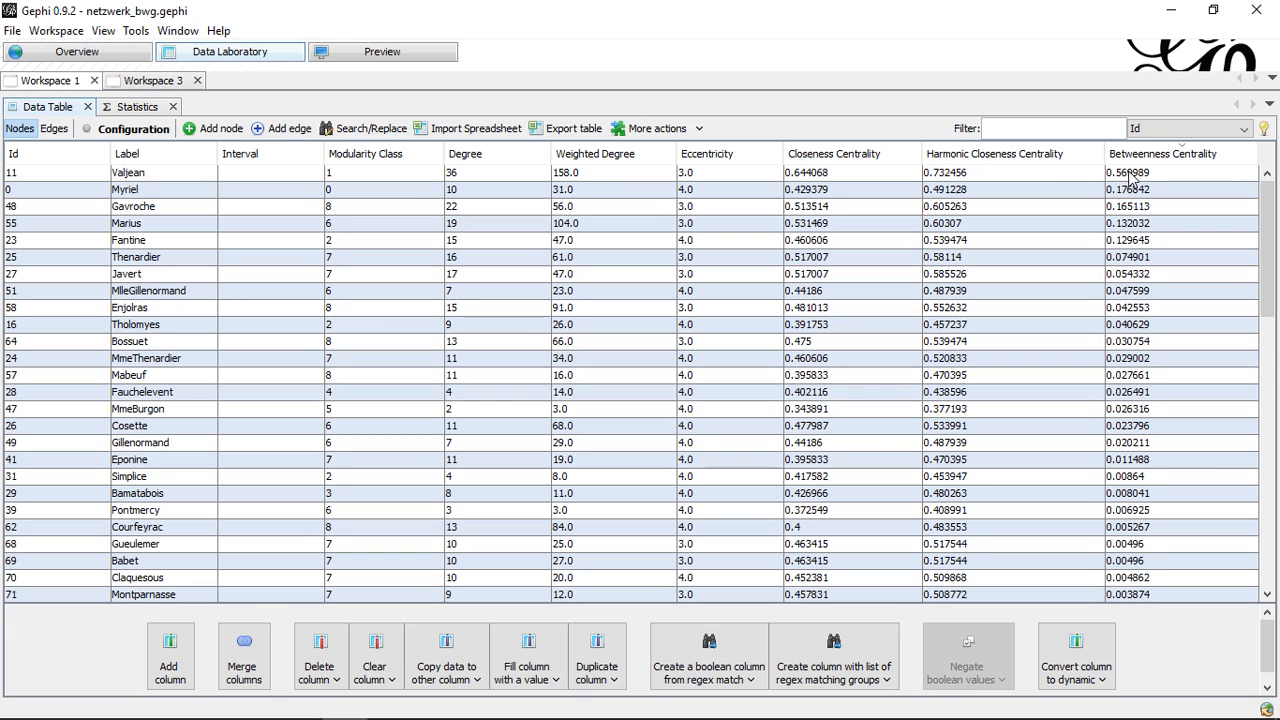
mouse_move(1136, 190)
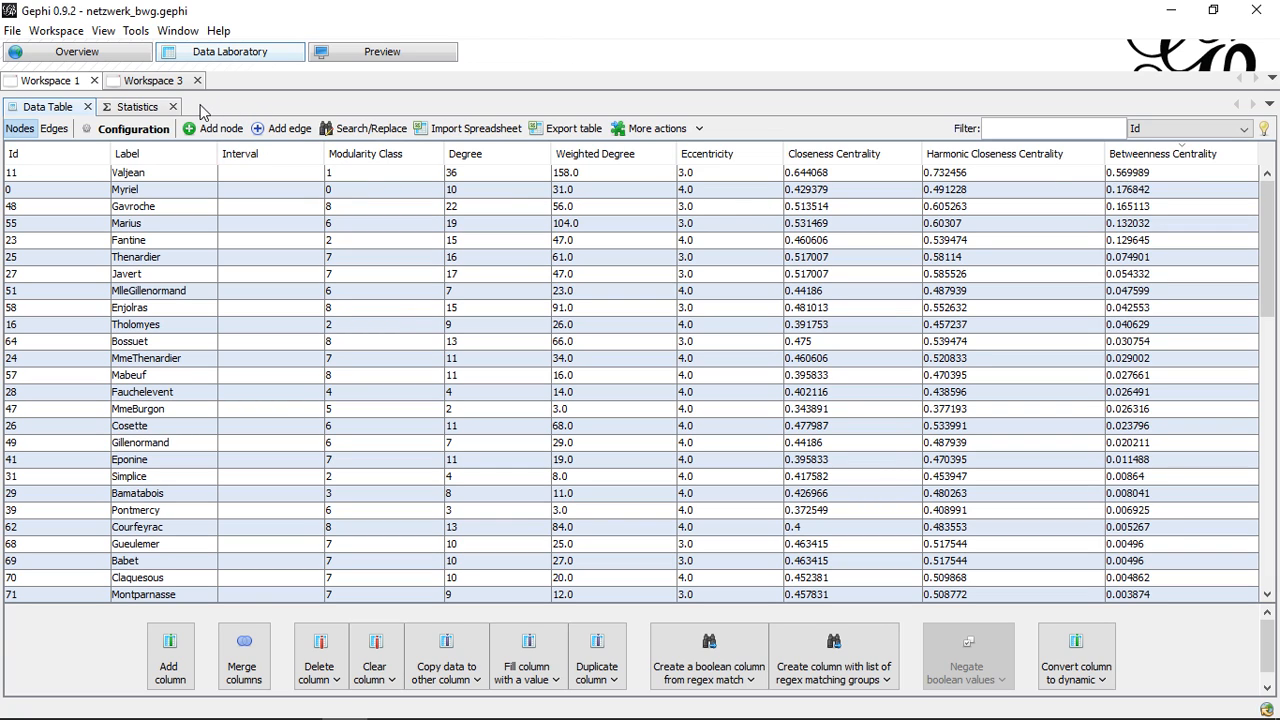
click(138, 106)
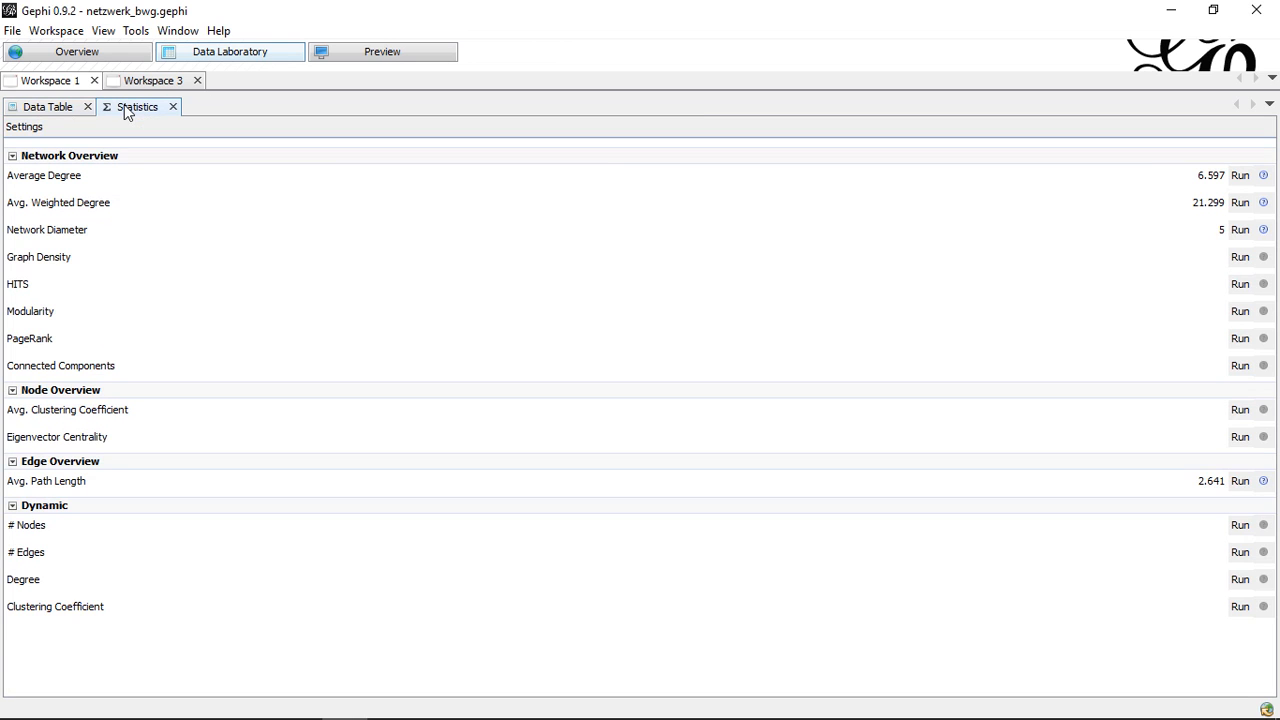
click(1240, 228)
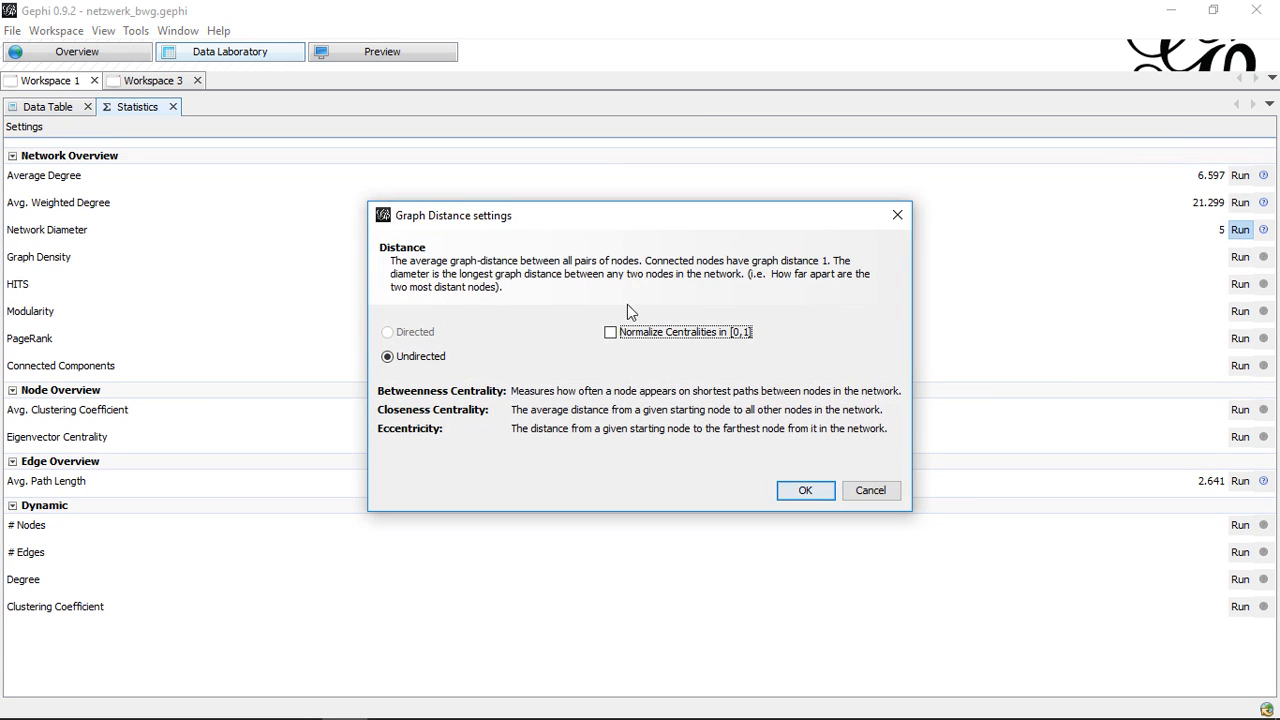
mouse_move(804, 490)
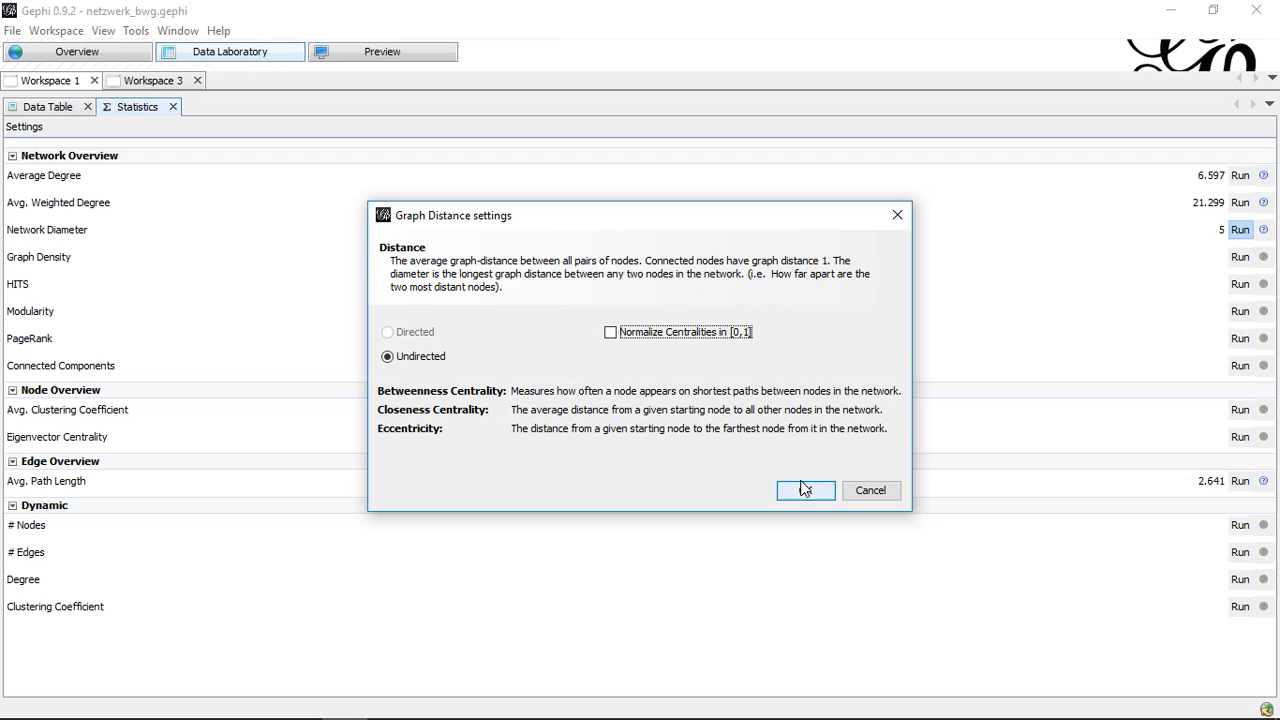
click(804, 490)
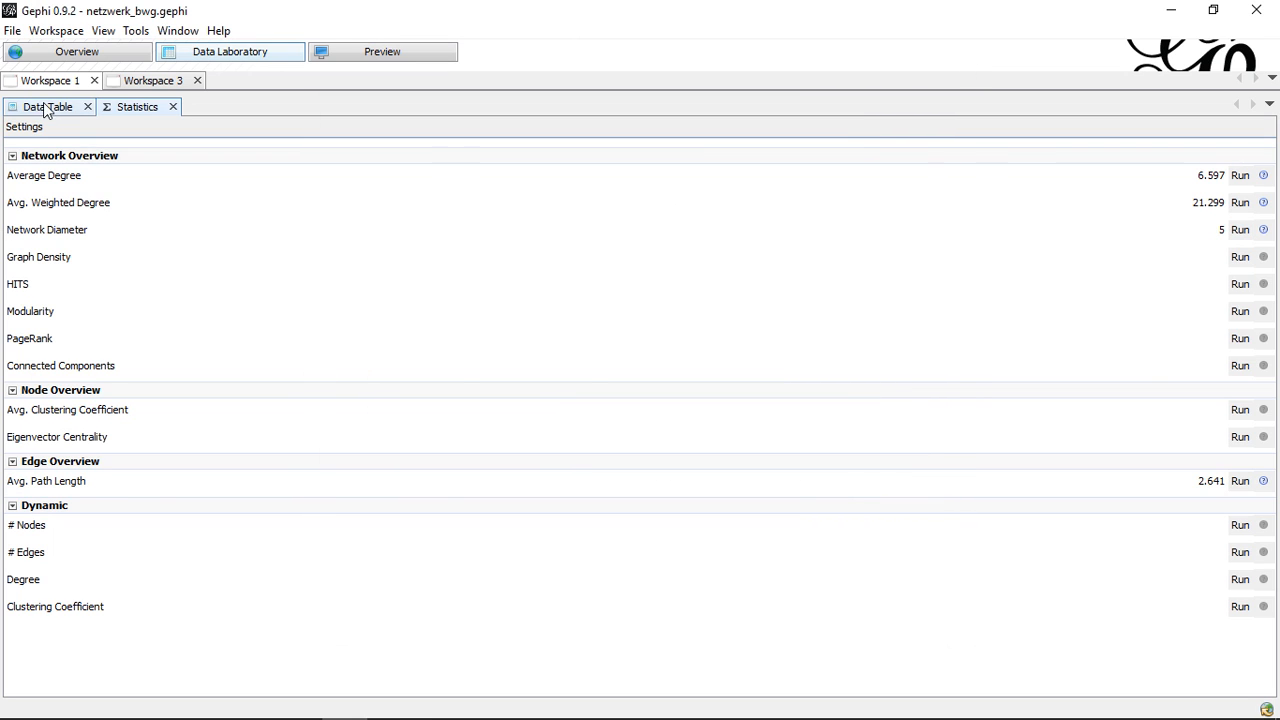
click(48, 106)
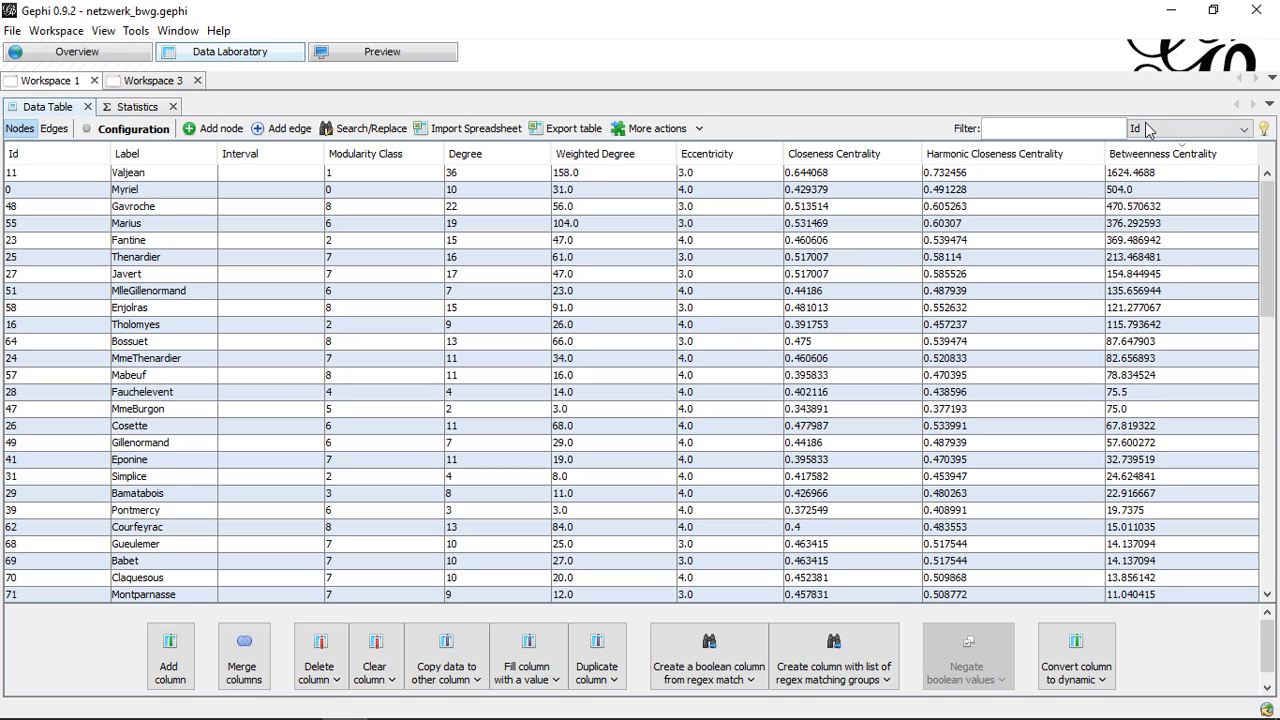
mouse_move(1128, 184)
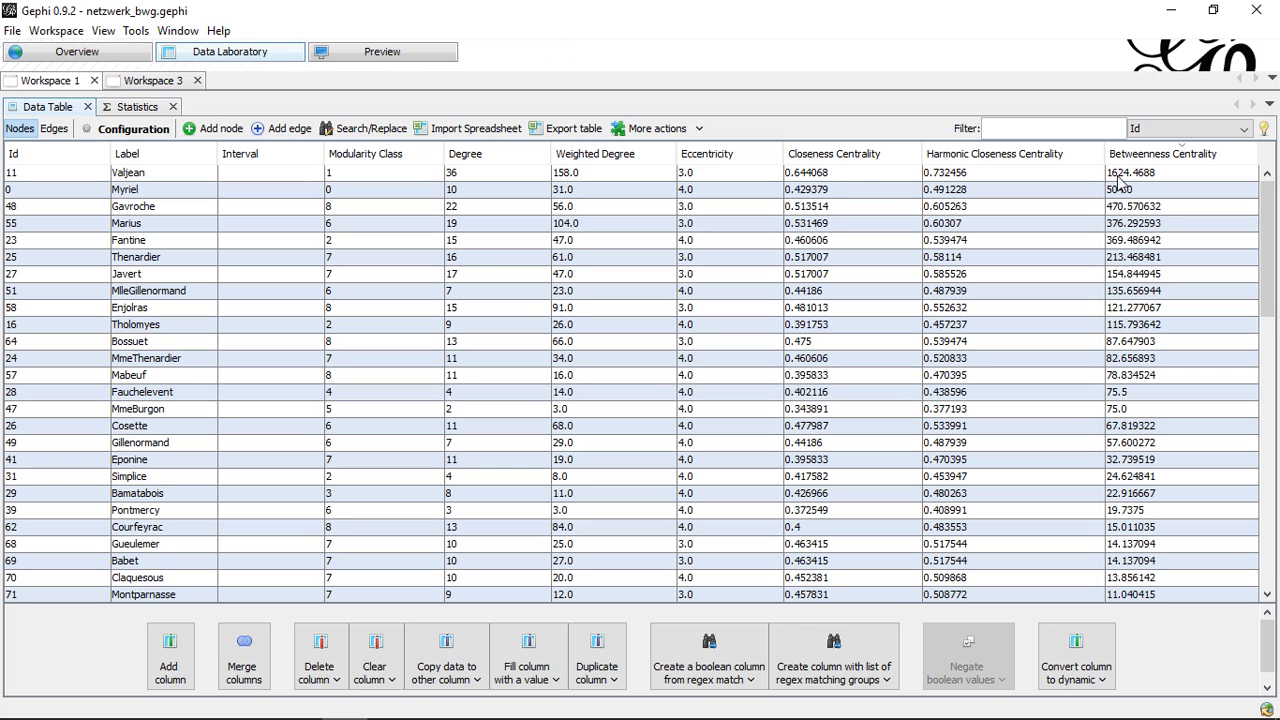
mouse_move(1124, 188)
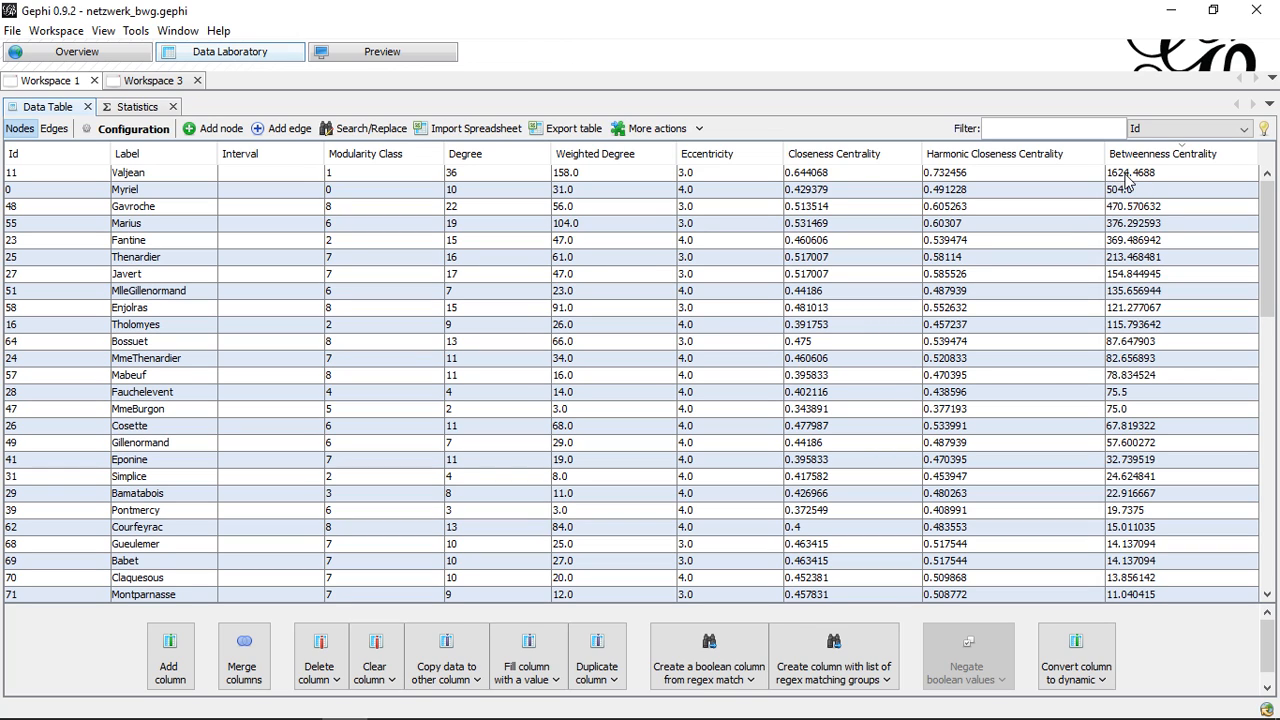
mouse_move(1138, 188)
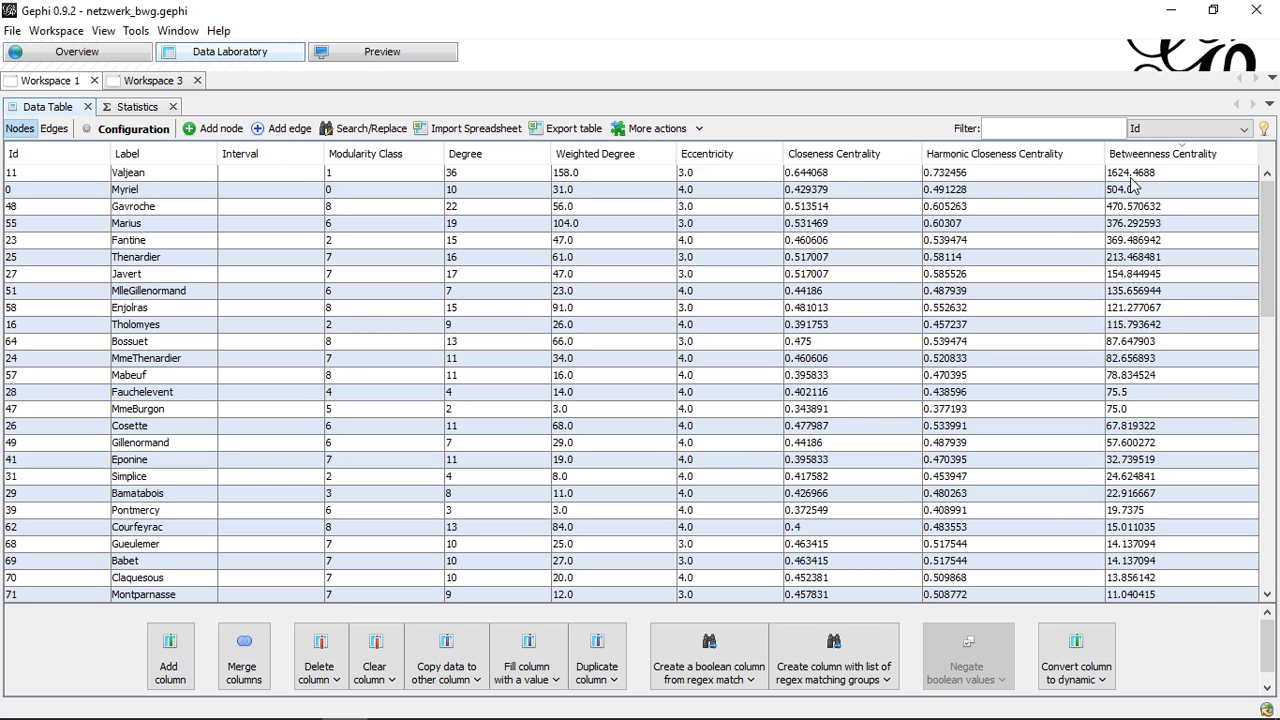
mouse_move(1180, 276)
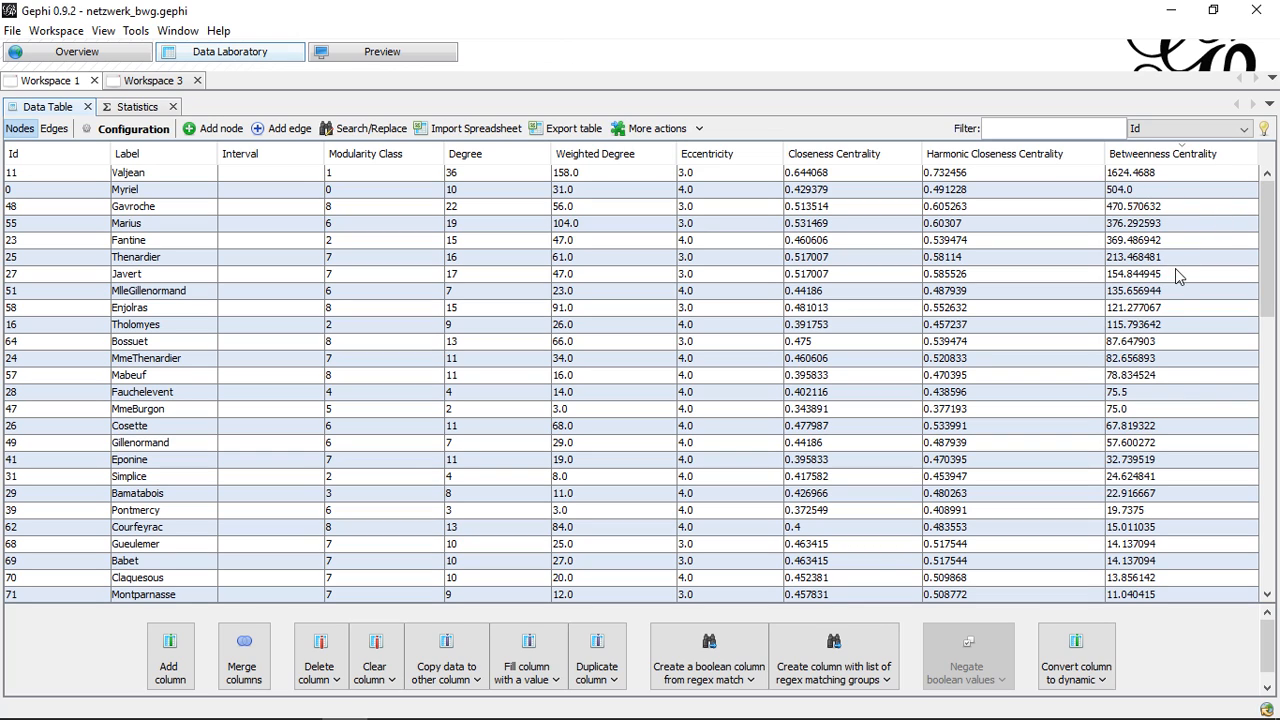
mouse_move(1198, 364)
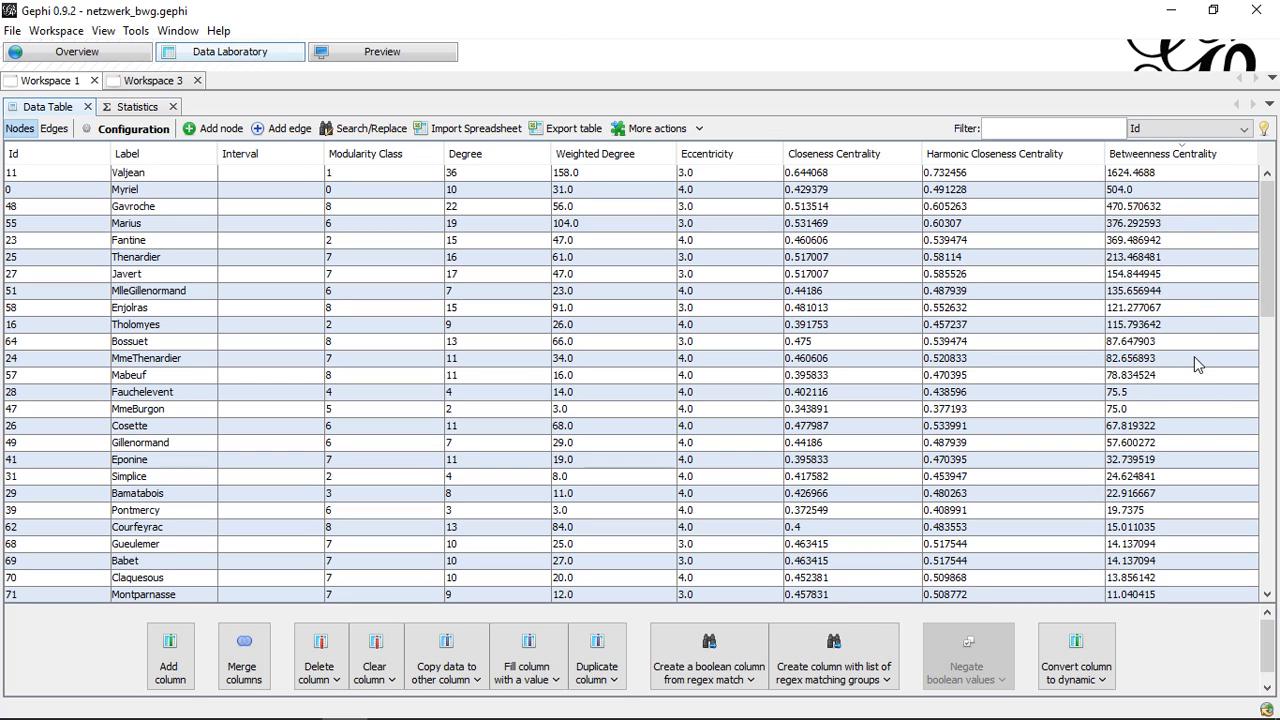
mouse_move(1172, 198)
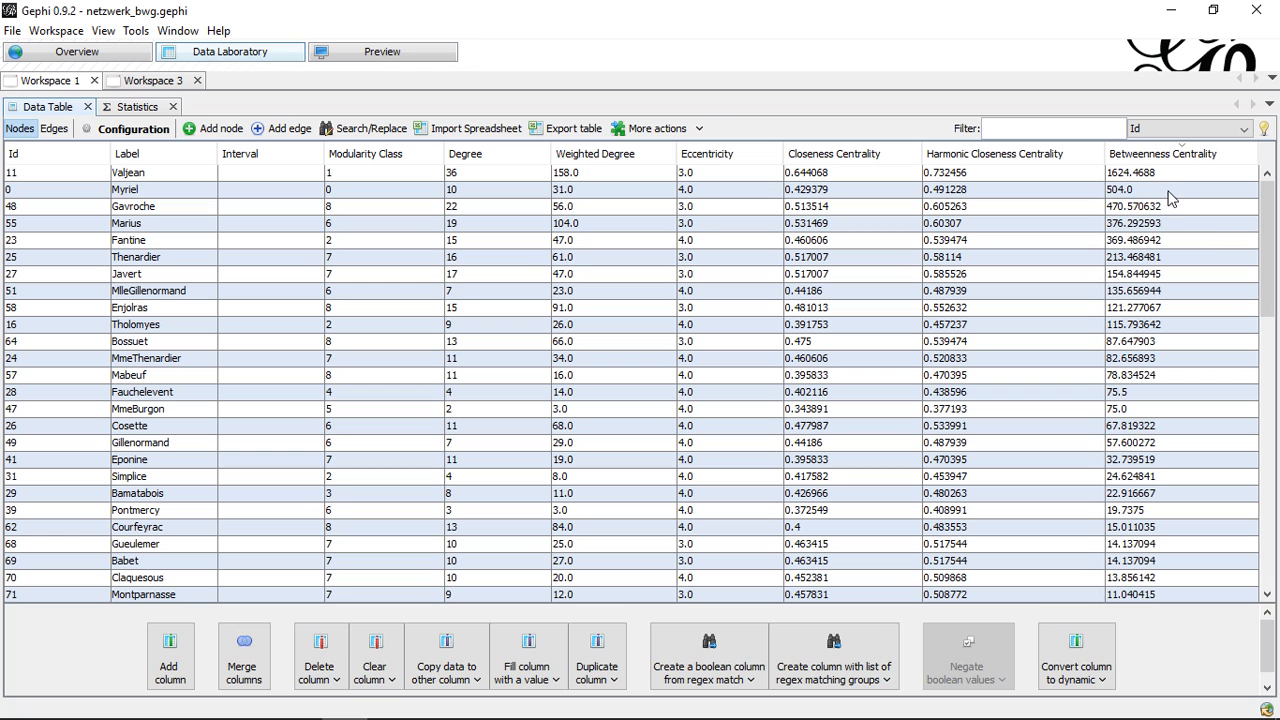
scroll(down, 3)
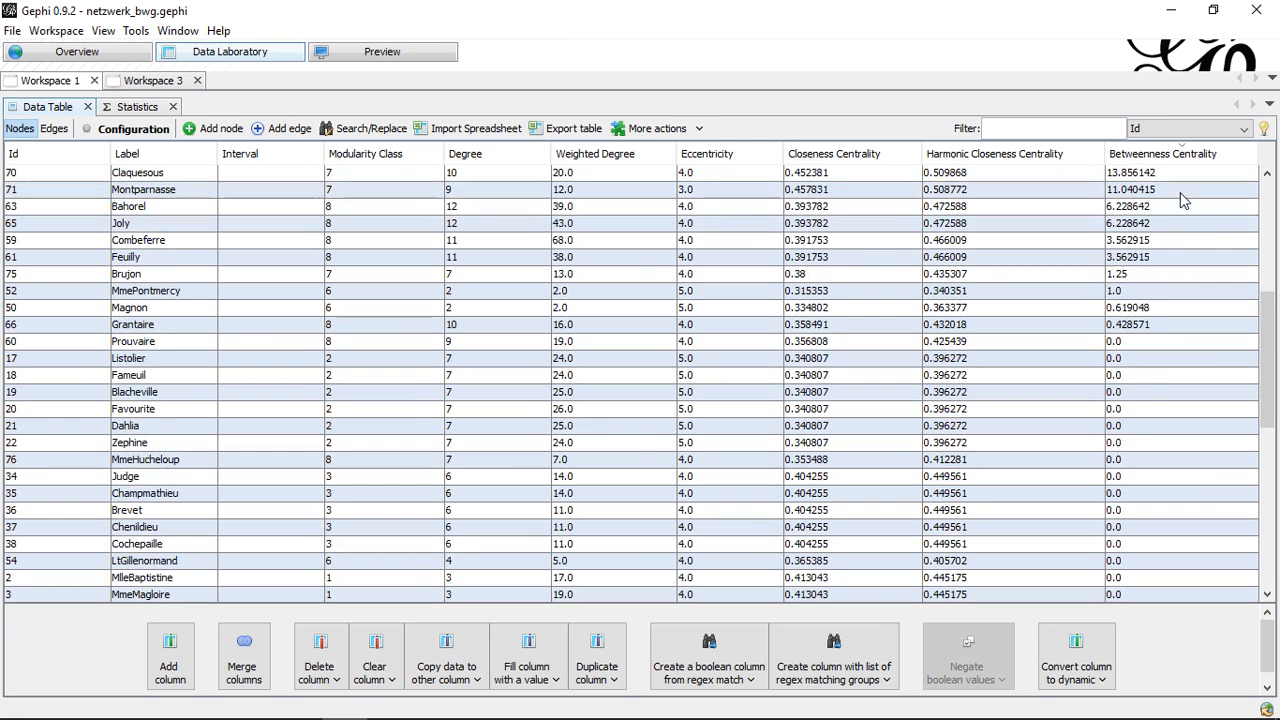
mouse_move(1122, 324)
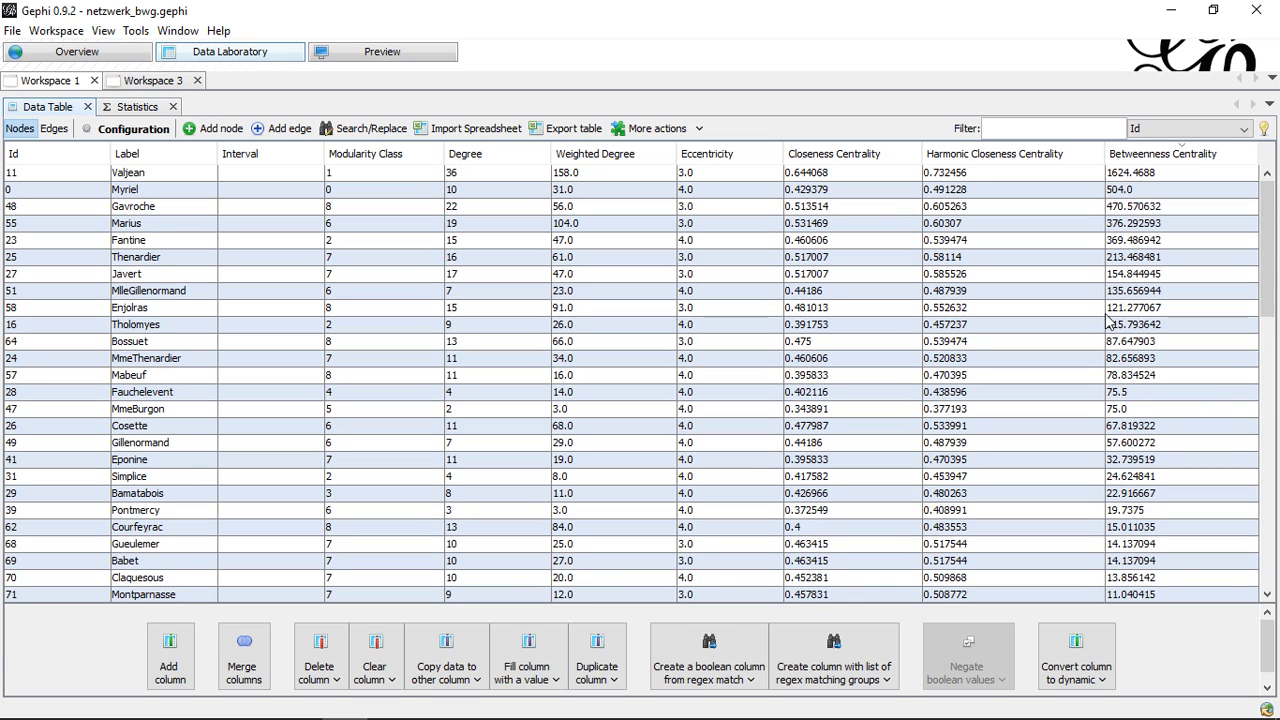
scroll(down, 3)
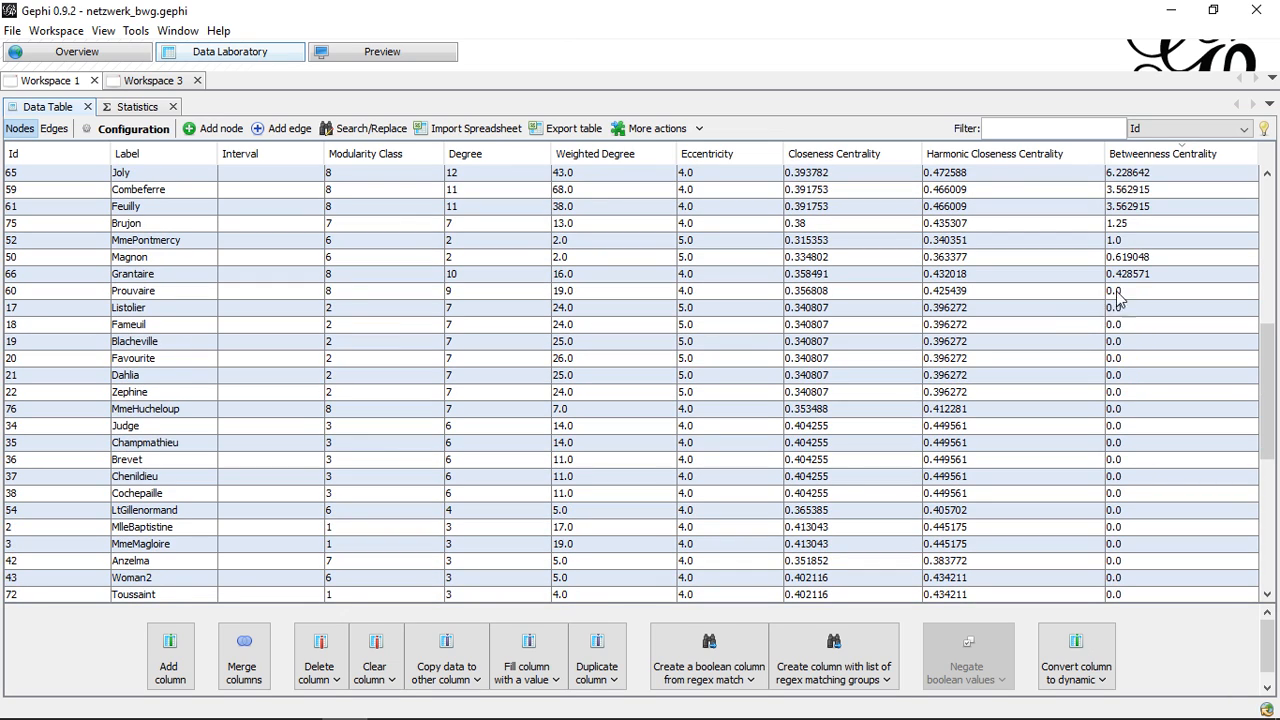
scroll(down, 3)
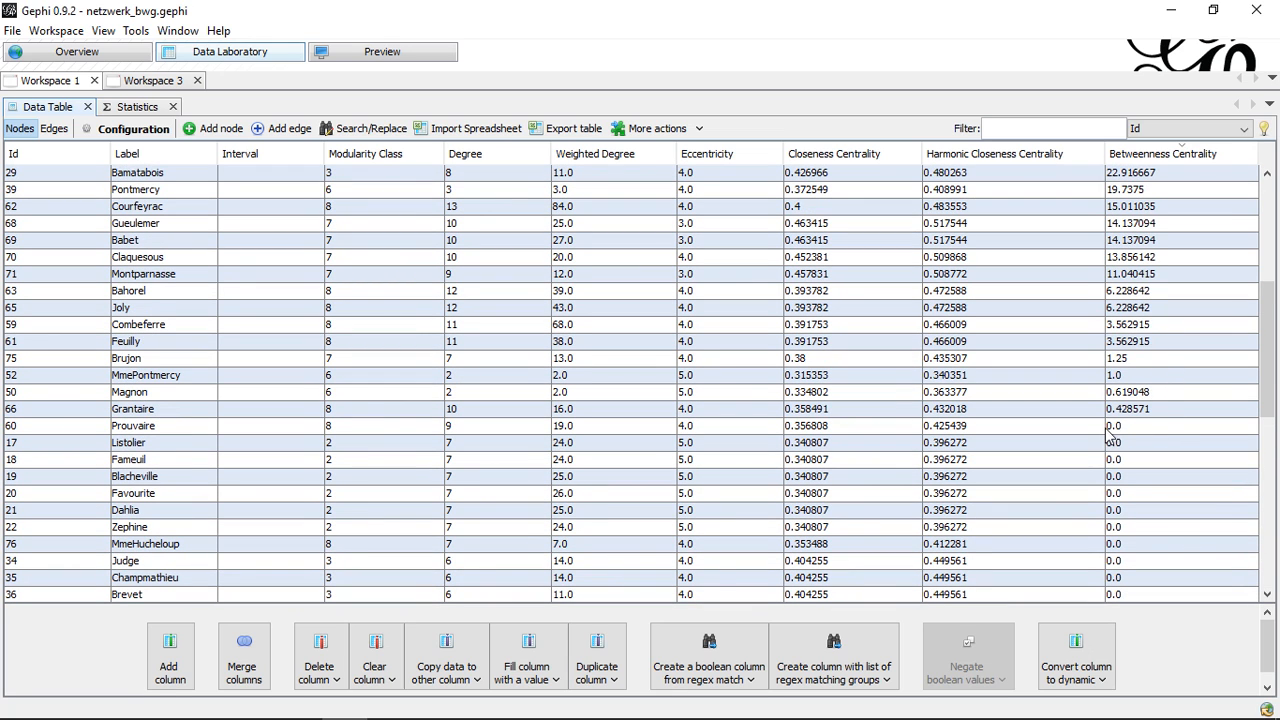
mouse_move(1114, 526)
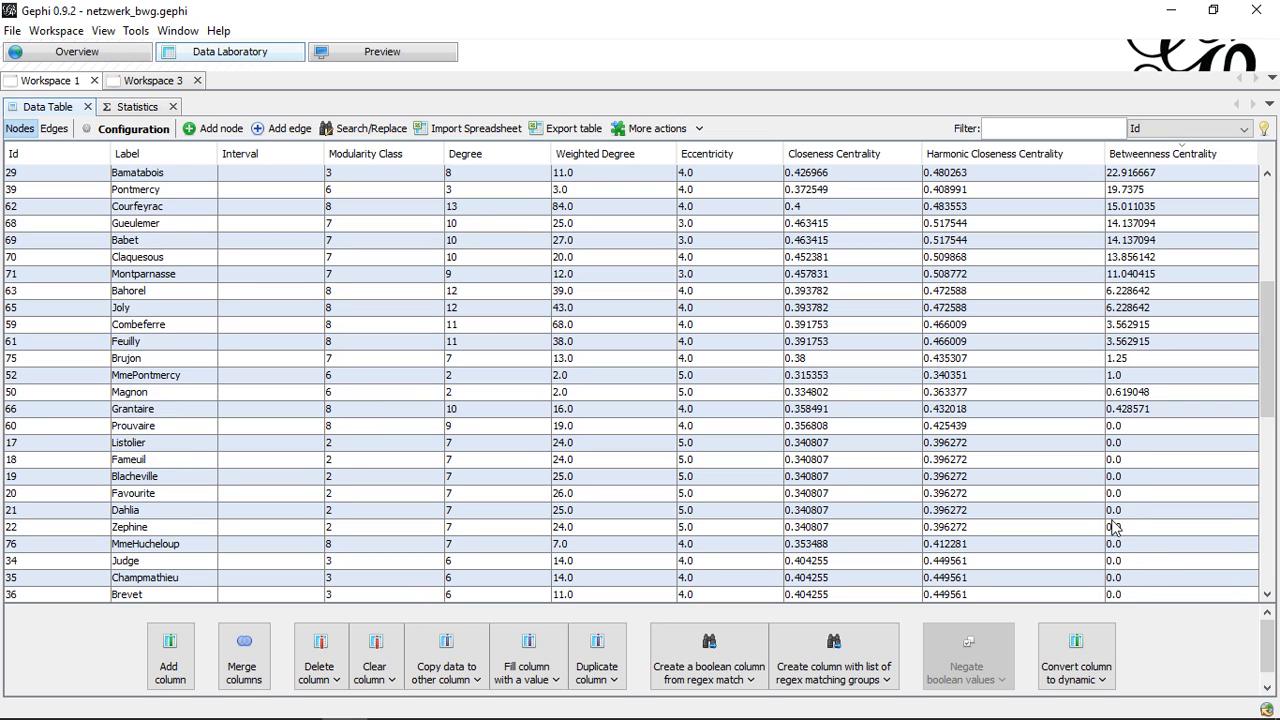
mouse_move(1124, 468)
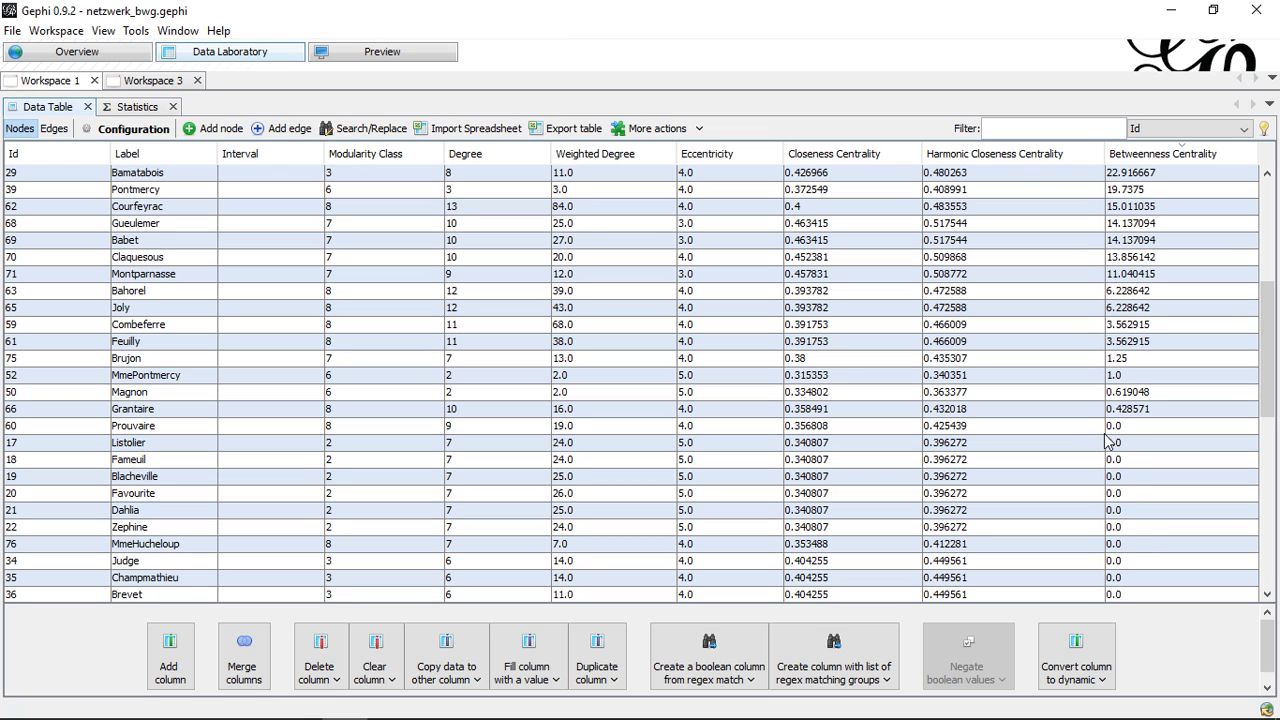
mouse_move(1112, 442)
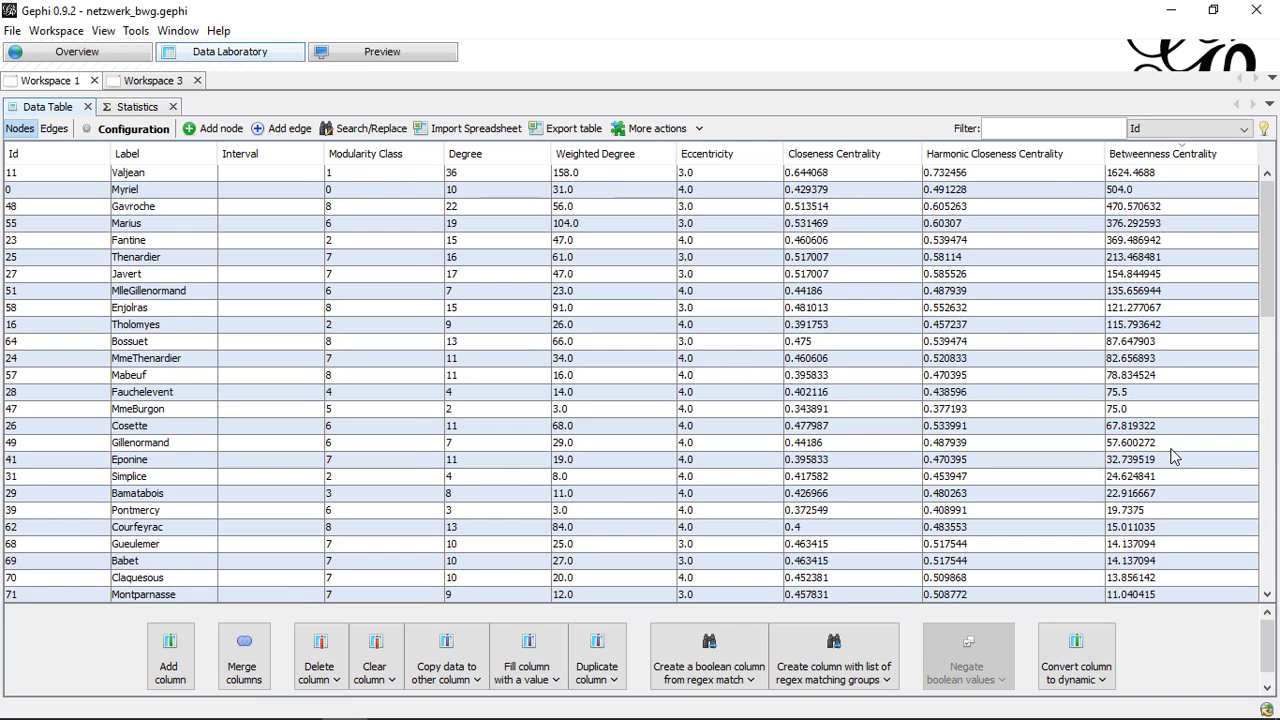
mouse_move(1134, 176)
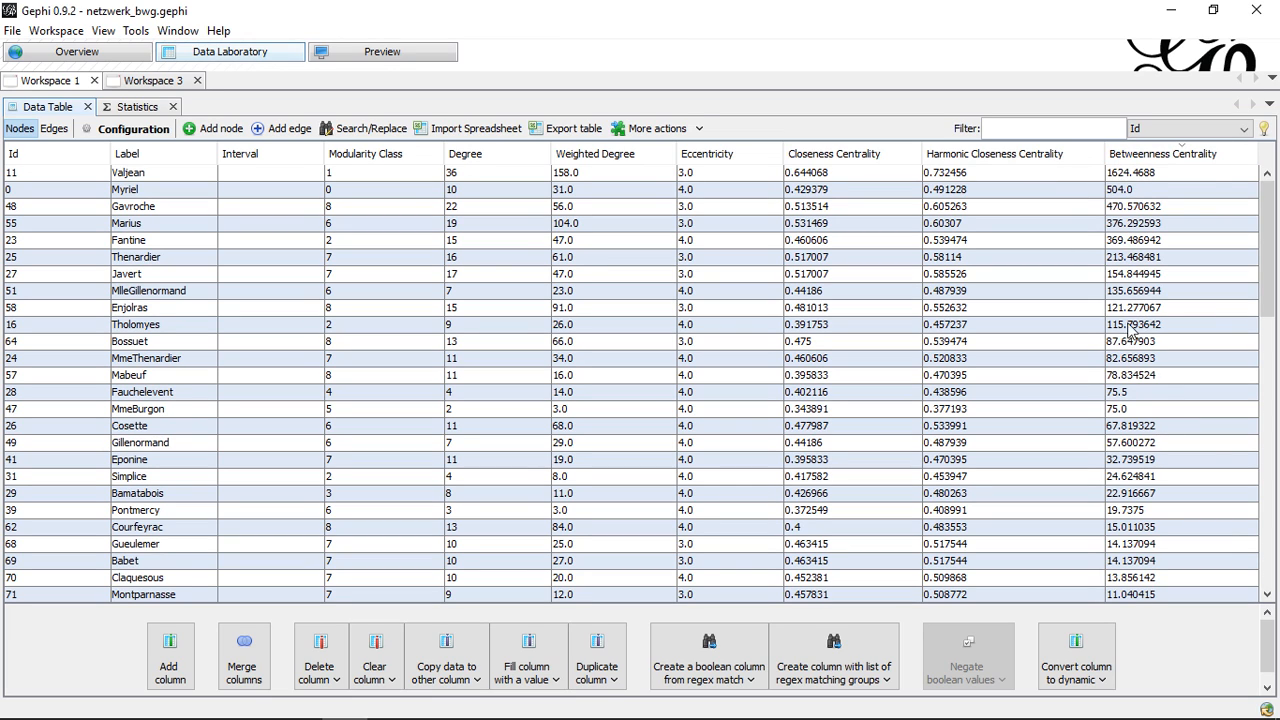
mouse_move(1124, 320)
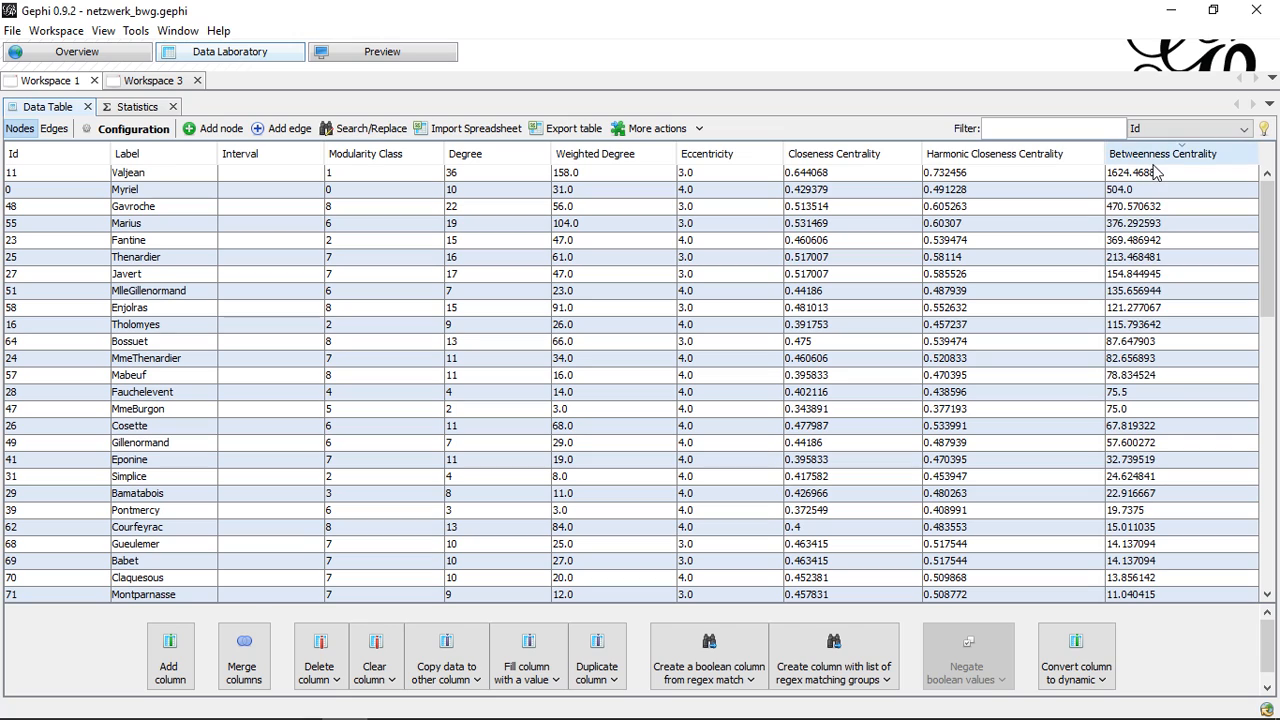
mouse_move(1156, 178)
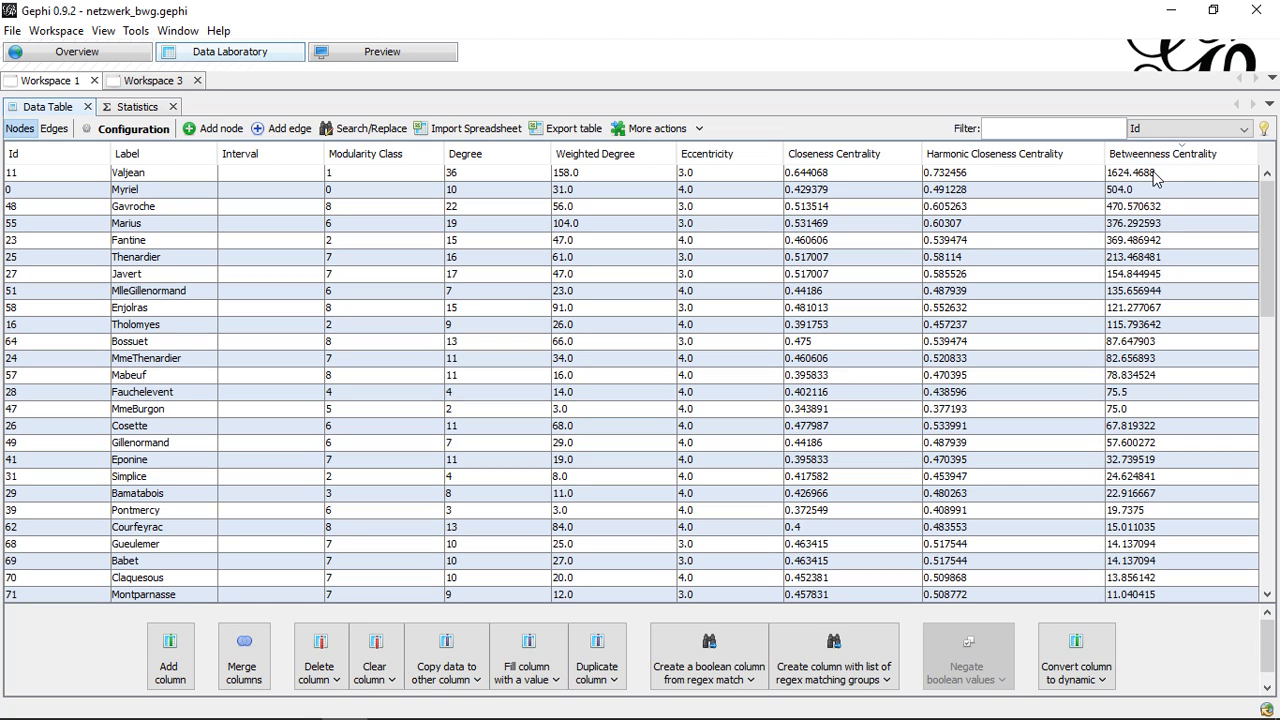
mouse_move(1148, 236)
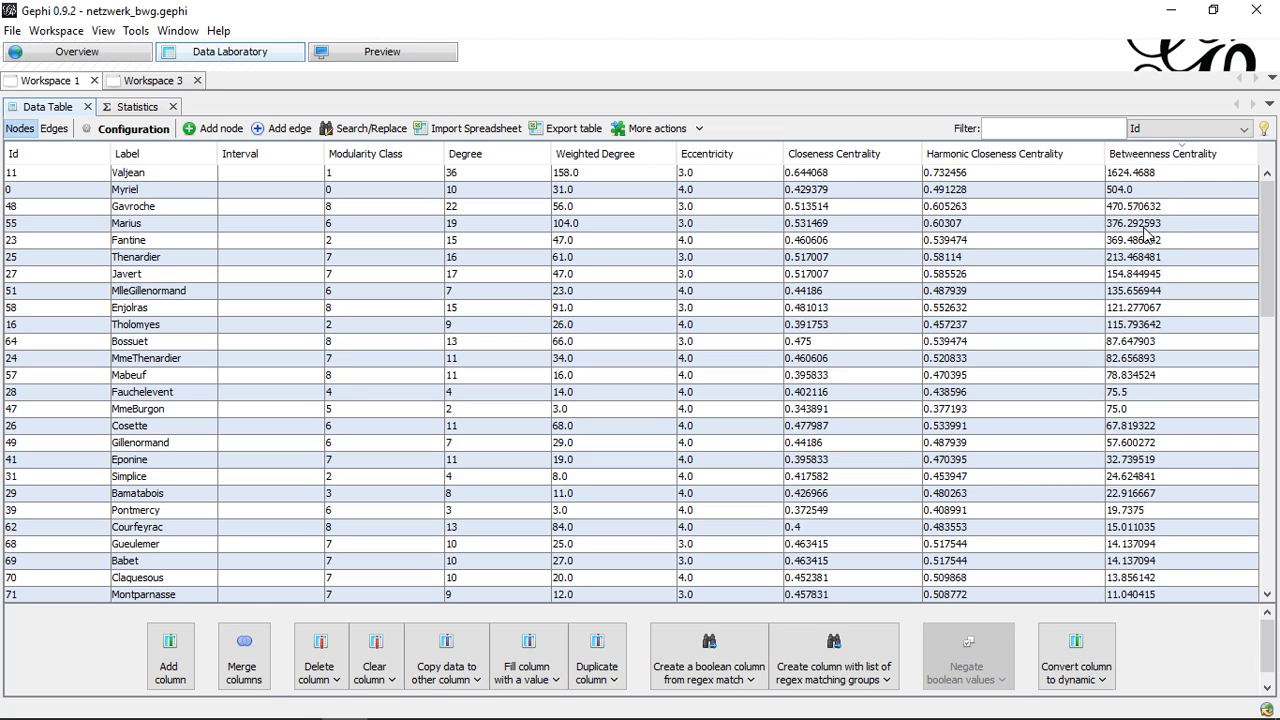
mouse_move(1160, 190)
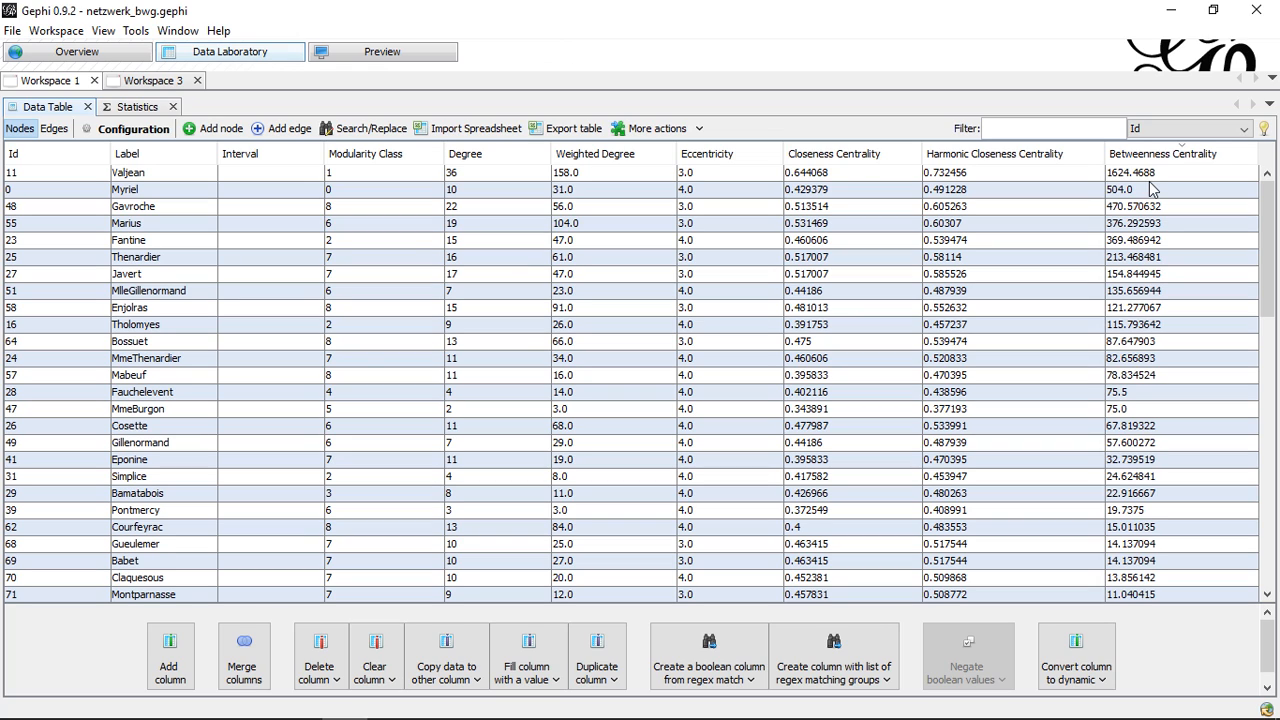
mouse_move(1164, 176)
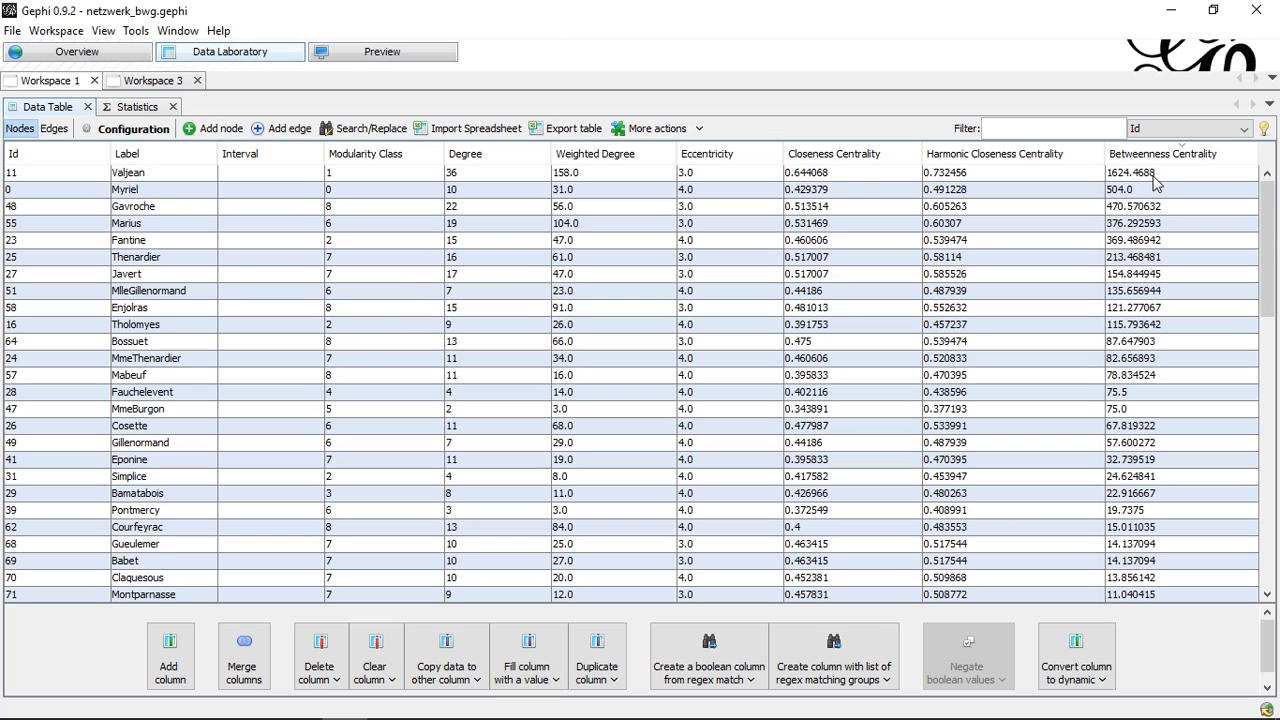
mouse_move(1144, 194)
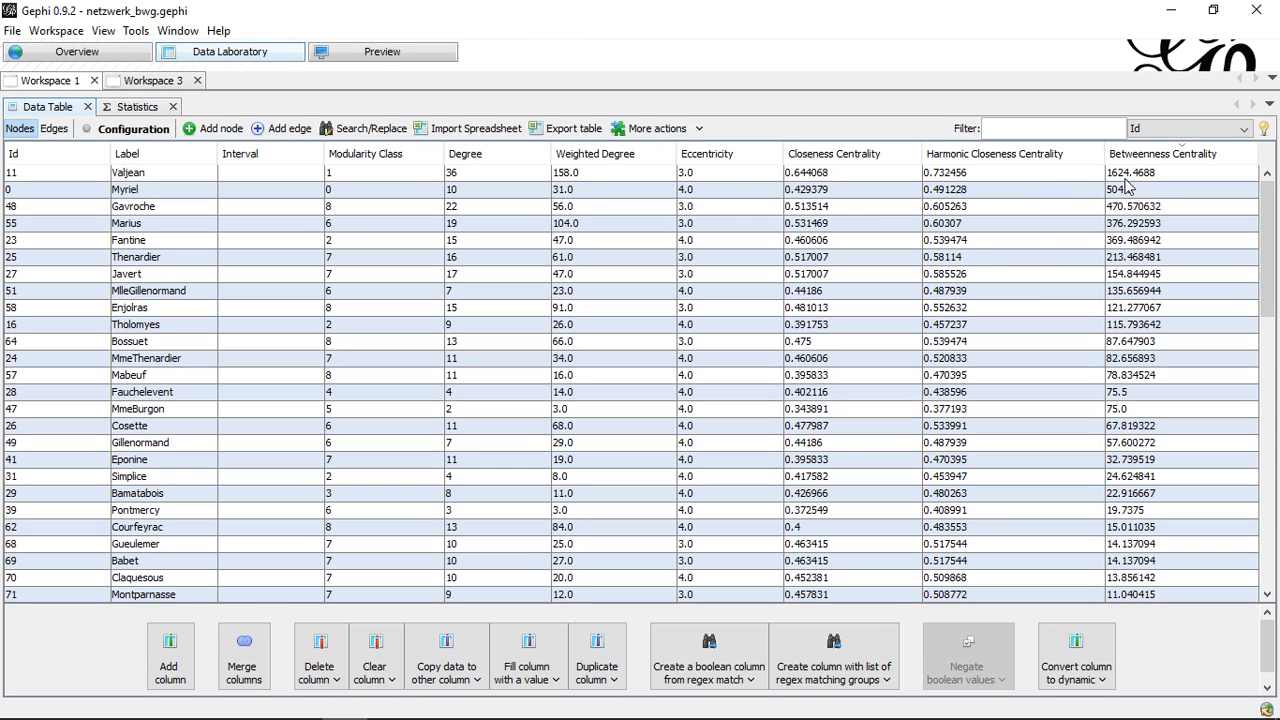
mouse_move(54, 128)
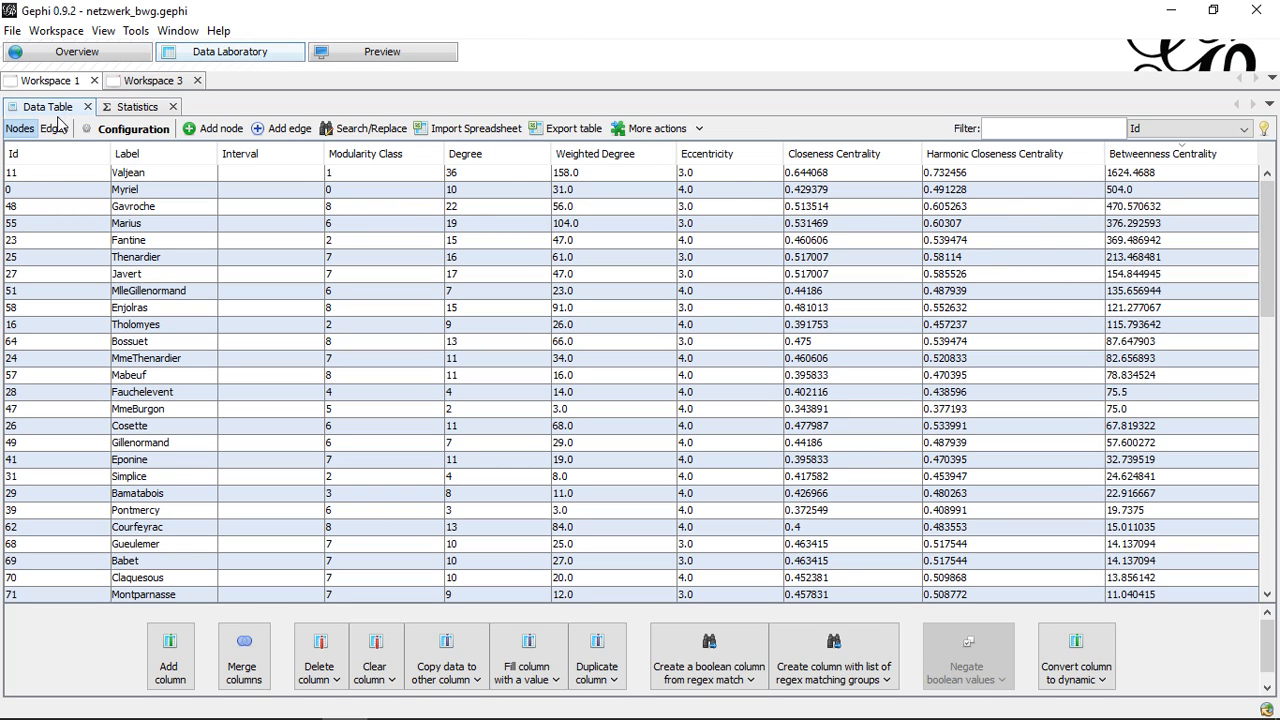
- Show the edge list and switch to the directed four-node P1–P4 network's workspace
click(54, 128)
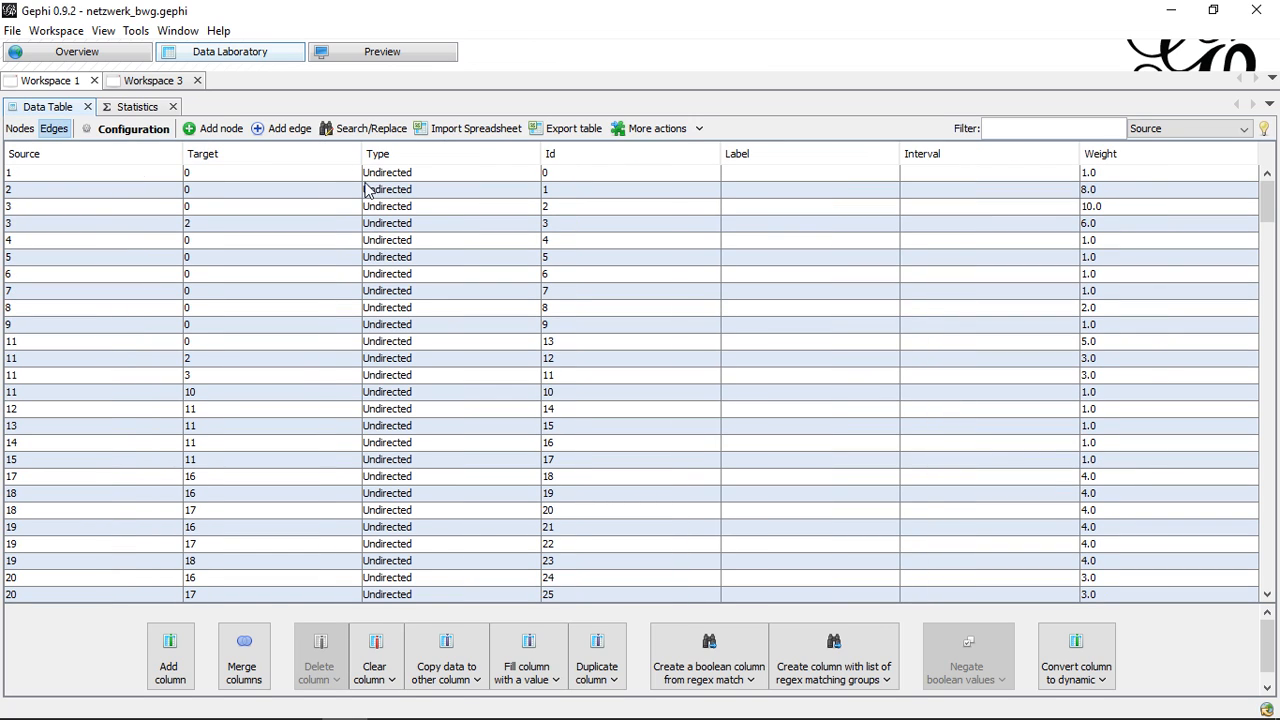
click(156, 80)
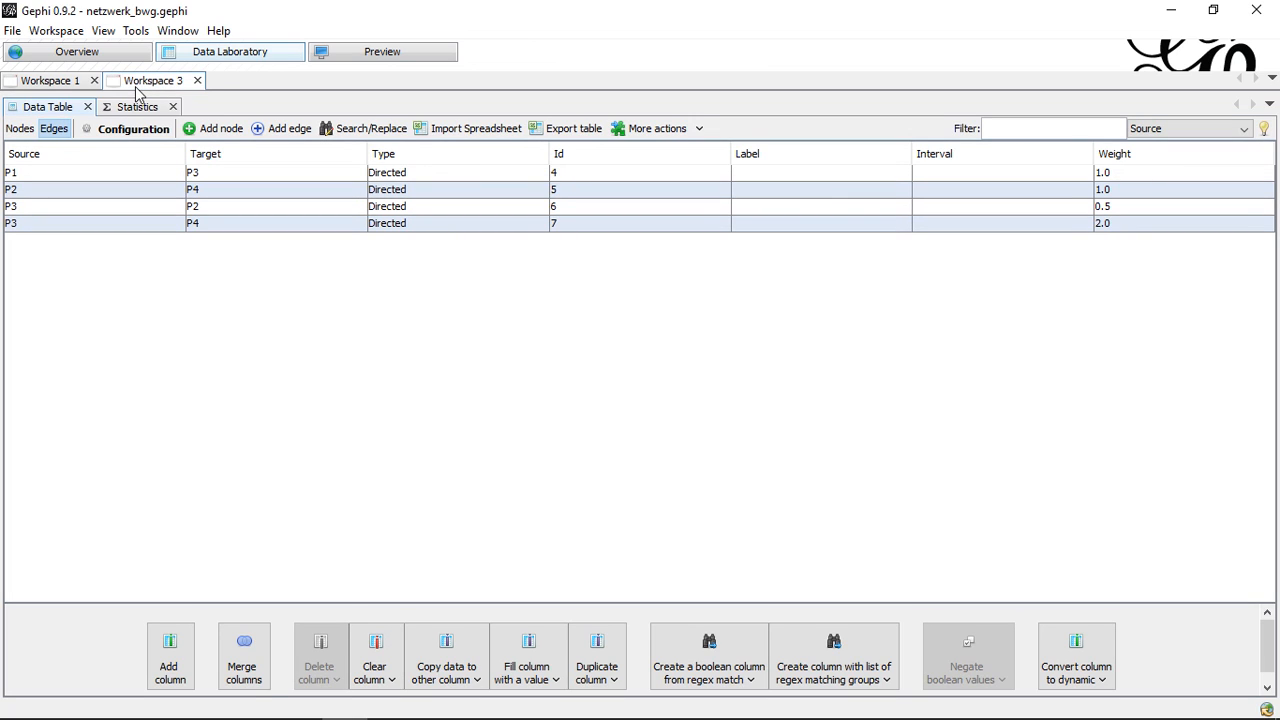
mouse_move(252, 164)
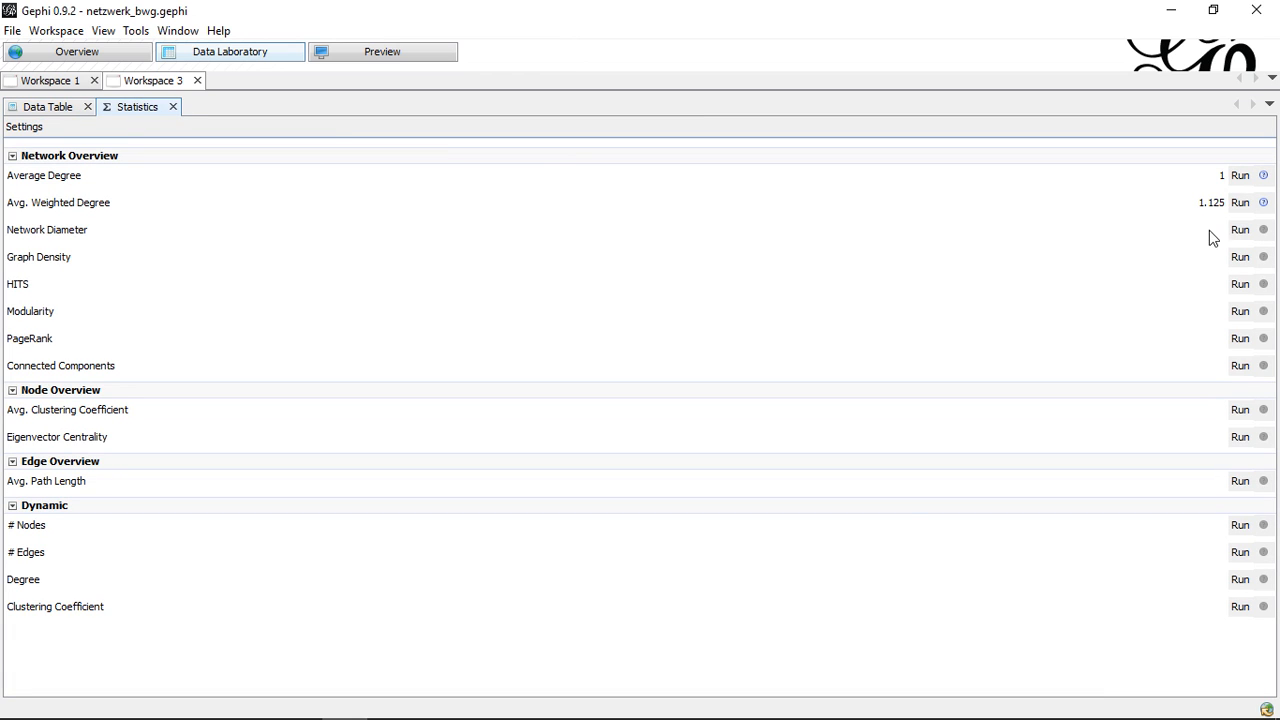
- Run Network Diameter as Directed without normalization, then dismiss the distance report
click(1238, 232)
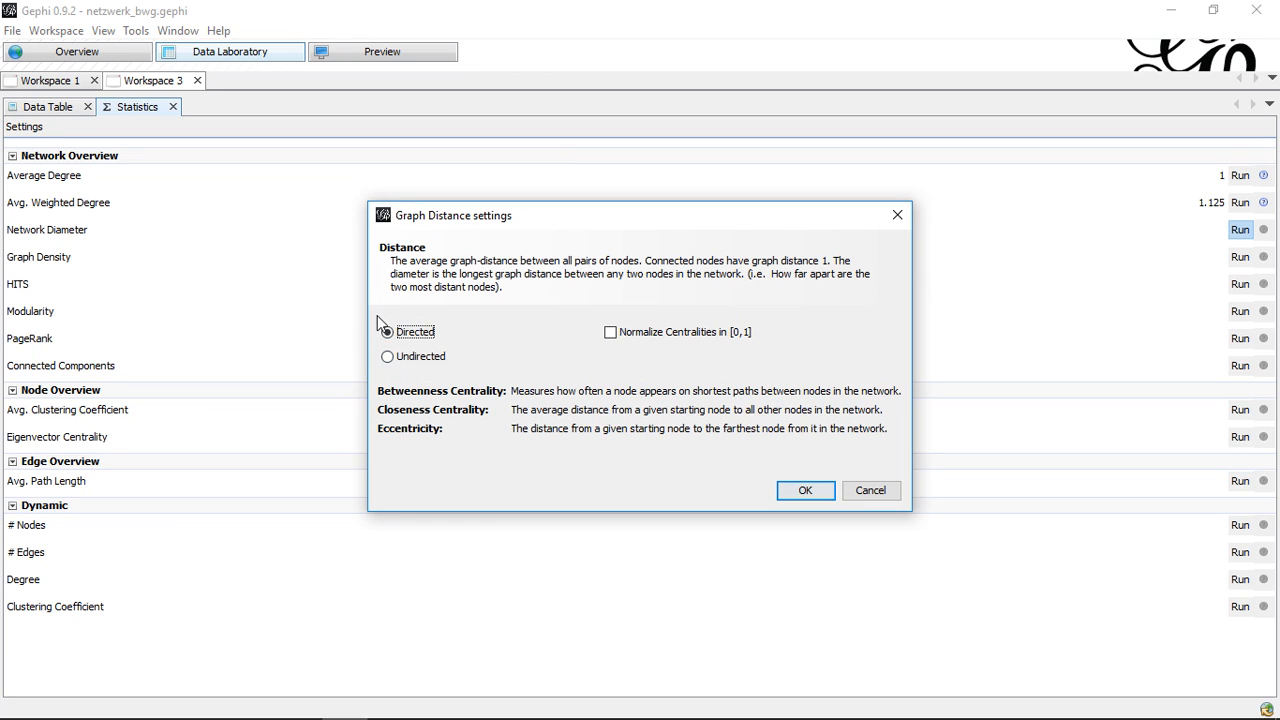
click(388, 332)
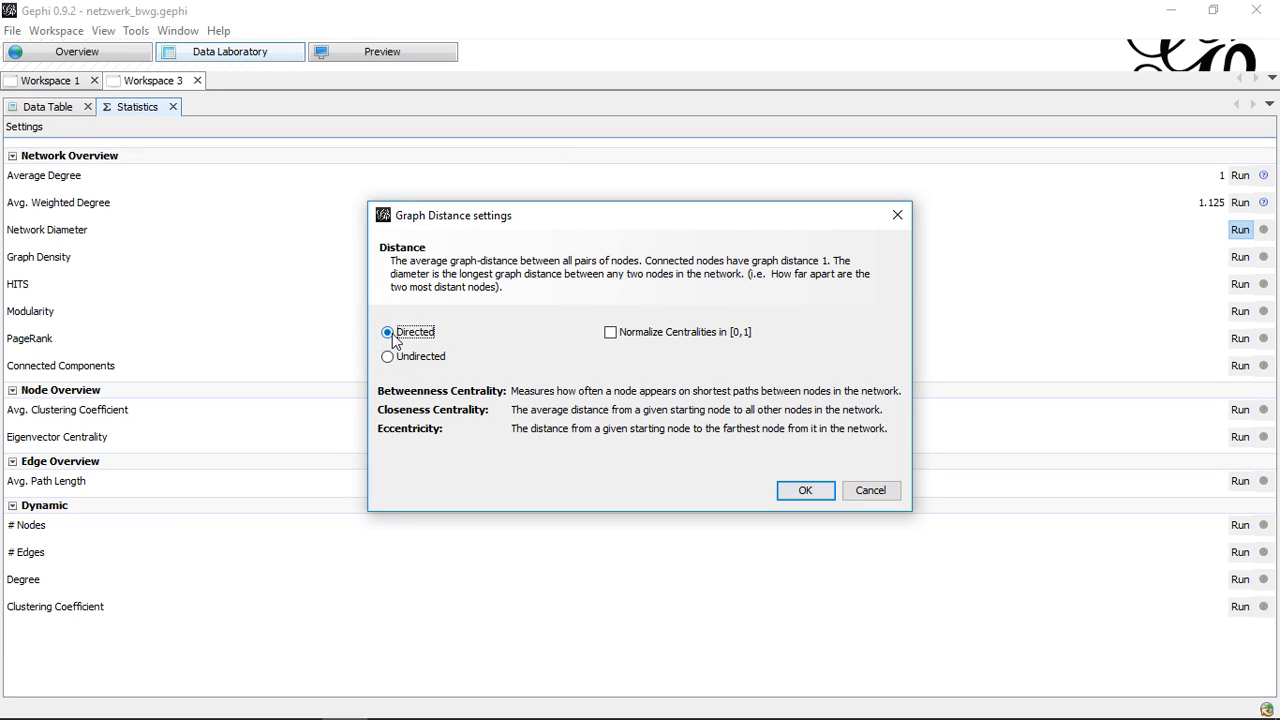
mouse_move(410, 348)
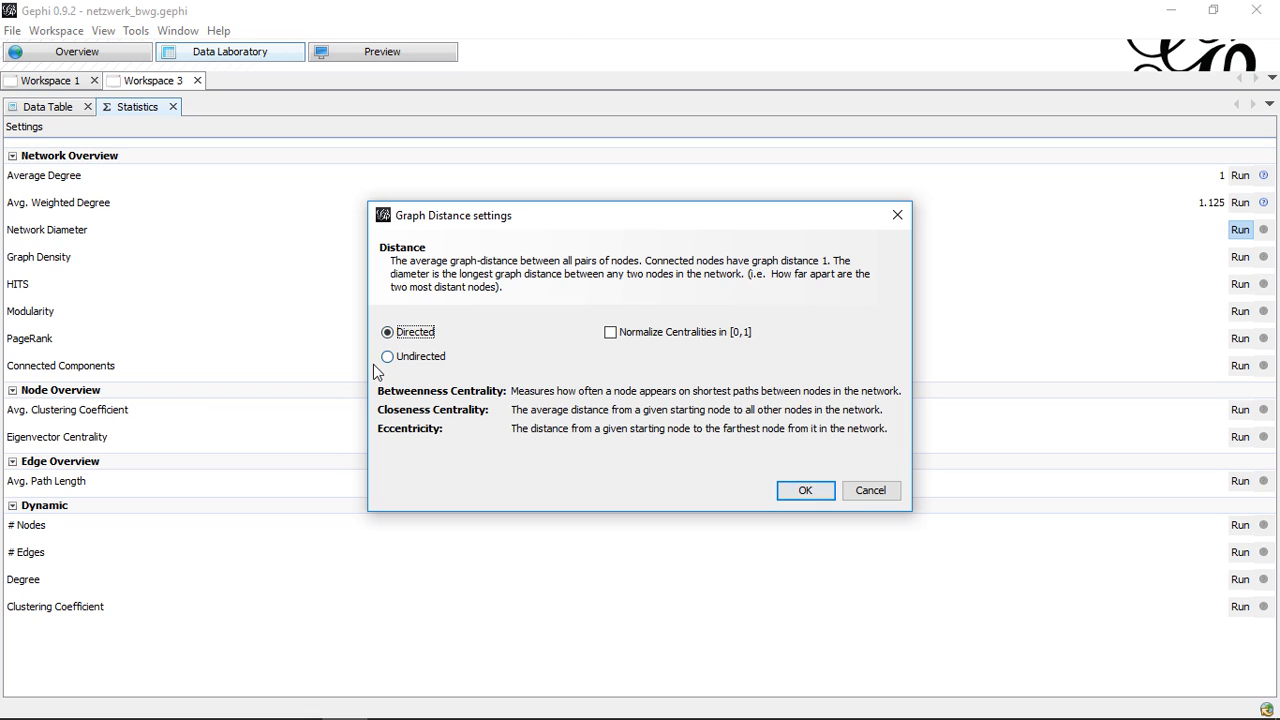
mouse_move(428, 376)
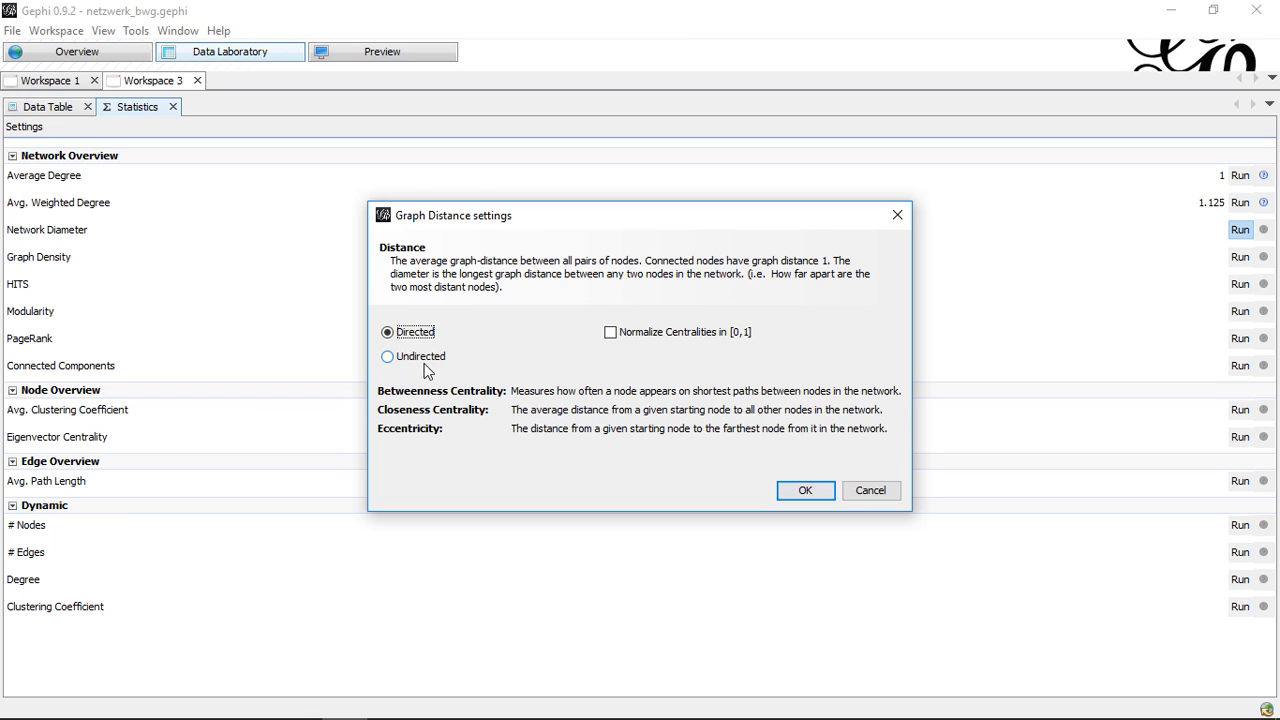
mouse_move(100, 282)
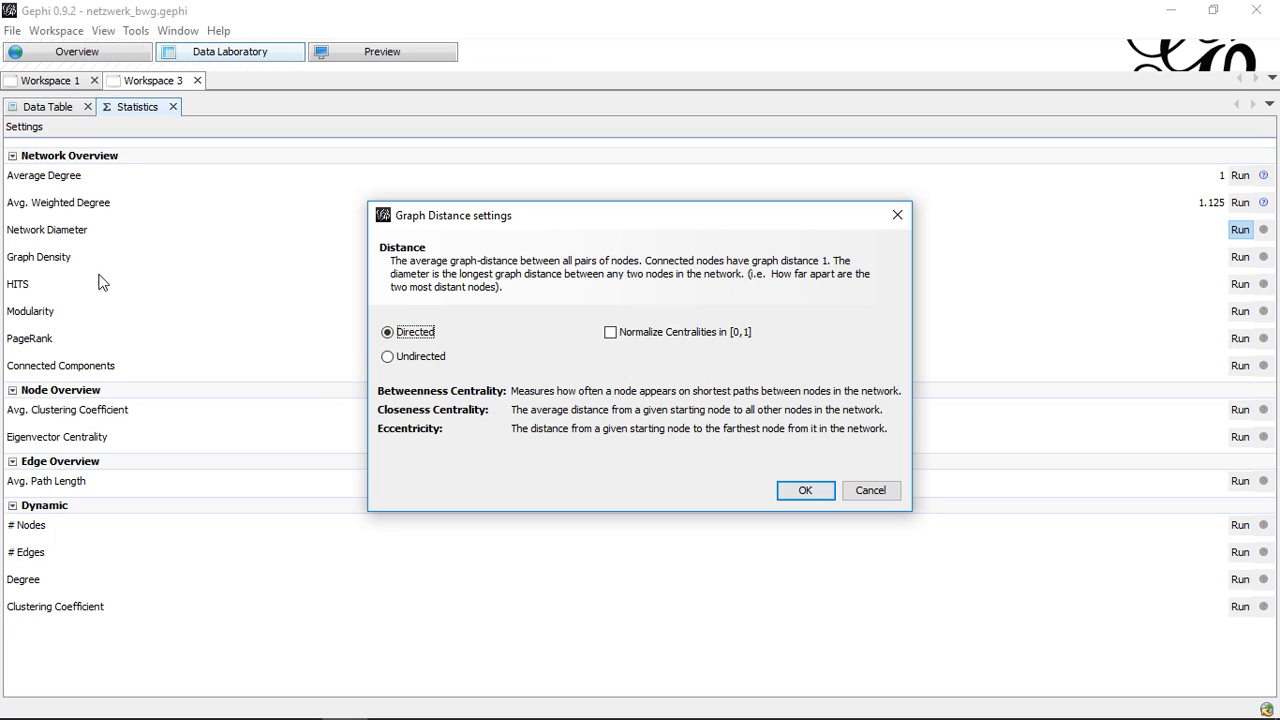
mouse_move(684, 352)
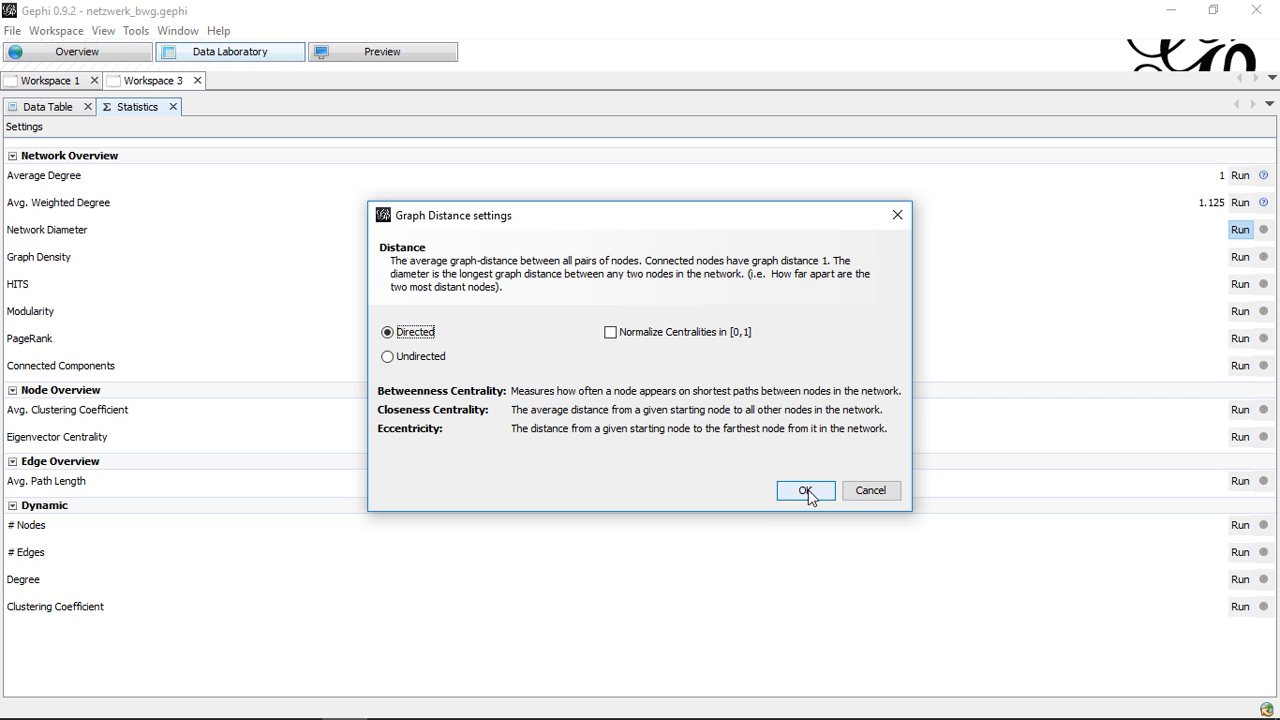
click(804, 490)
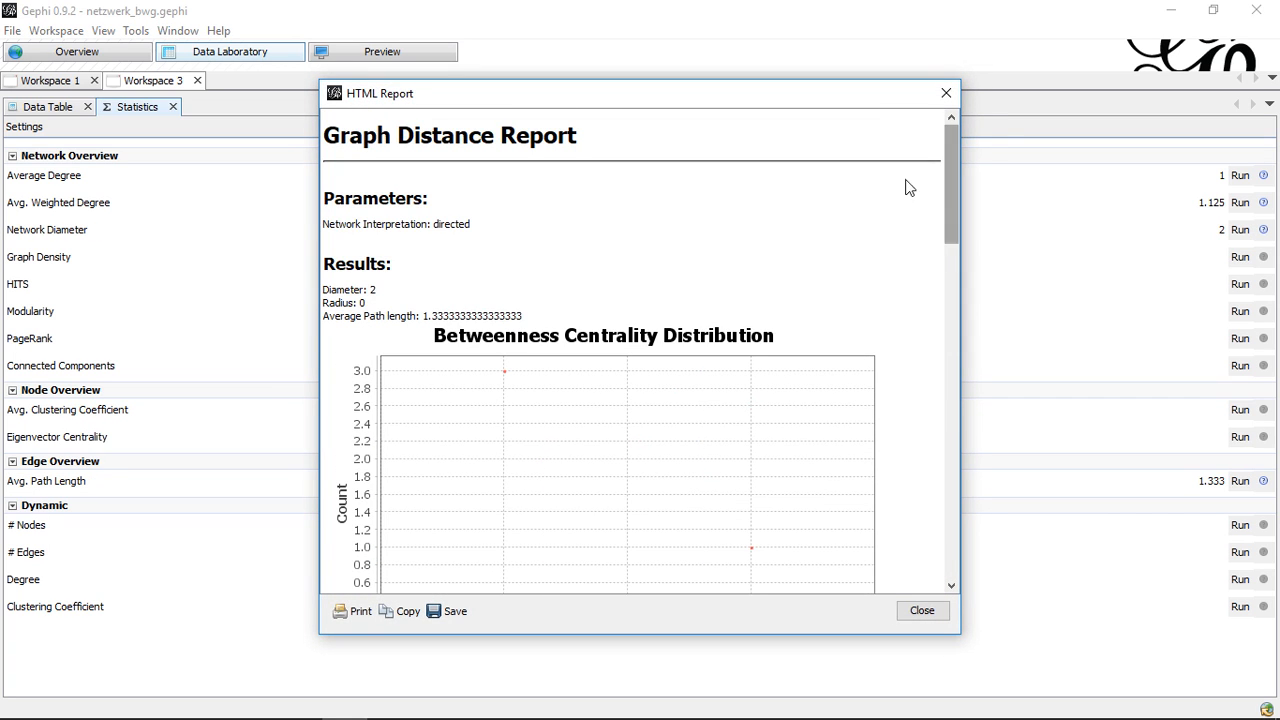
click(922, 610)
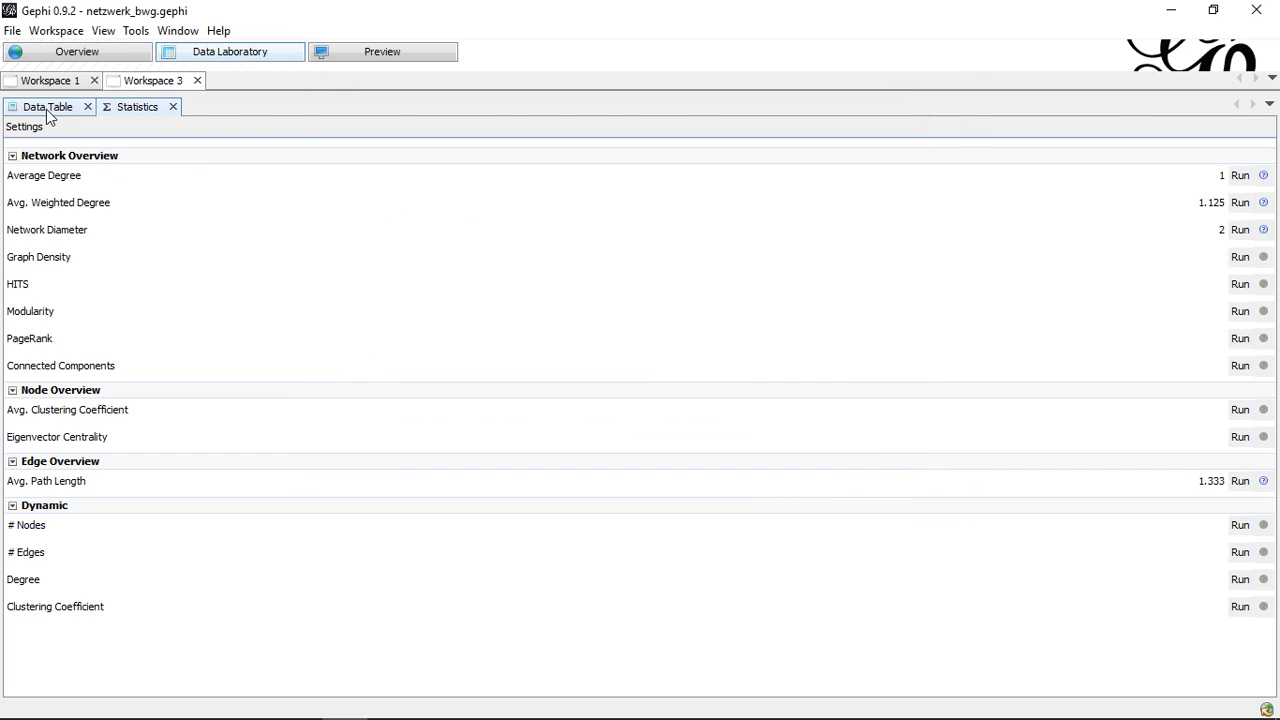
- Show the node table listing eccentricity, closeness and betweenness for P1–P4
click(44, 108)
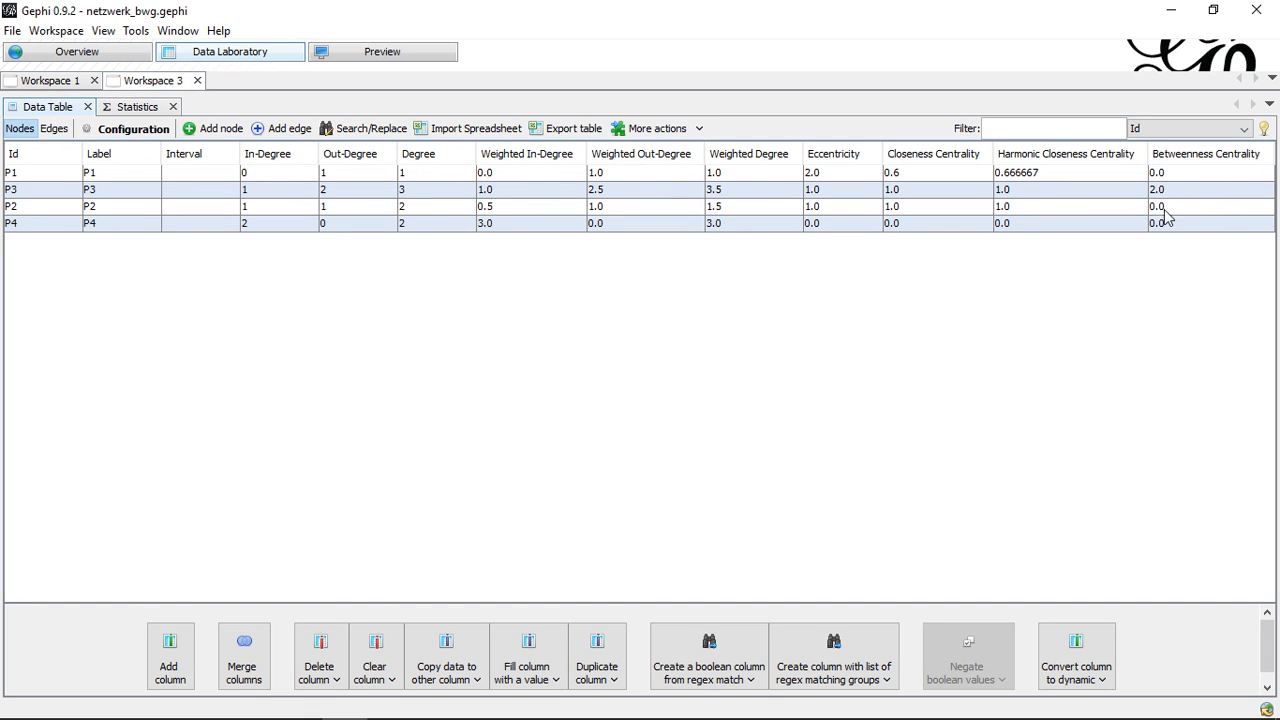
mouse_move(1156, 204)
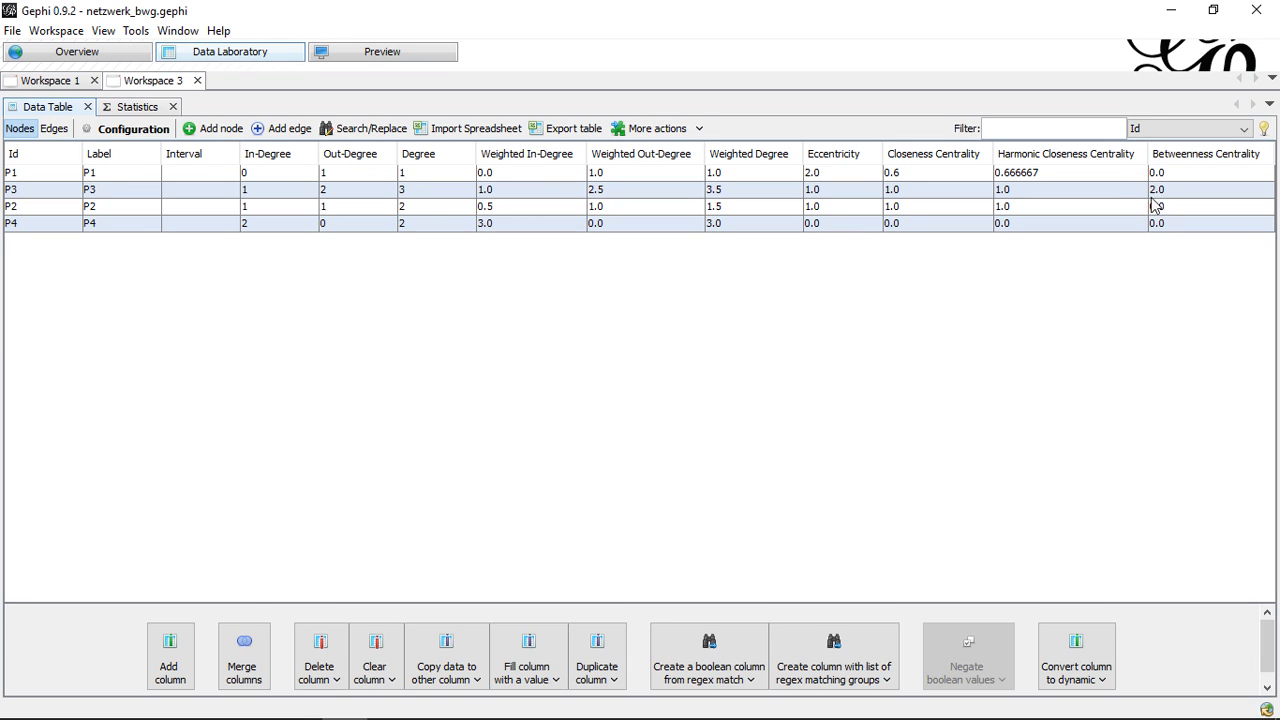
mouse_move(1164, 194)
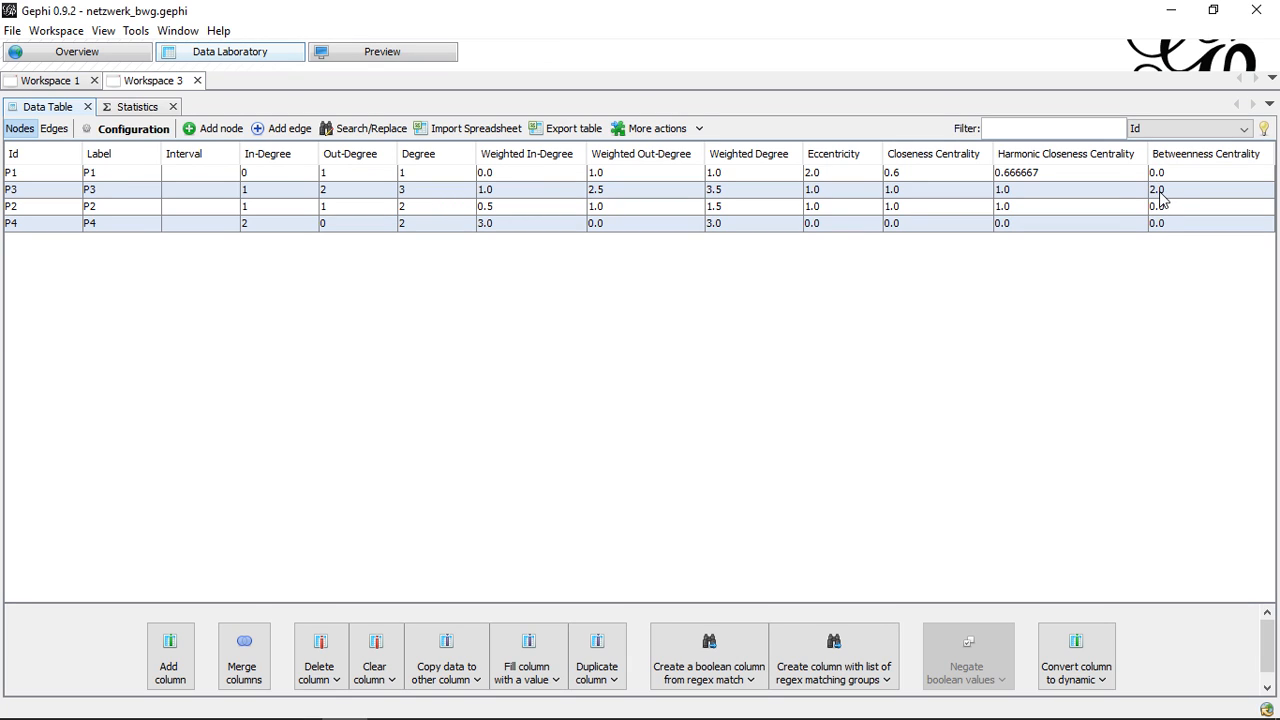
mouse_move(1174, 204)
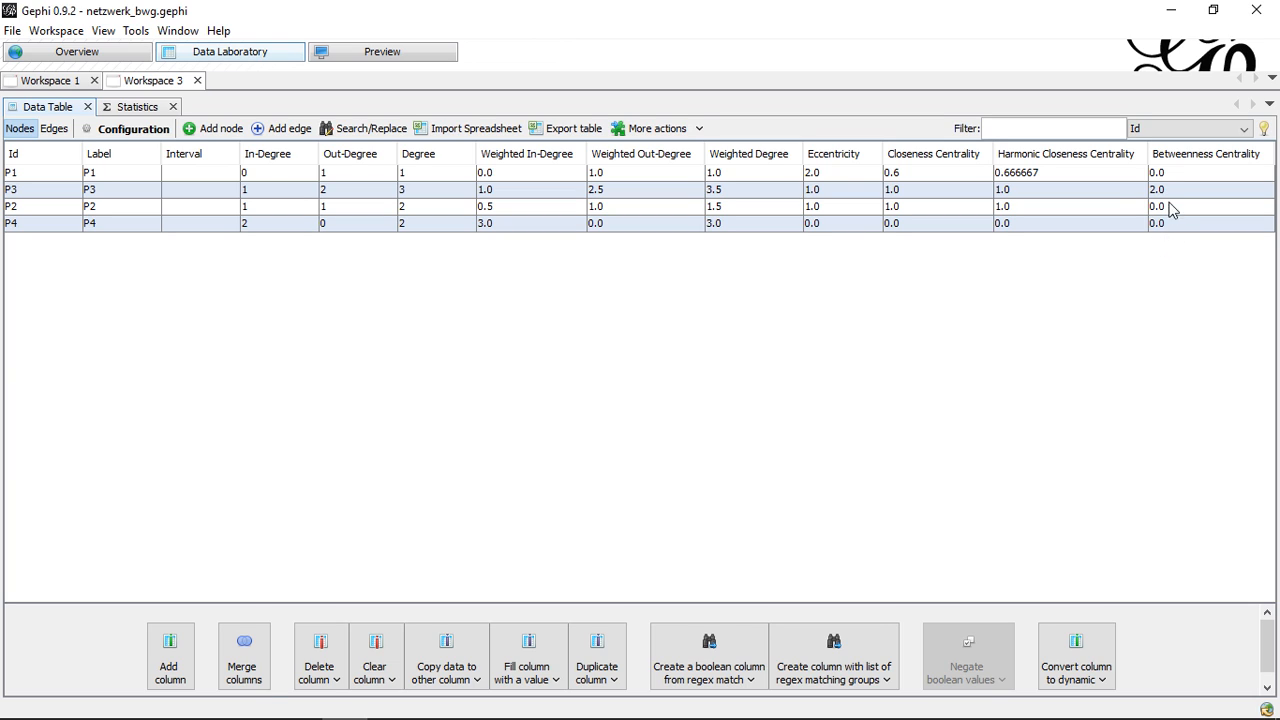
mouse_move(1164, 198)
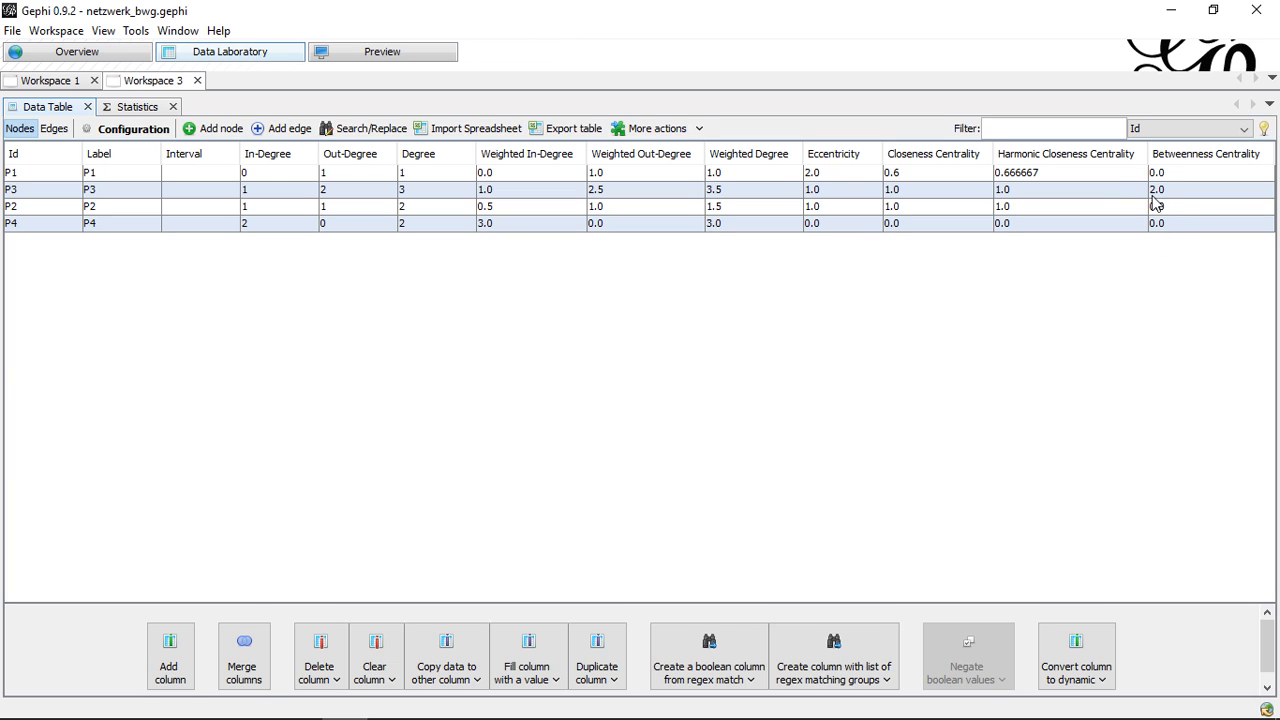
mouse_move(1160, 198)
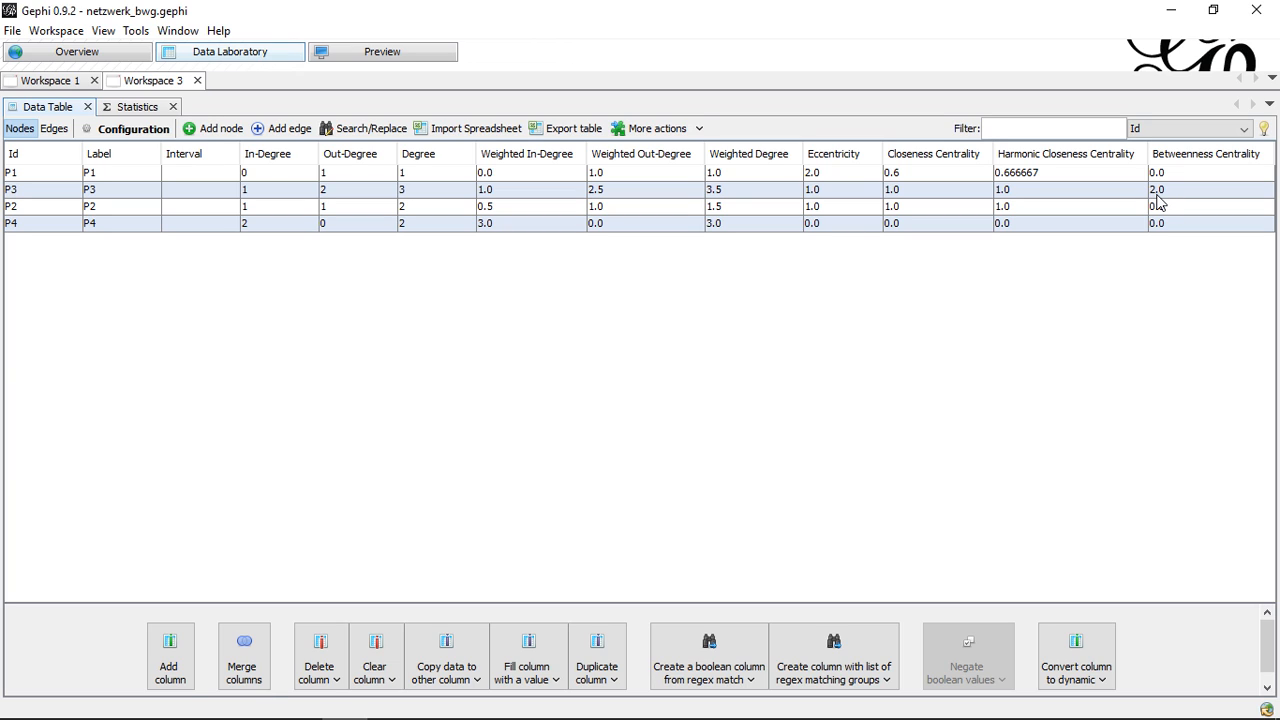
mouse_move(1156, 200)
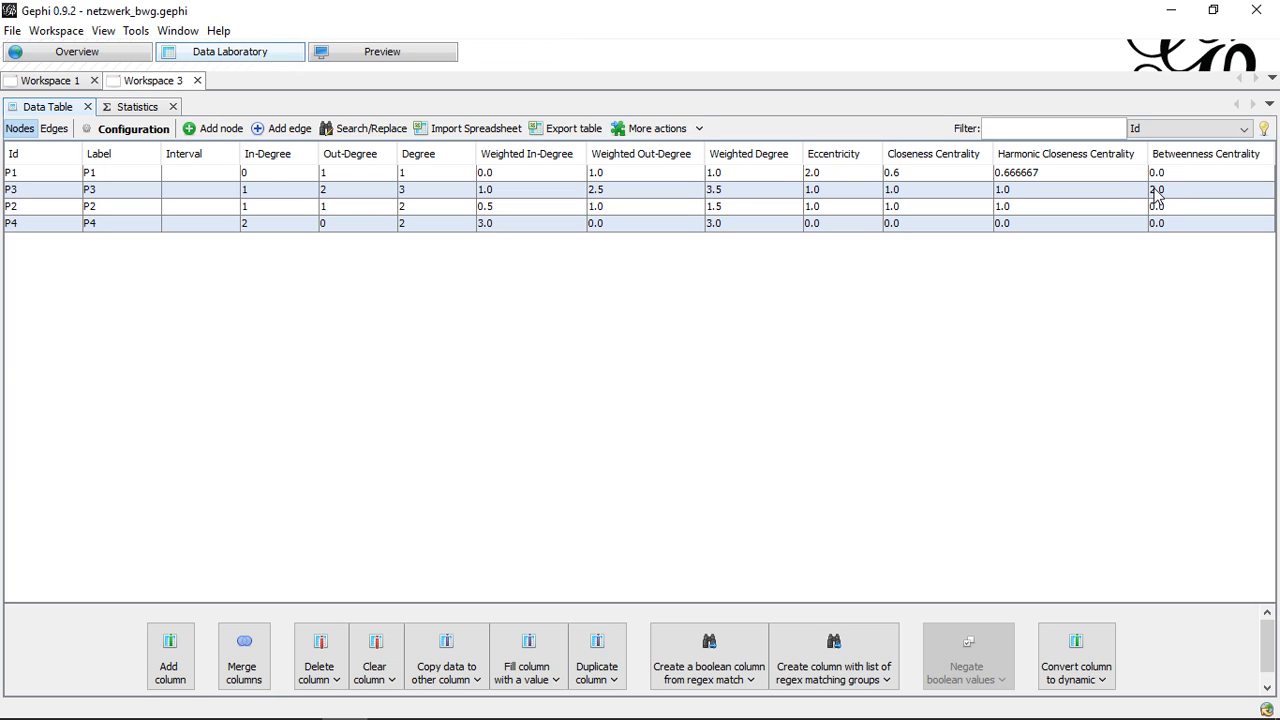
mouse_move(1138, 198)
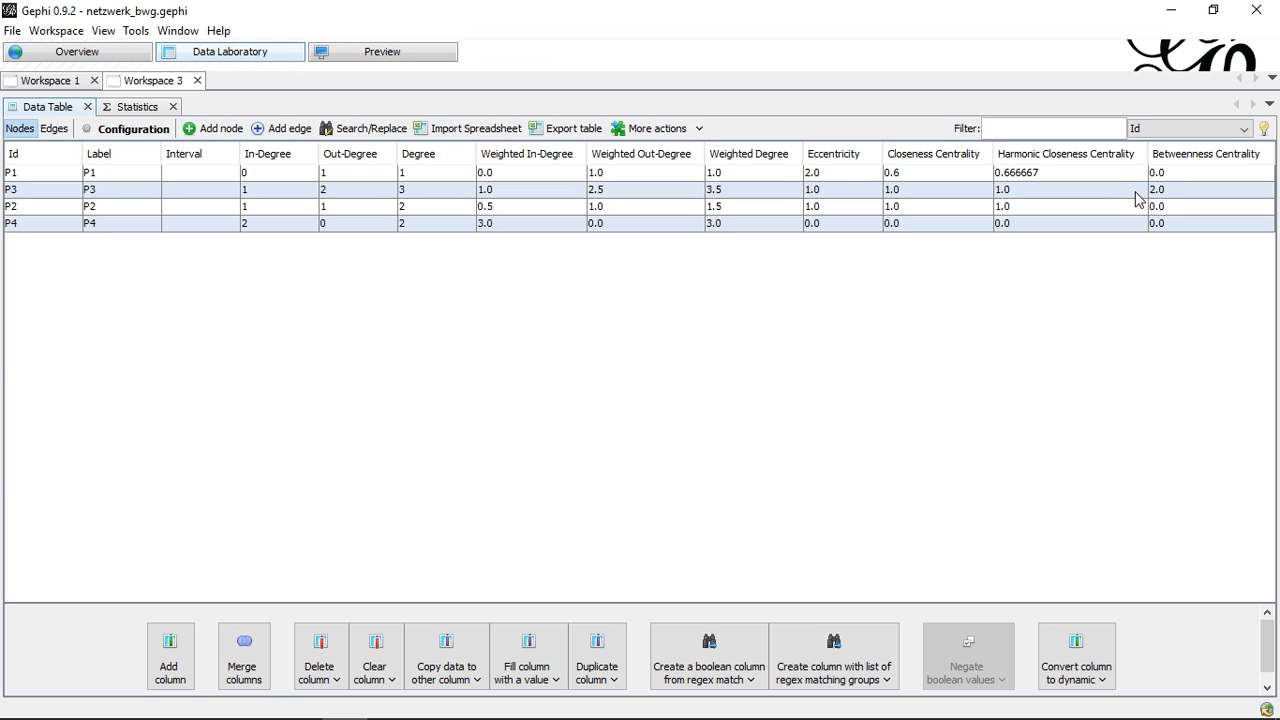
mouse_move(1184, 204)
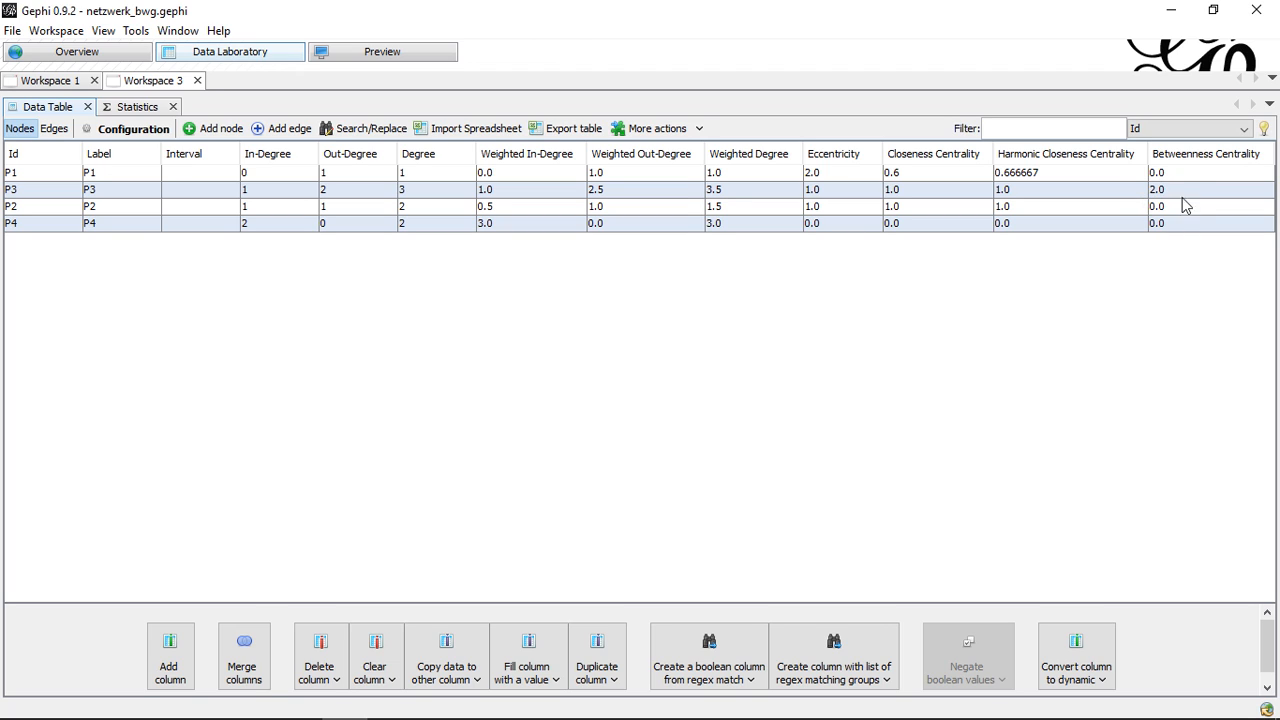
mouse_move(1172, 248)
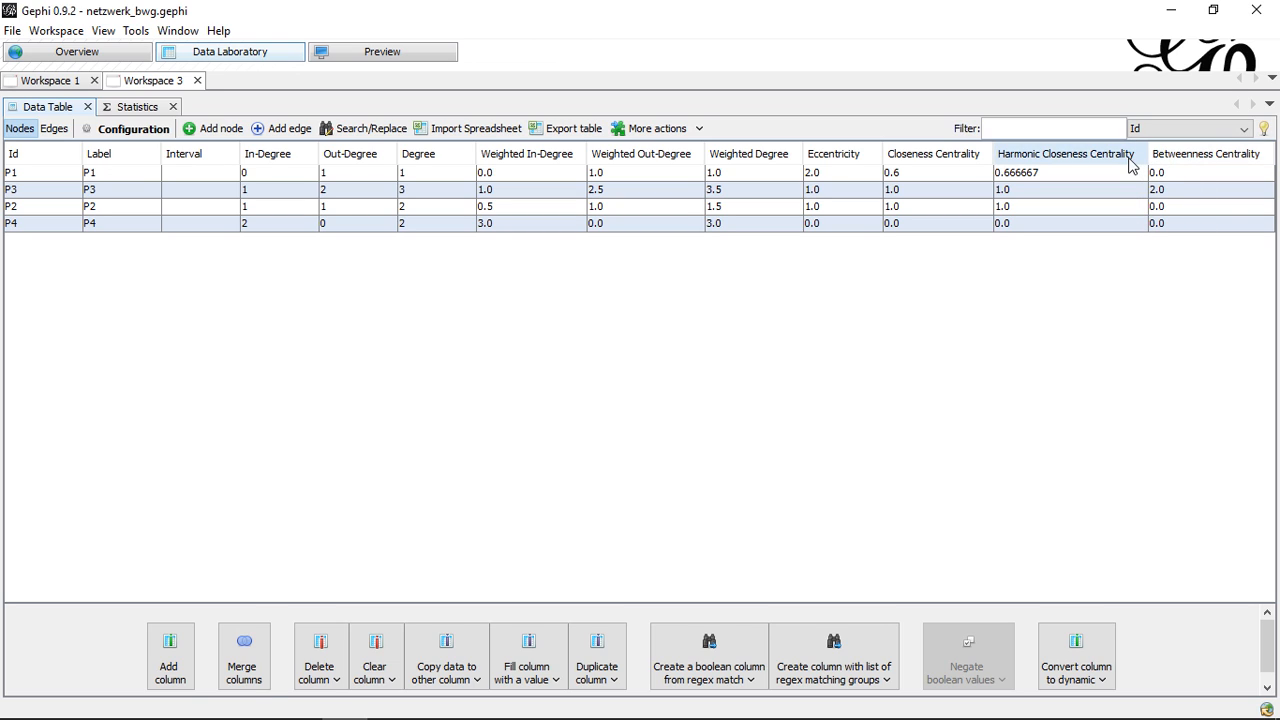
mouse_move(1168, 294)
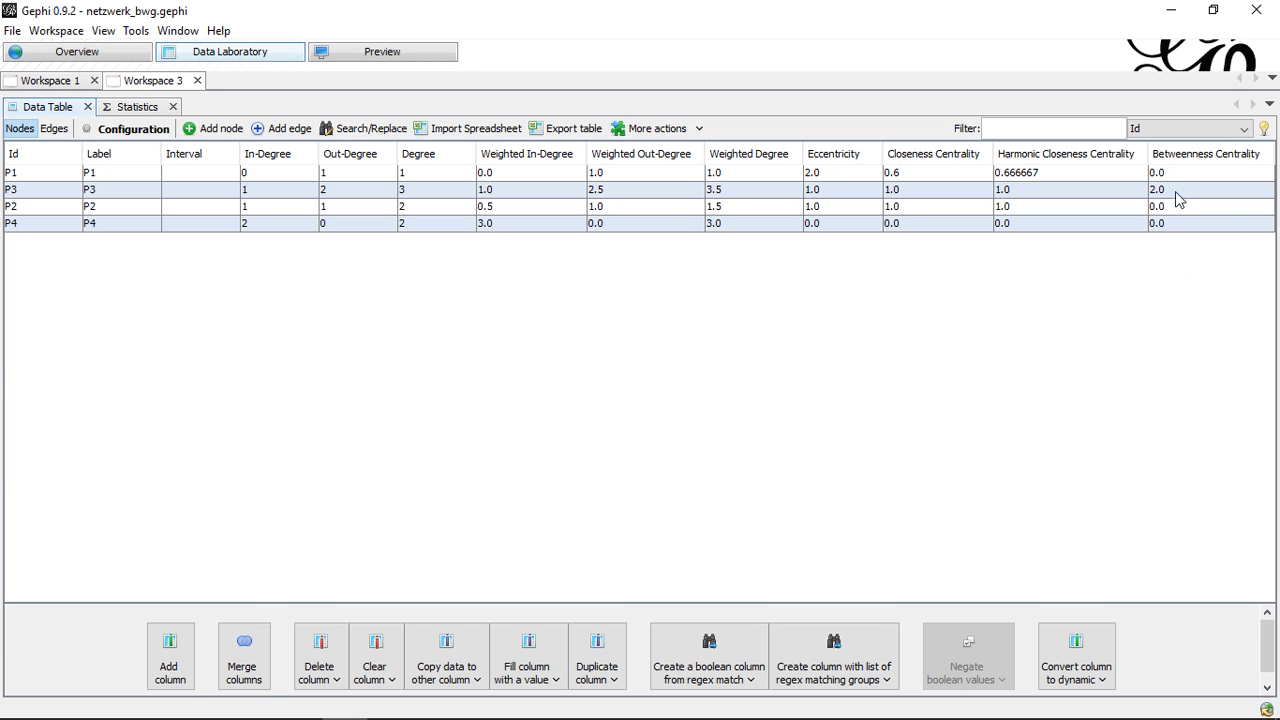
mouse_move(1148, 248)
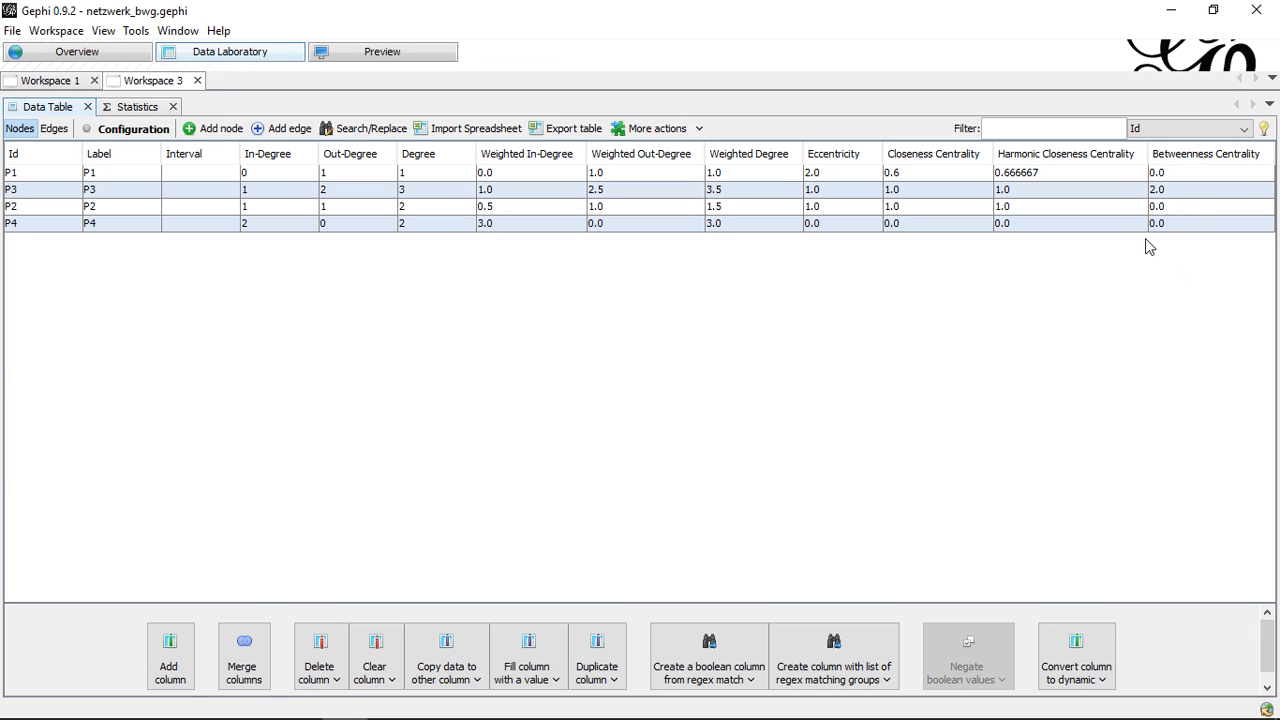
mouse_move(1192, 248)
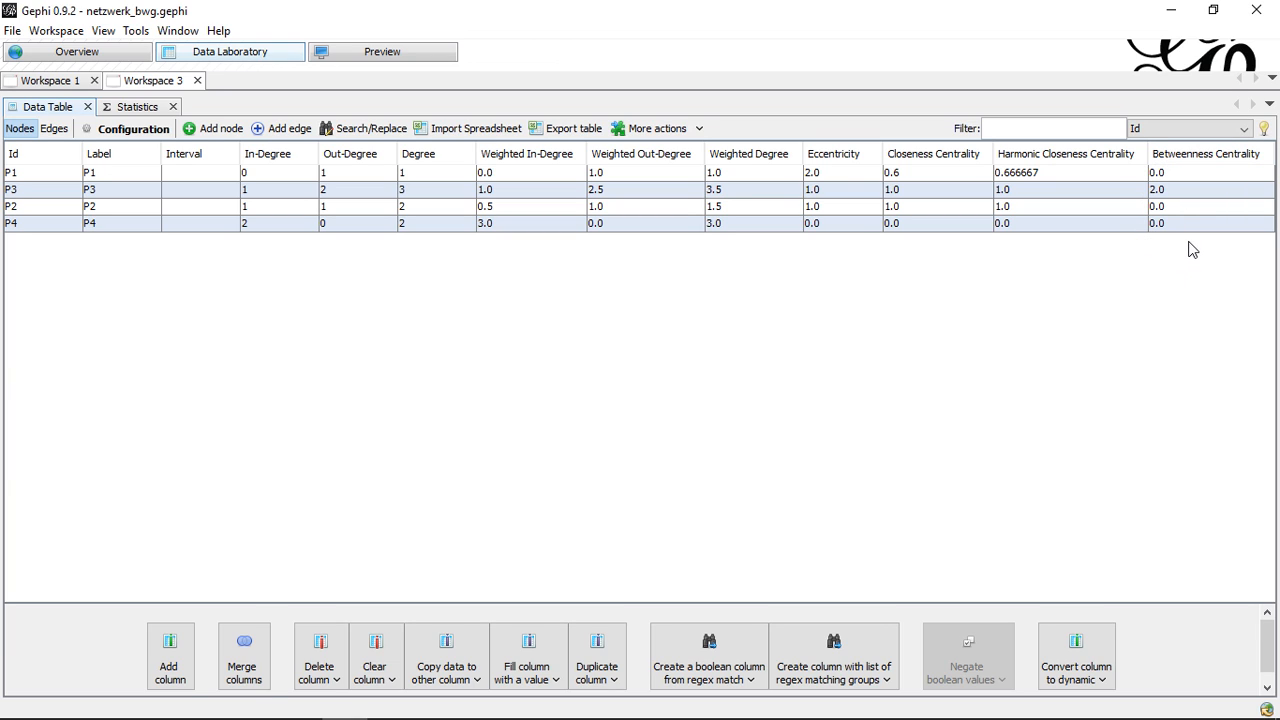
mouse_move(1190, 168)
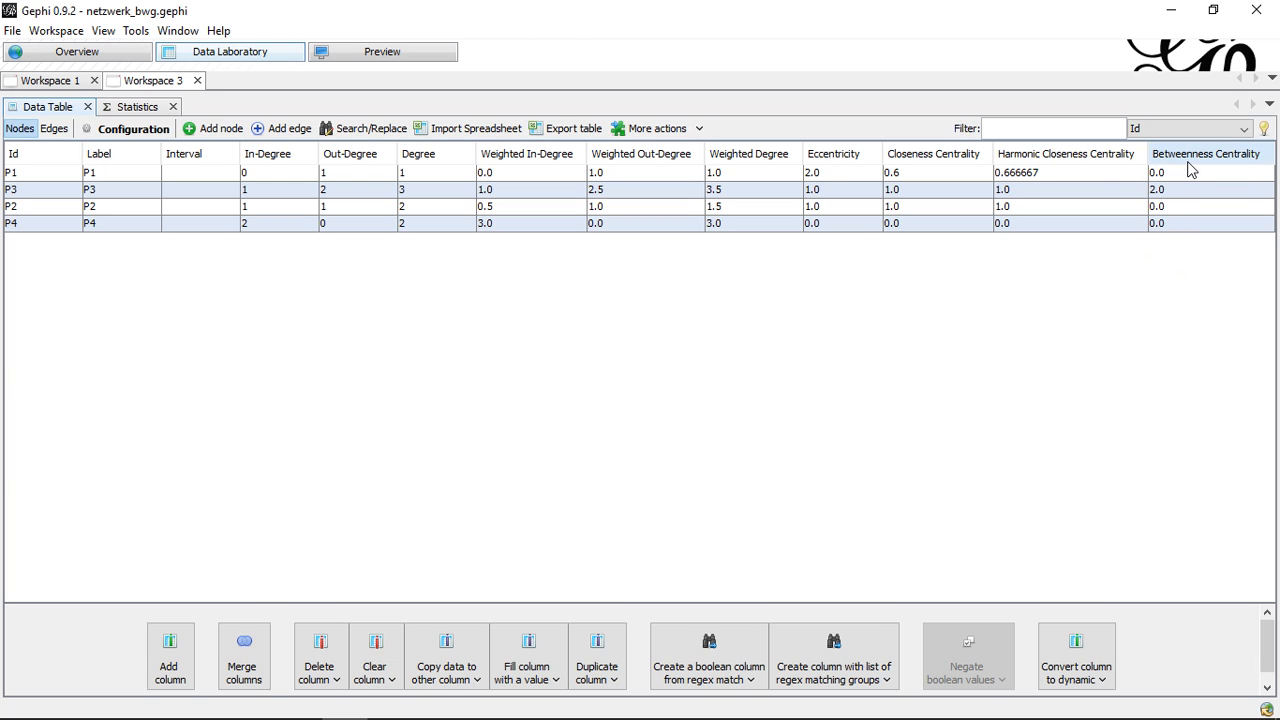
mouse_move(1190, 170)
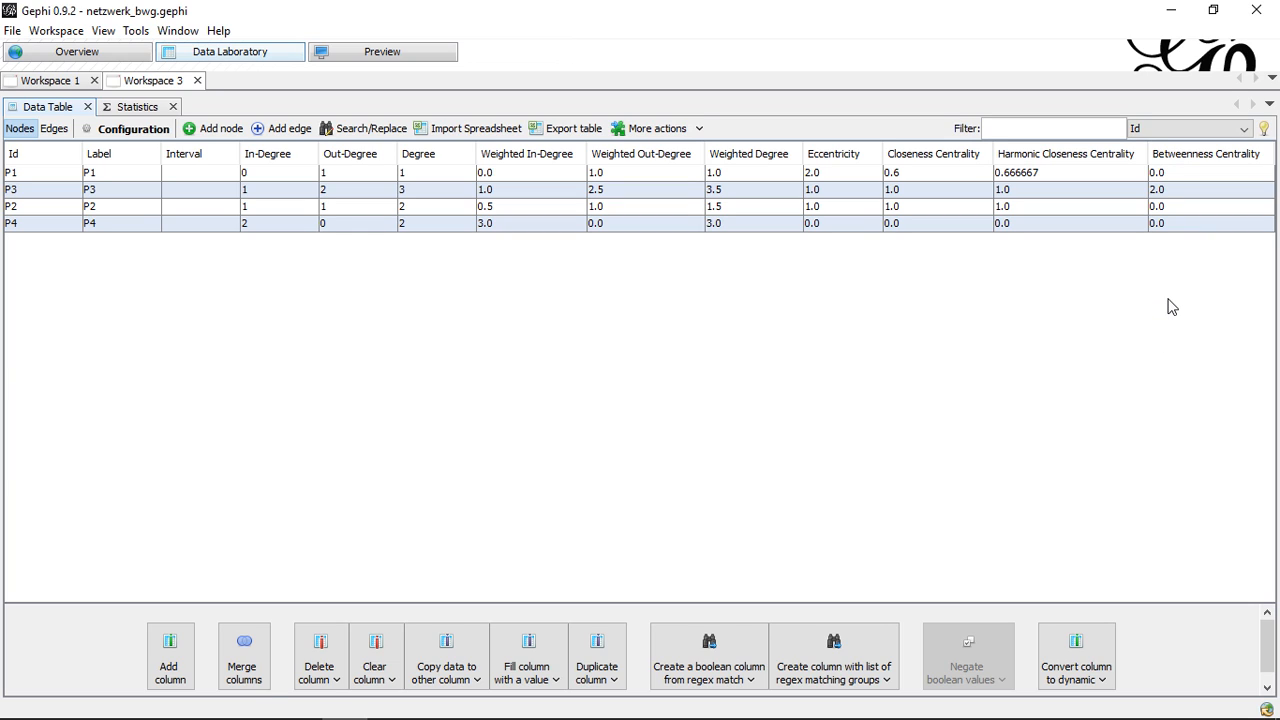
mouse_move(1112, 308)
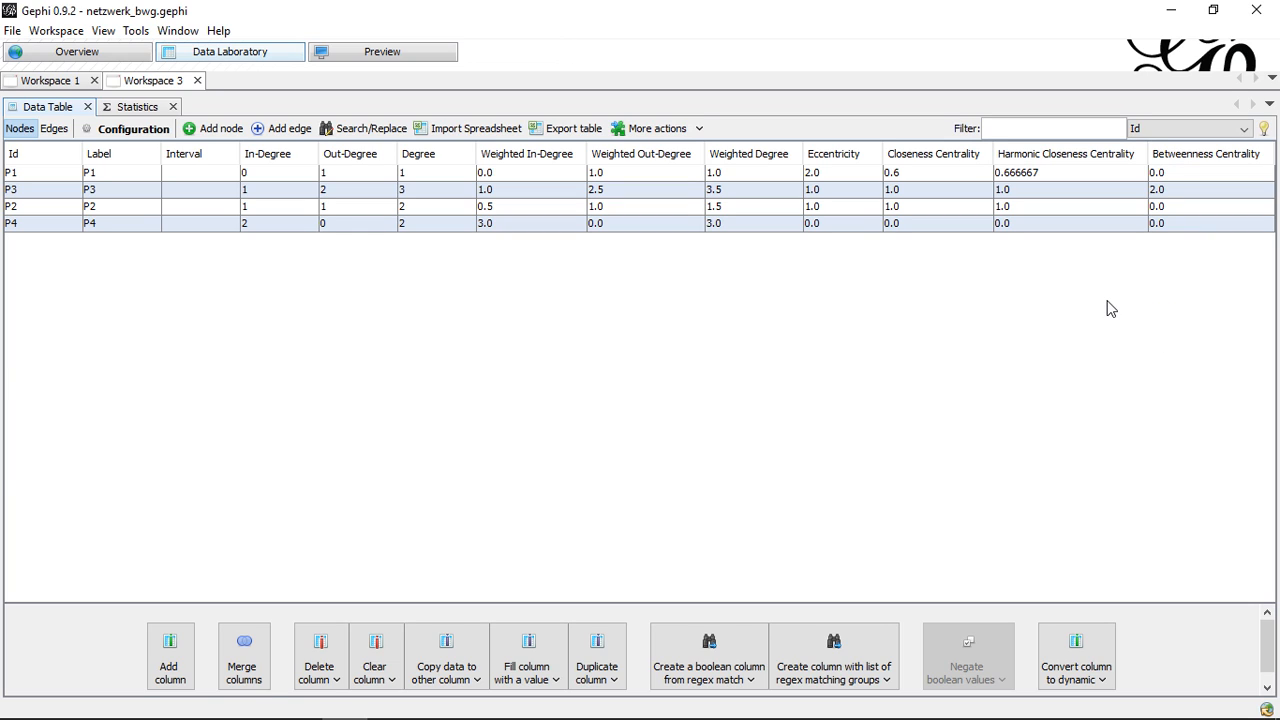